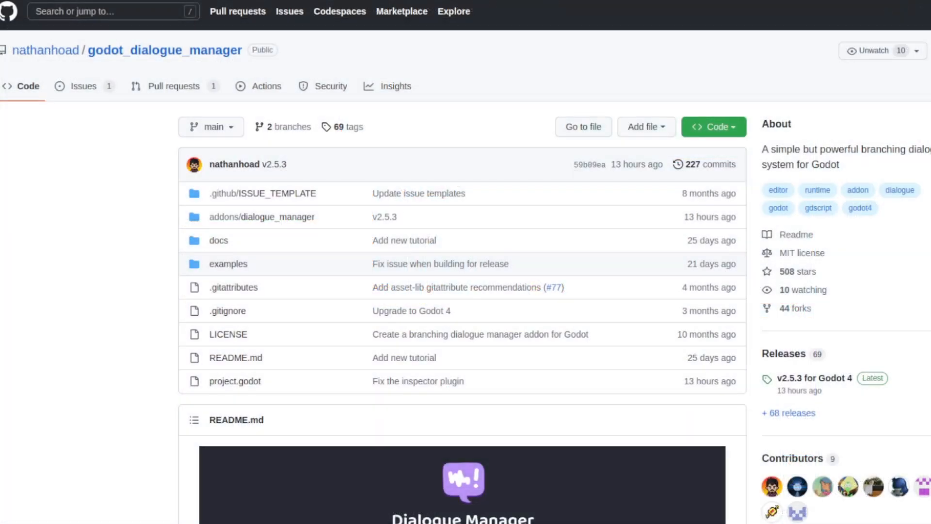
Advance Dave's dialogue and choose 'Your A good Friend', getting the reply 'You mean... Youre? lol'
{"action": "scroll", "scroll_direction": "down", "scroll_amount": 3}
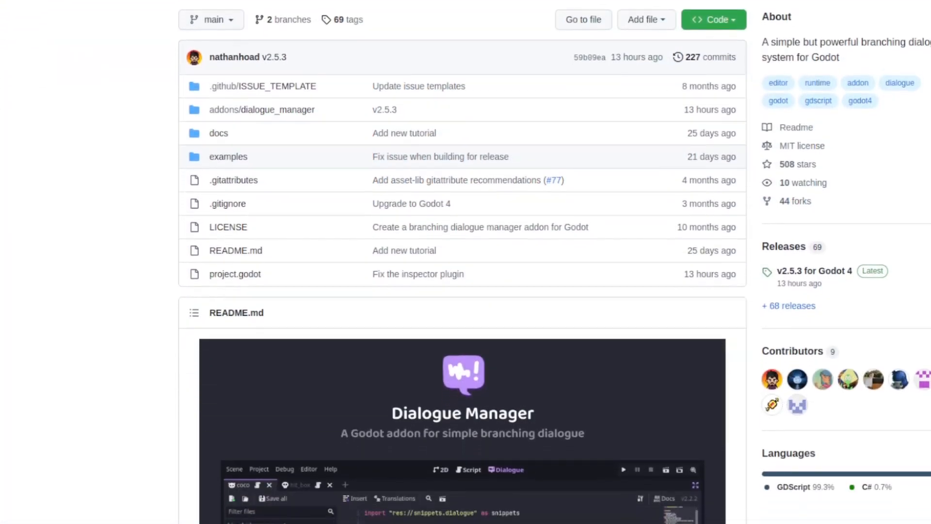
{"action": "scroll", "scroll_direction": "down", "scroll_amount": 3}
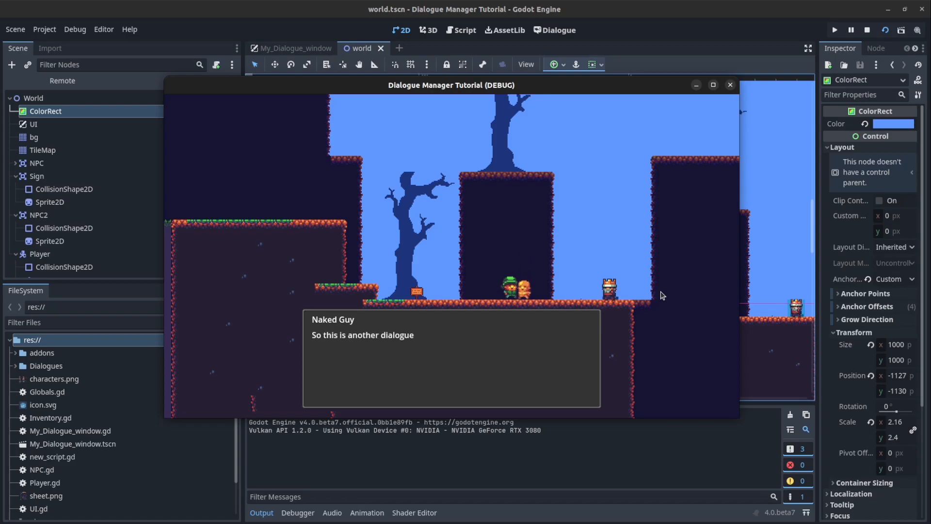
{"action": "left_click", "coordinate": [450, 356]}
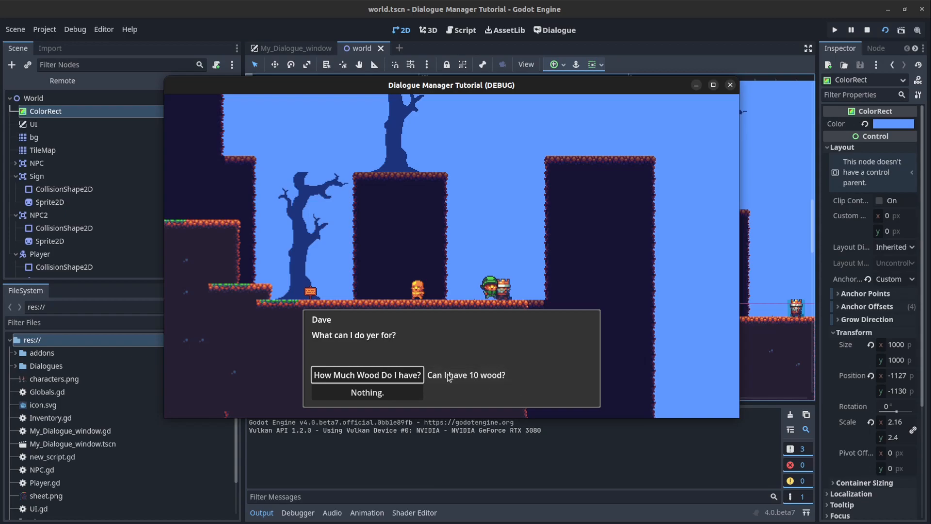
{"action": "left_click", "coordinate": [366, 375]}
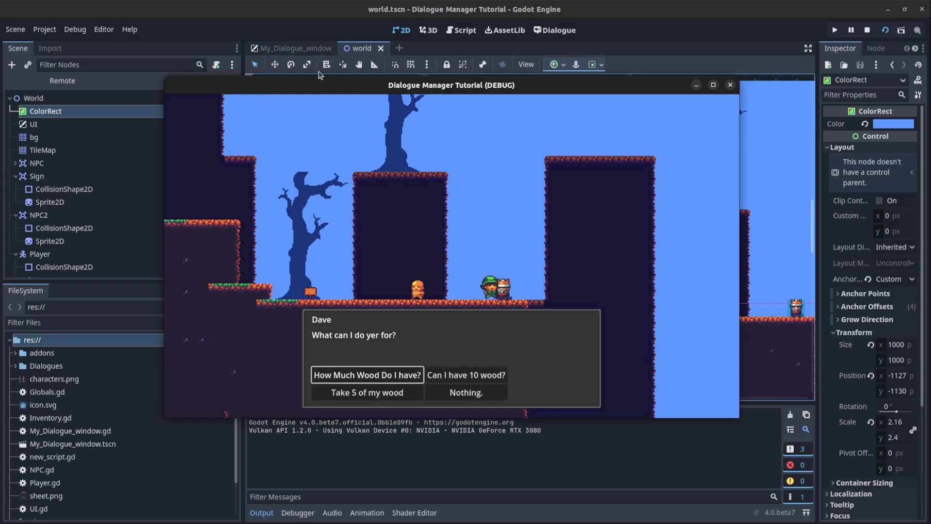
{"action": "mouse_move", "coordinate": [406, 332]}
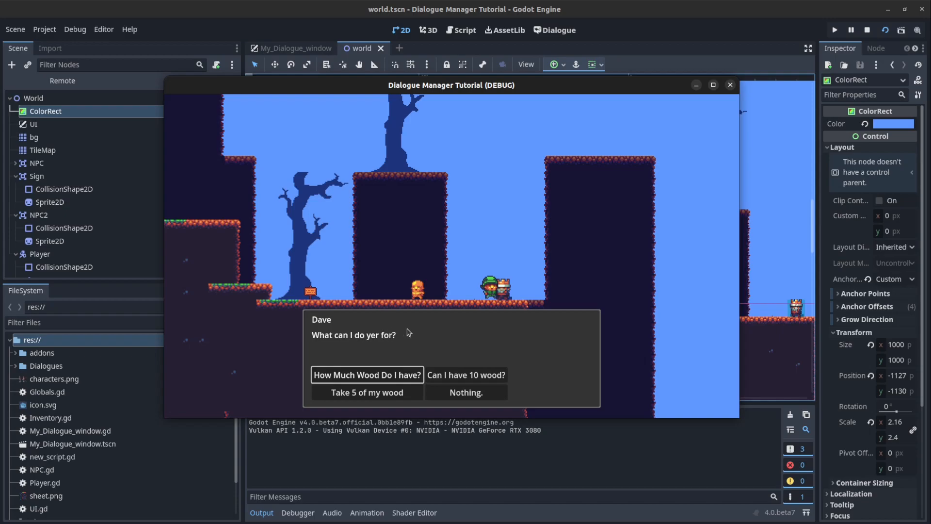
{"action": "mouse_move", "coordinate": [349, 387]}
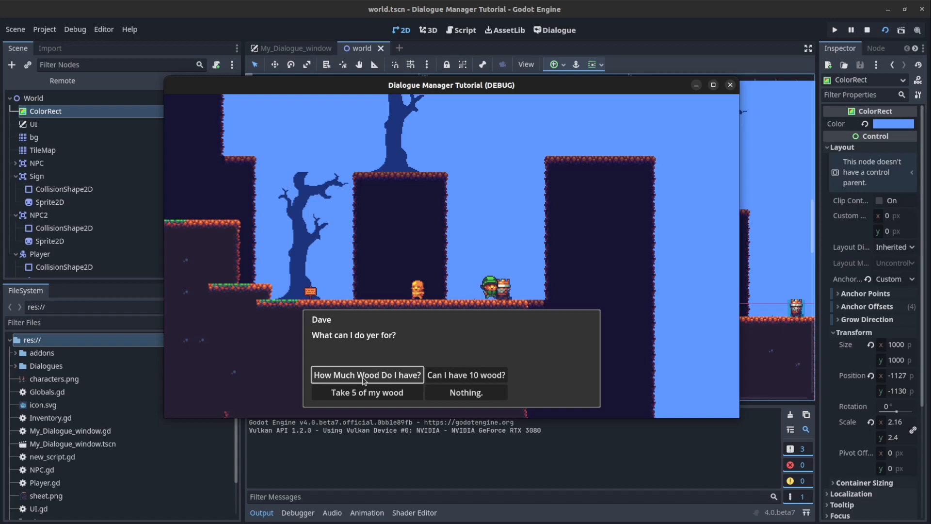
{"action": "mouse_move", "coordinate": [335, 386]}
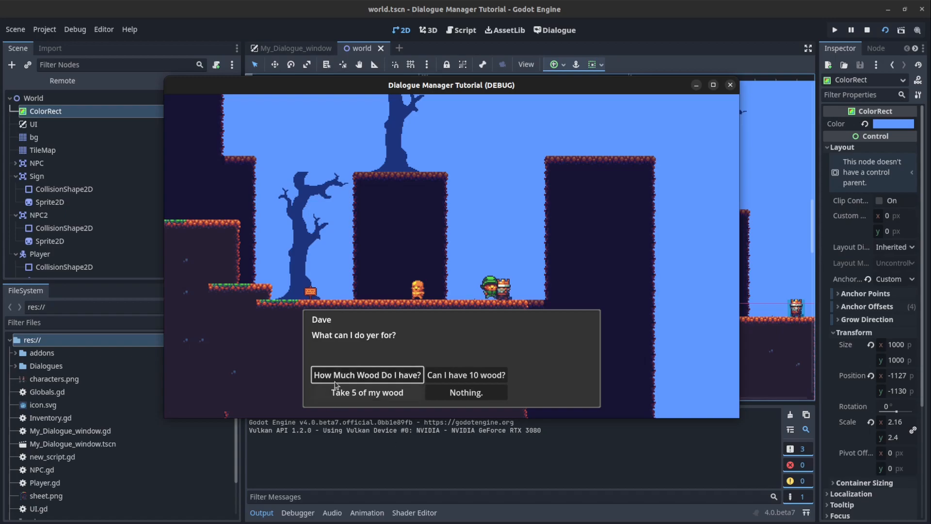
{"action": "mouse_move", "coordinate": [338, 392]}
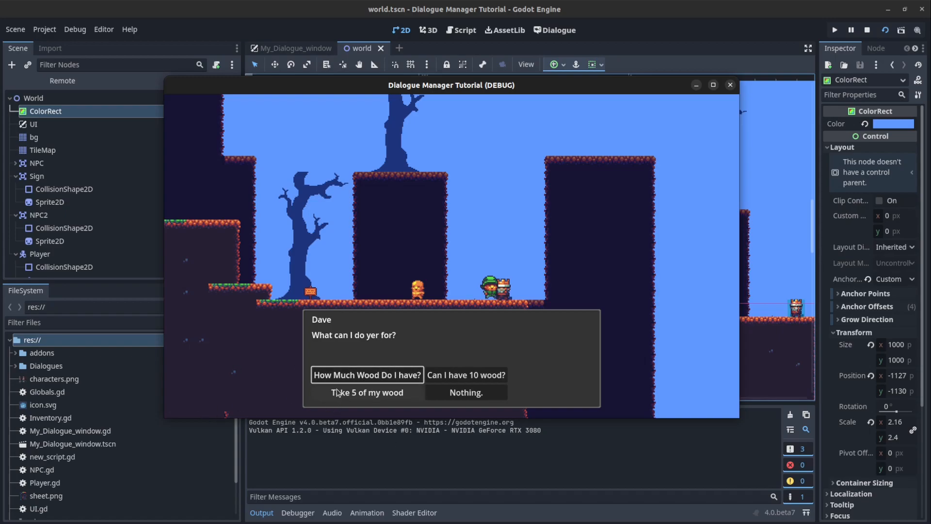
{"action": "mouse_move", "coordinate": [366, 392]}
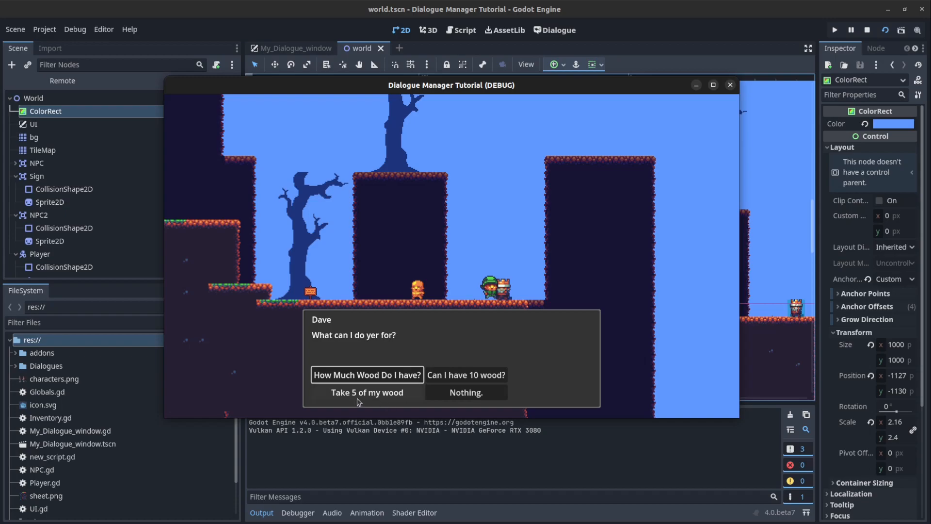
{"action": "mouse_move", "coordinate": [412, 398]}
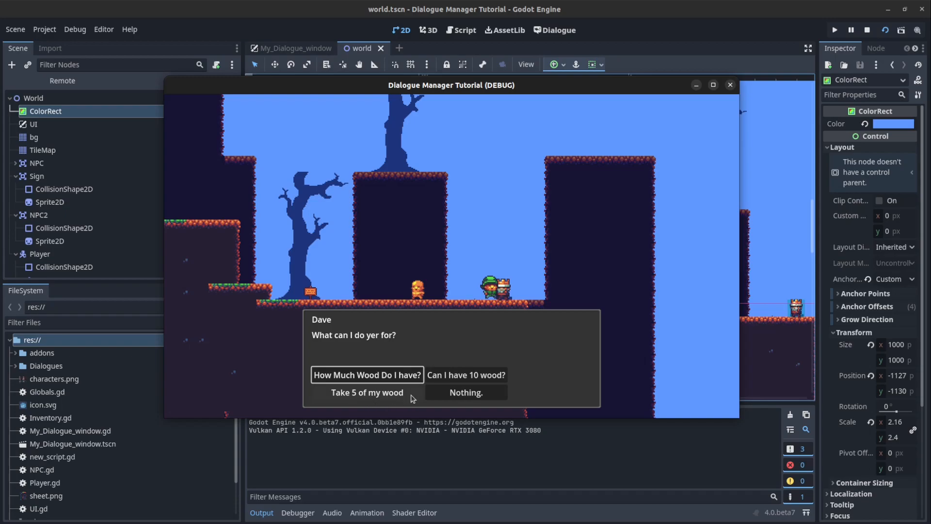
{"action": "mouse_move", "coordinate": [373, 407]}
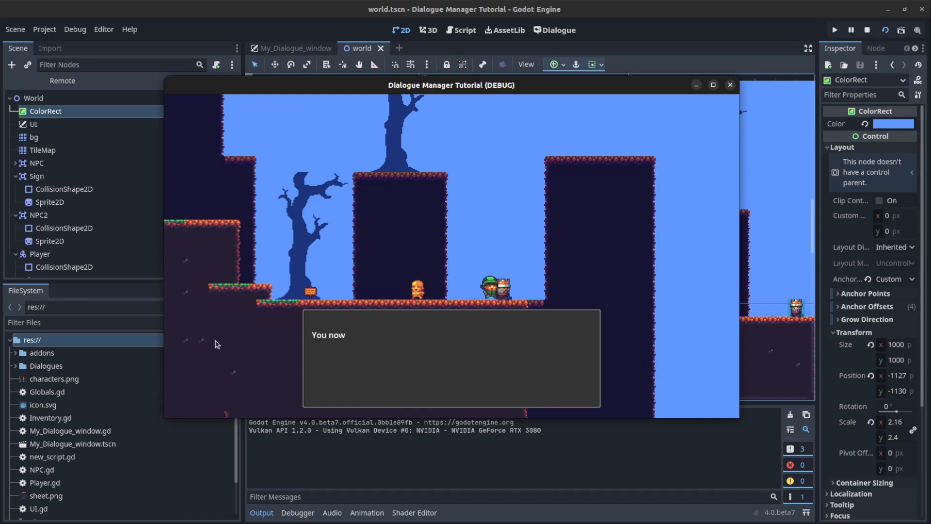
{"action": "left_click", "coordinate": [330, 391]}
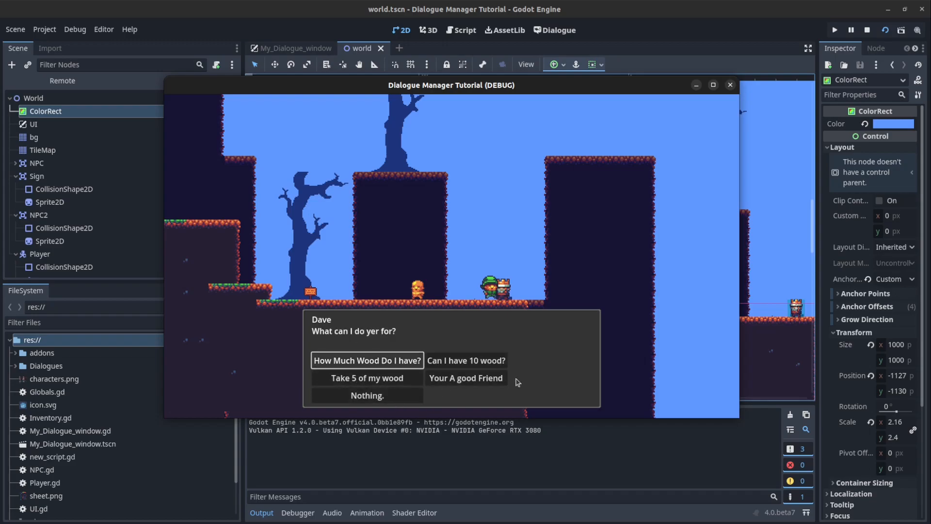
{"action": "mouse_move", "coordinate": [466, 378]}
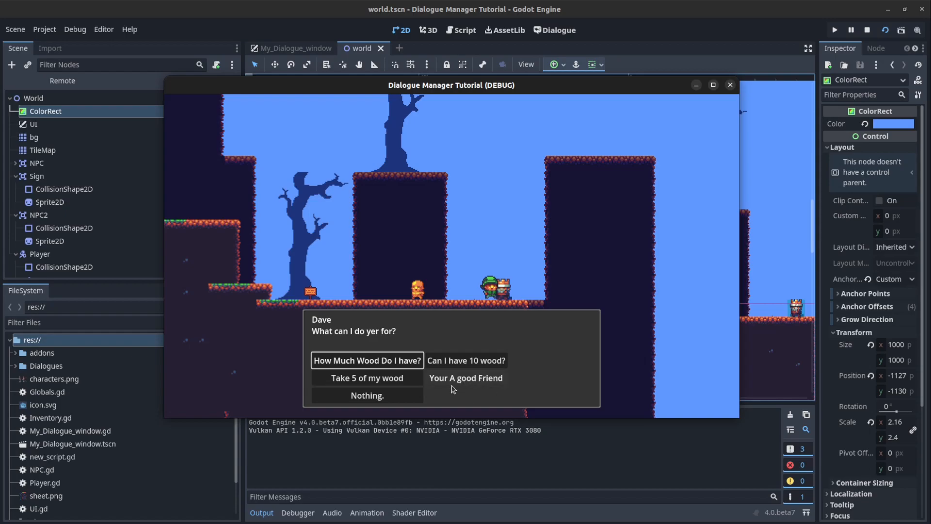
{"action": "mouse_move", "coordinate": [463, 386]}
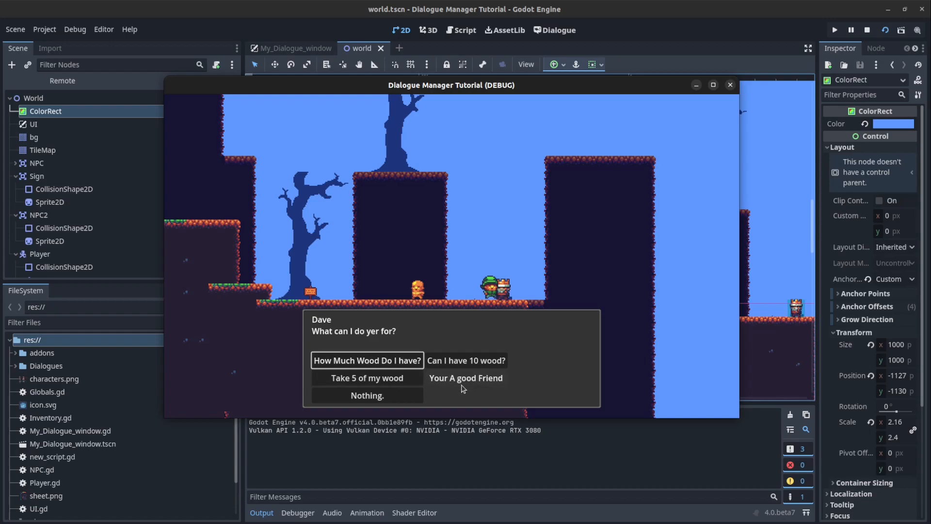
{"action": "left_click", "coordinate": [466, 378]}
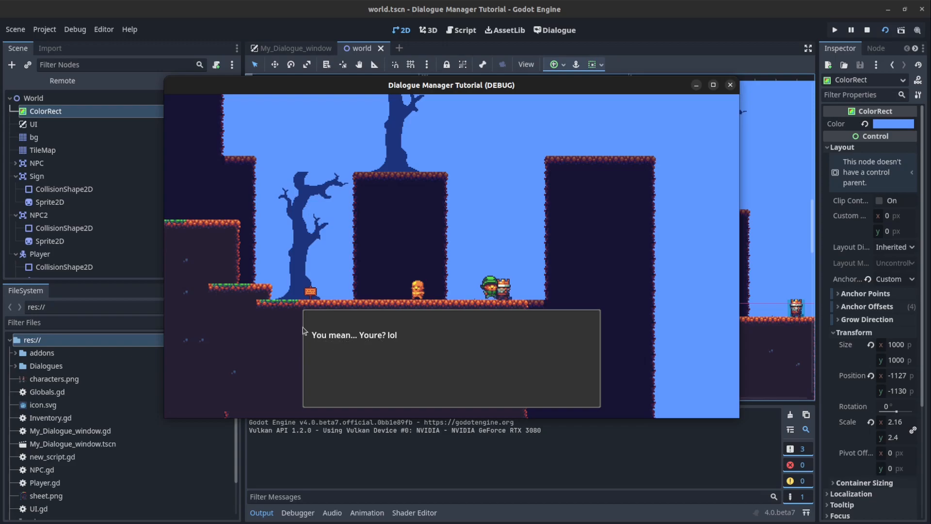
{"action": "mouse_move", "coordinate": [432, 366]}
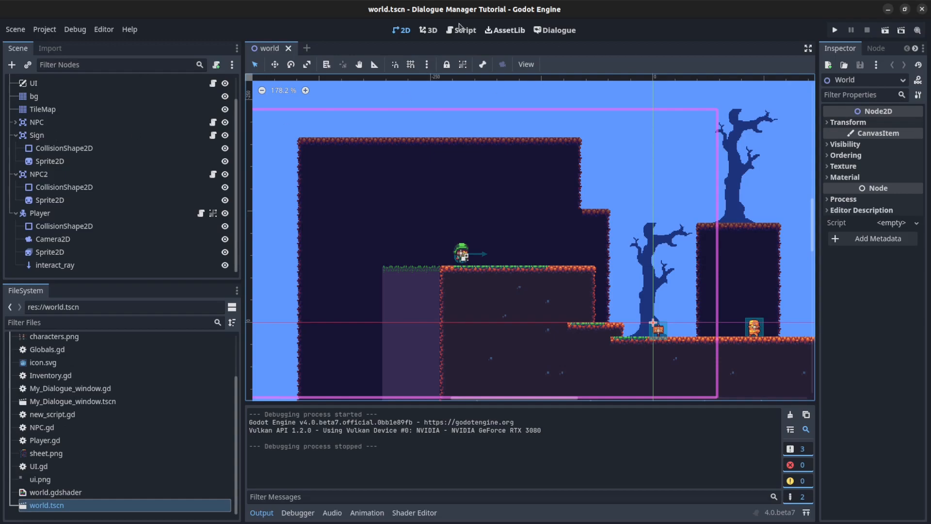
Search the AssetLib for 'Dialogue' and view the Dialogue Manager by nathanhoad entry
{"action": "left_click", "coordinate": [504, 30]}
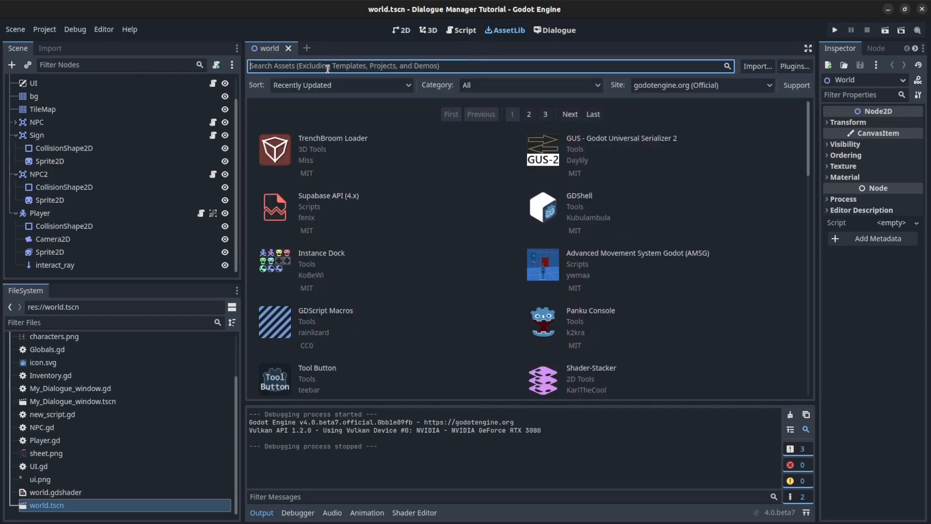
{"action": "type", "text": "Dialwda"}
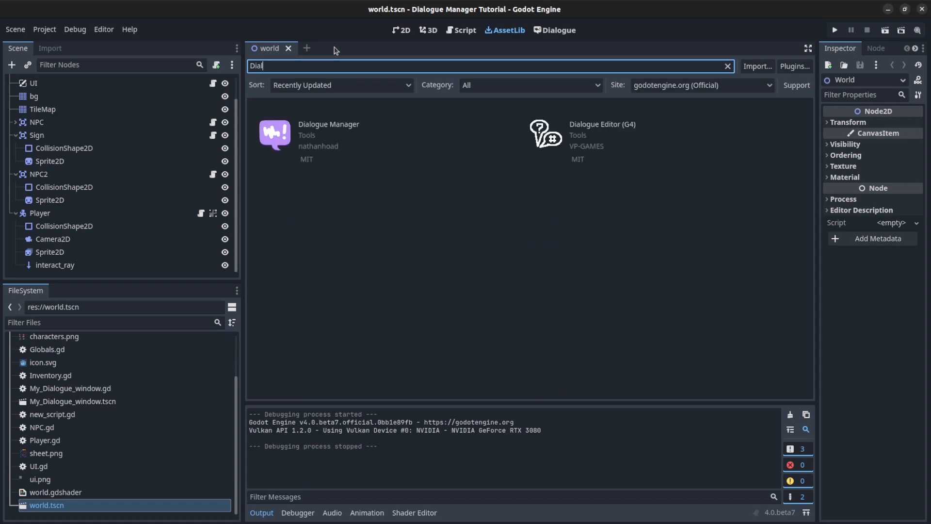
{"action": "type", "text": "ogue"}
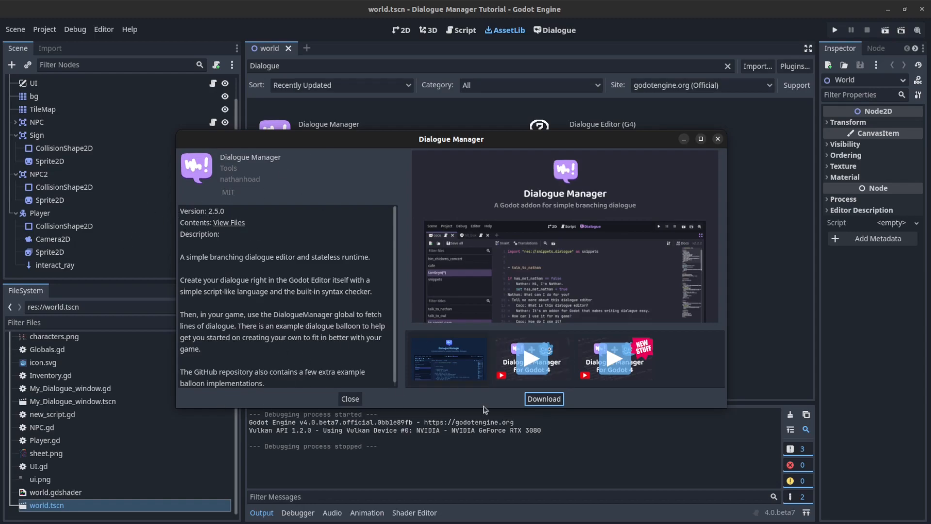
{"action": "left_click", "coordinate": [350, 398]}
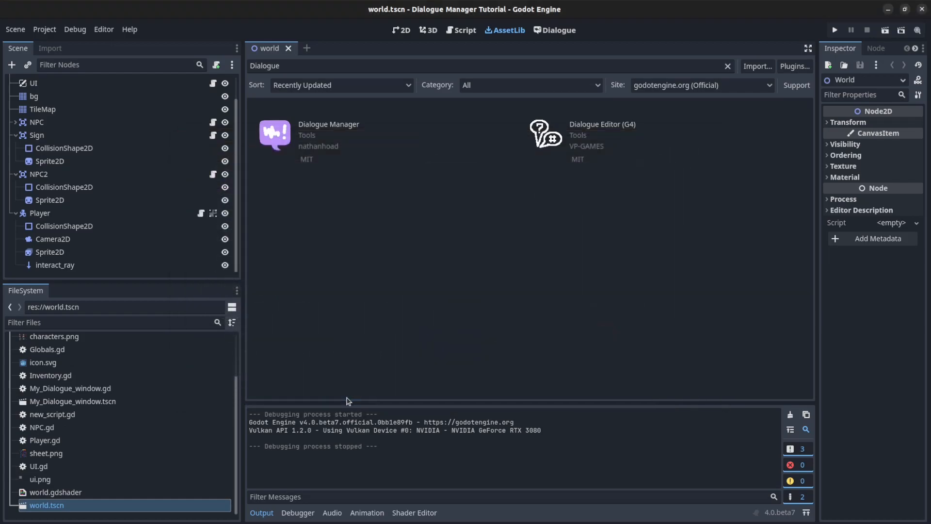
{"action": "mouse_move", "coordinate": [51, 33]}
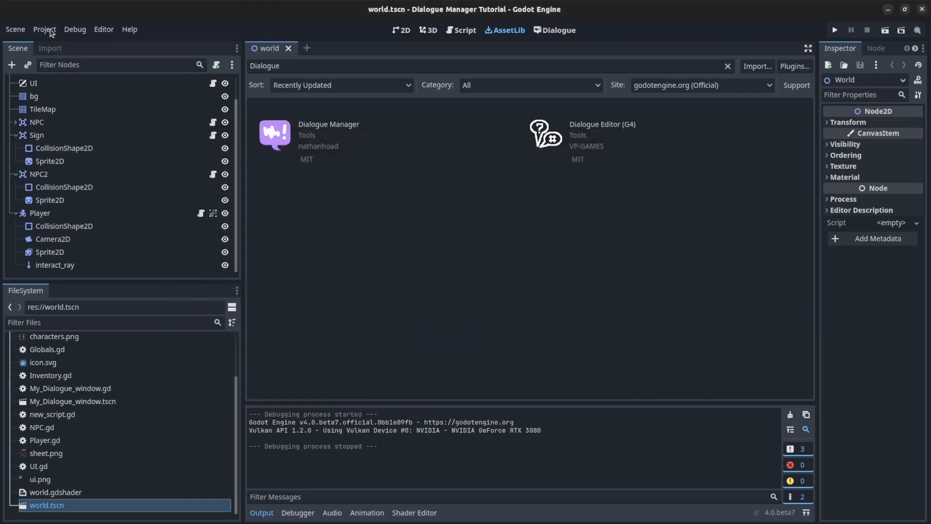
Confirm Dialogue Manager 2.5.3 is enabled in Project Settings plugins, then enter the Dialogue workspace
{"action": "left_click", "coordinate": [465, 30]}
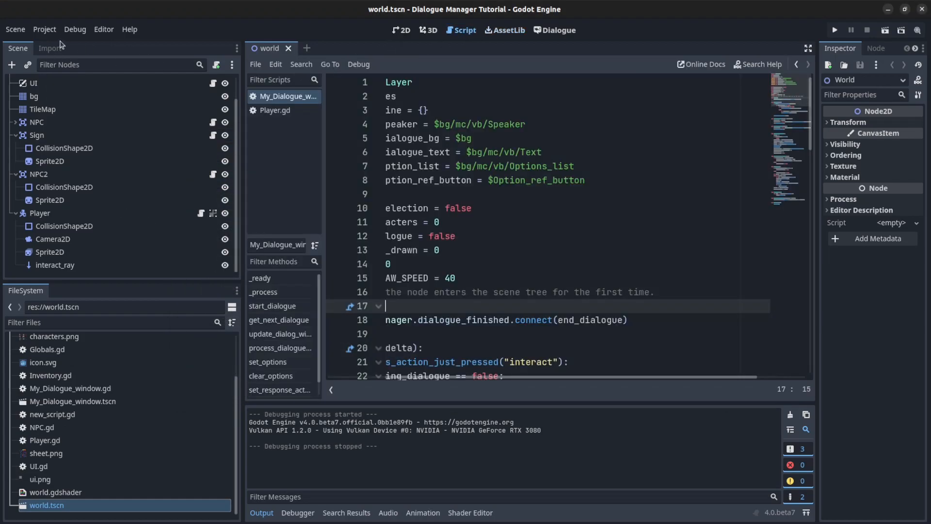
{"action": "left_click", "coordinate": [44, 29]}
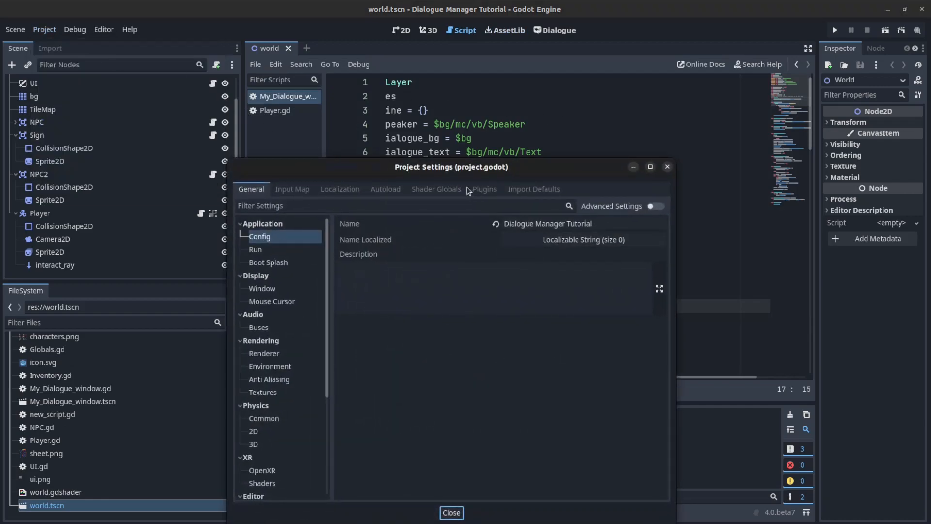
{"action": "left_click", "coordinate": [483, 189]}
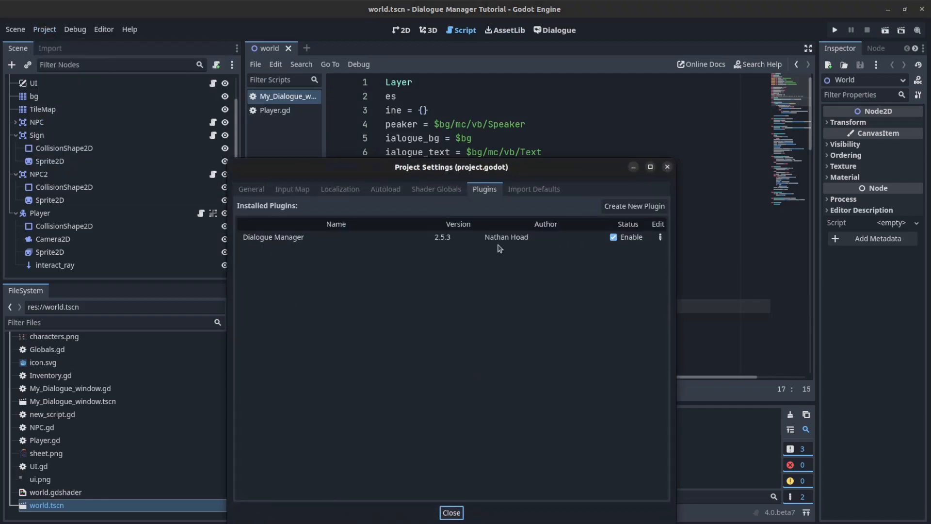
{"action": "left_click", "coordinate": [450, 512]}
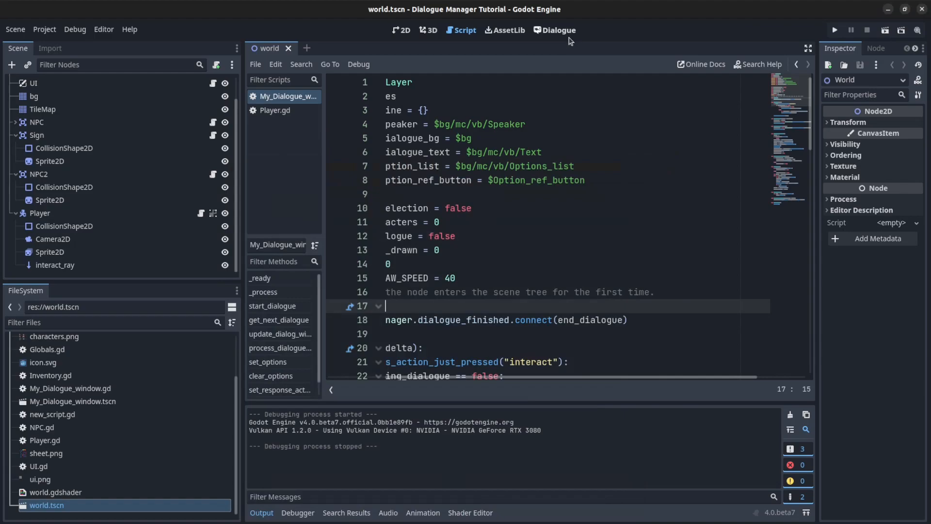
{"action": "left_click", "coordinate": [555, 30]}
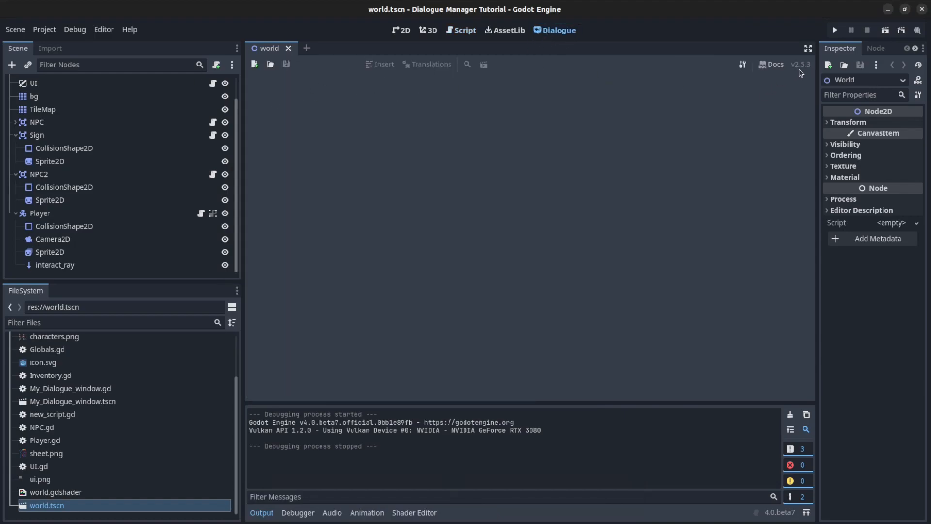
{"action": "mouse_move", "coordinate": [783, 74]}
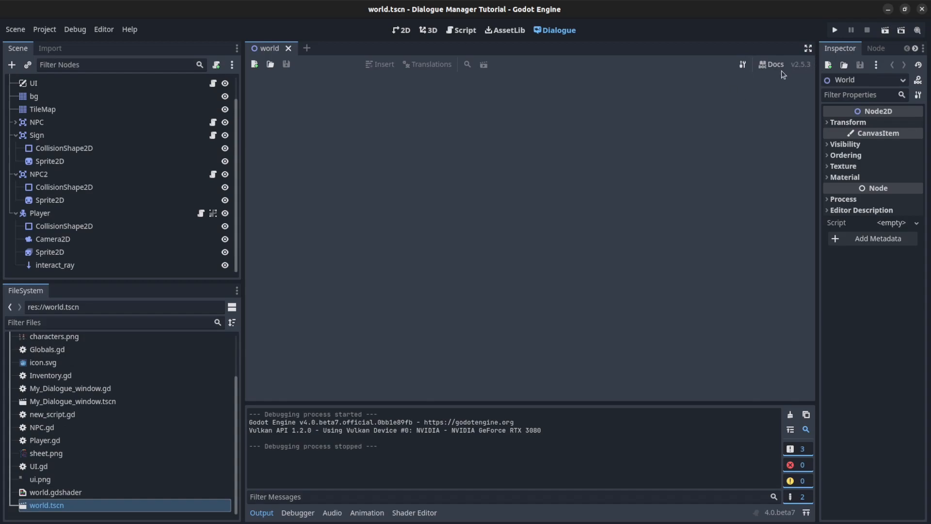
{"action": "mouse_move", "coordinate": [799, 65]}
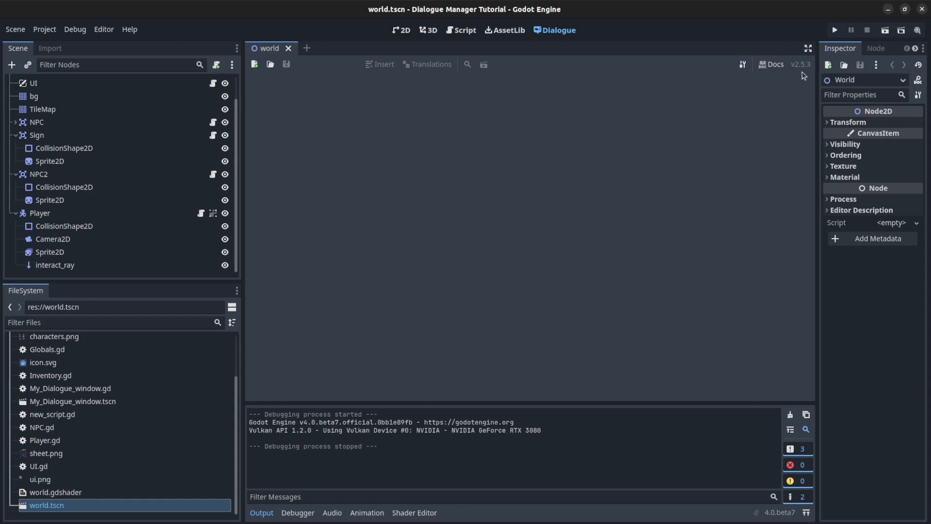
{"action": "mouse_move", "coordinate": [253, 164]}
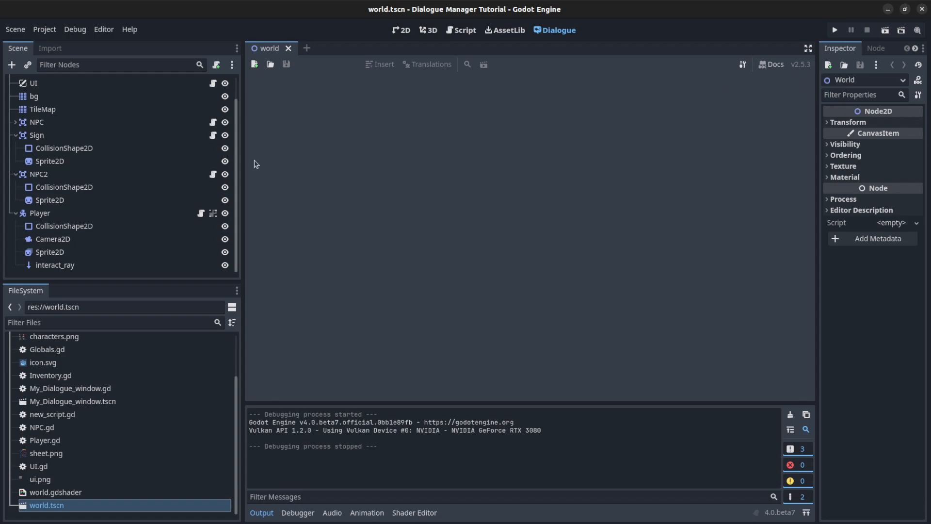
{"action": "mouse_move", "coordinate": [182, 99]}
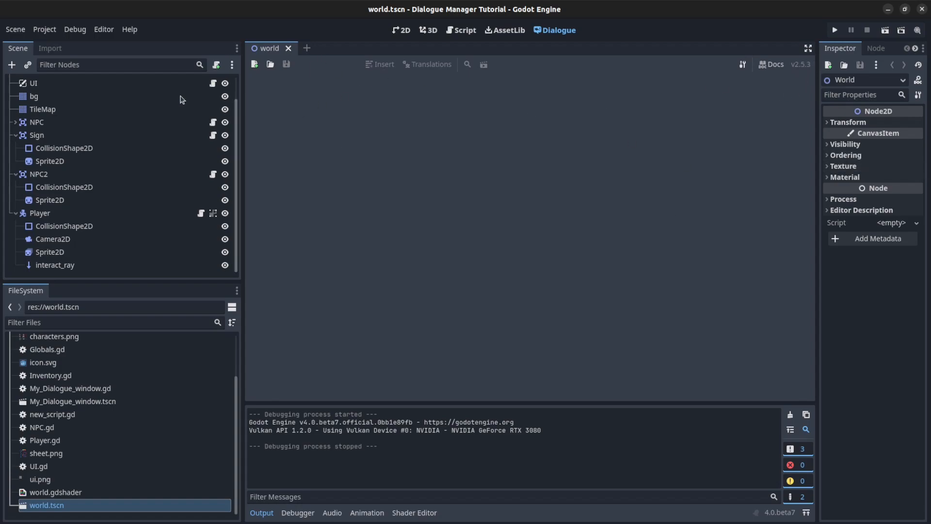
Create a new dialogue file named 'Tutorial Dialogue' inside the Dialogues folder
{"action": "left_click", "coordinate": [254, 64]}
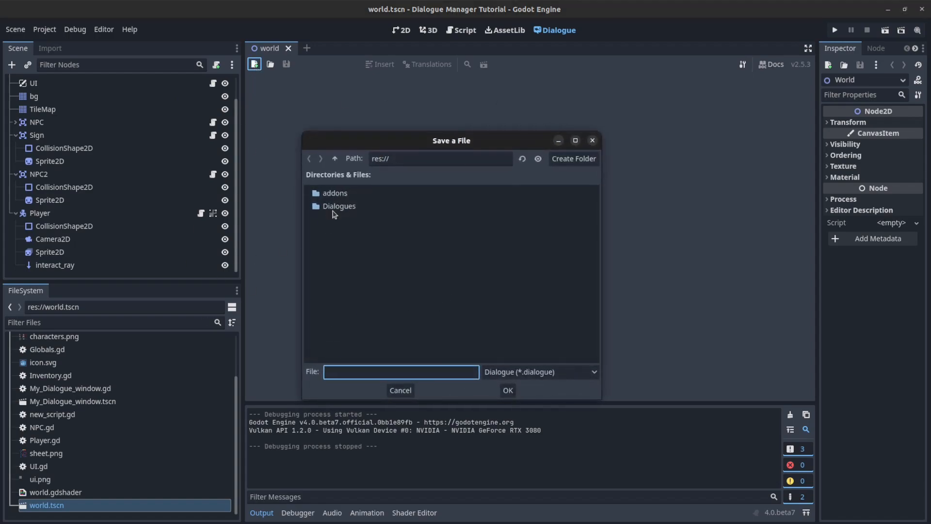
{"action": "double_click", "coordinate": [338, 205]}
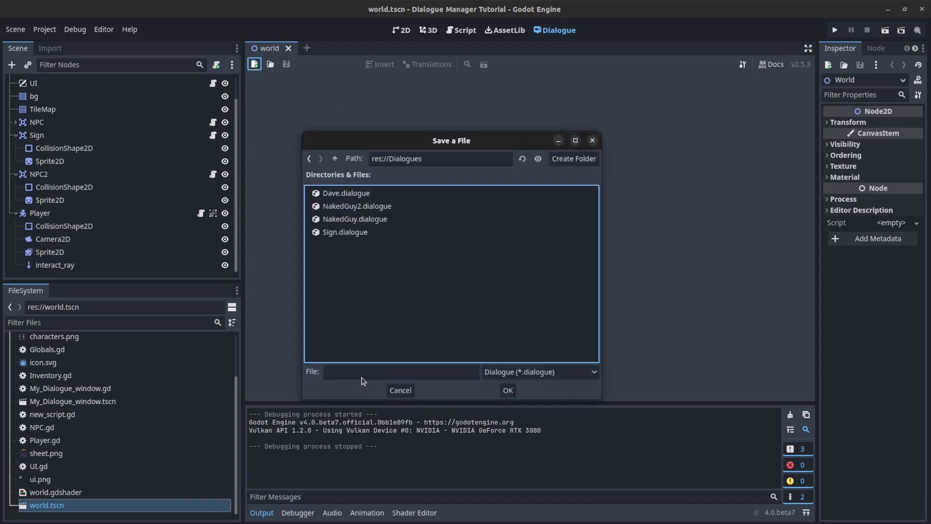
{"action": "type", "text": "Tutorial Dialogue"}
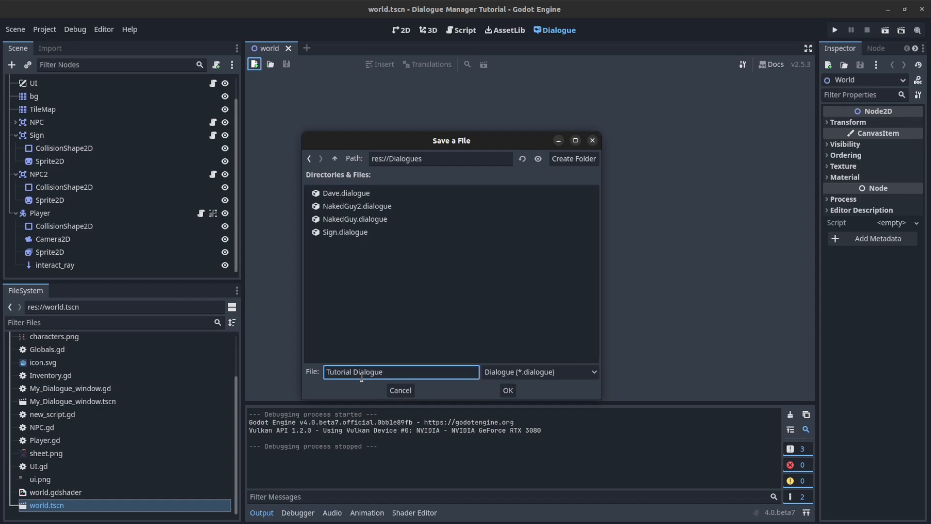
{"action": "left_click", "coordinate": [507, 390]}
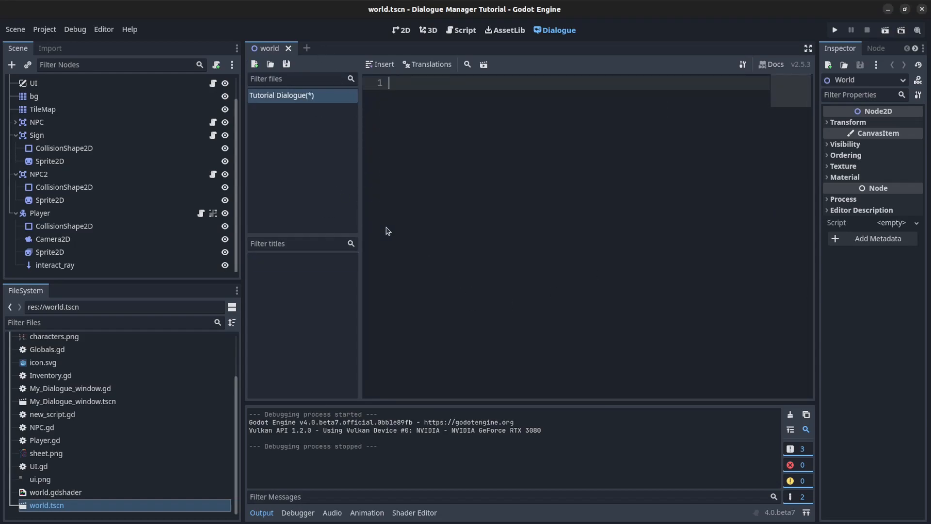
Write the '~ start' title at the top of the dialogue
{"action": "type", "text": "~"}
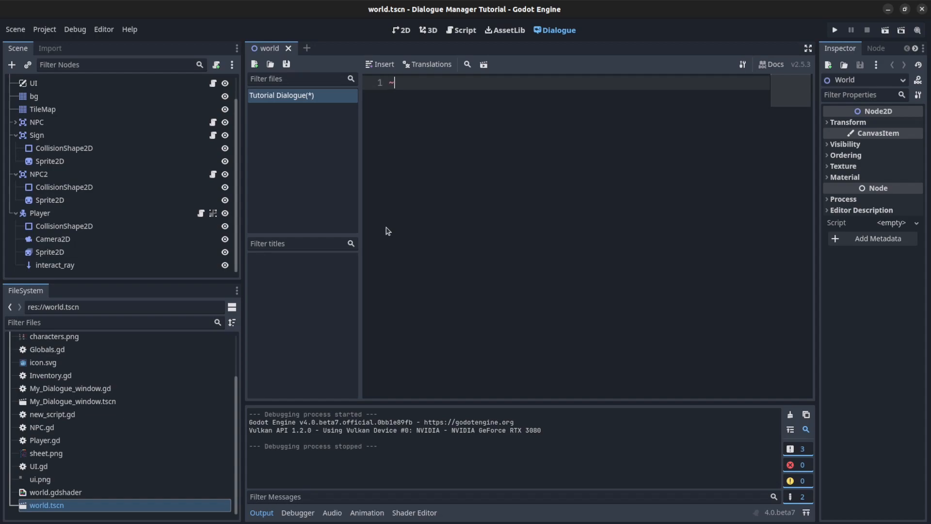
{"action": "type", "text": "sr"}
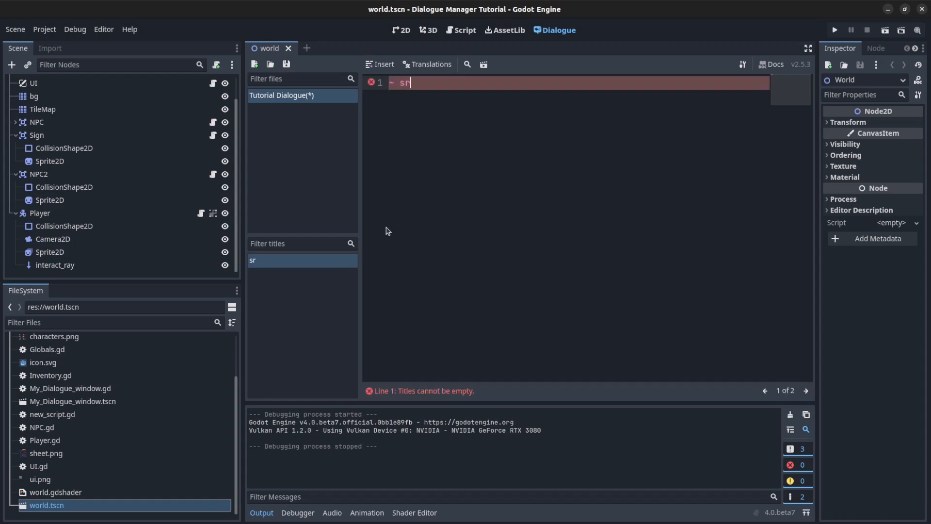
{"action": "type", "text": "t"}
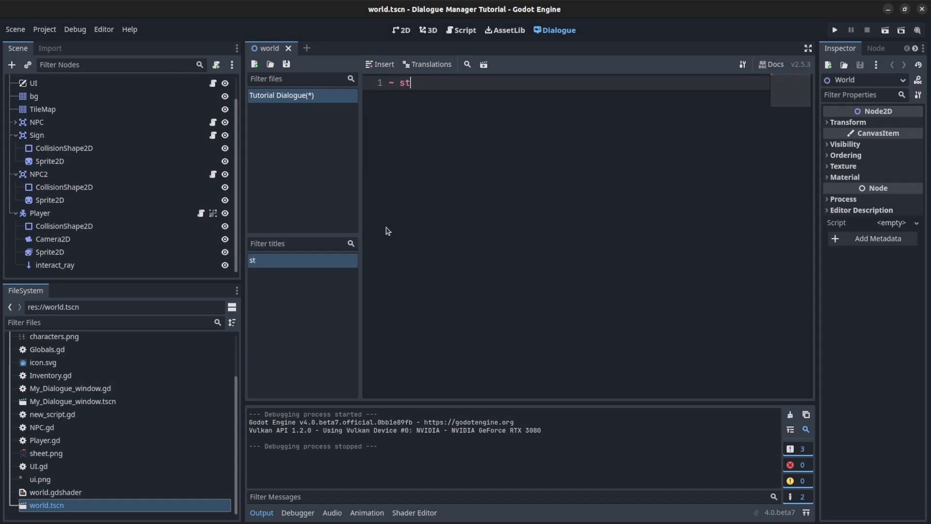
{"action": "type", "text": "art"}
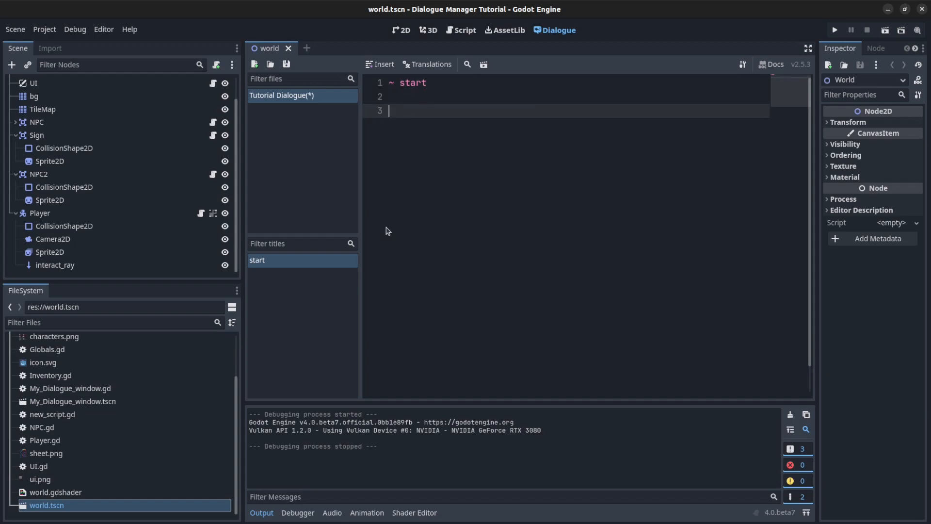
Add the line 'Chevon: Hi this is a tutorial' under the start title
{"action": "type", "text": "Chev"}
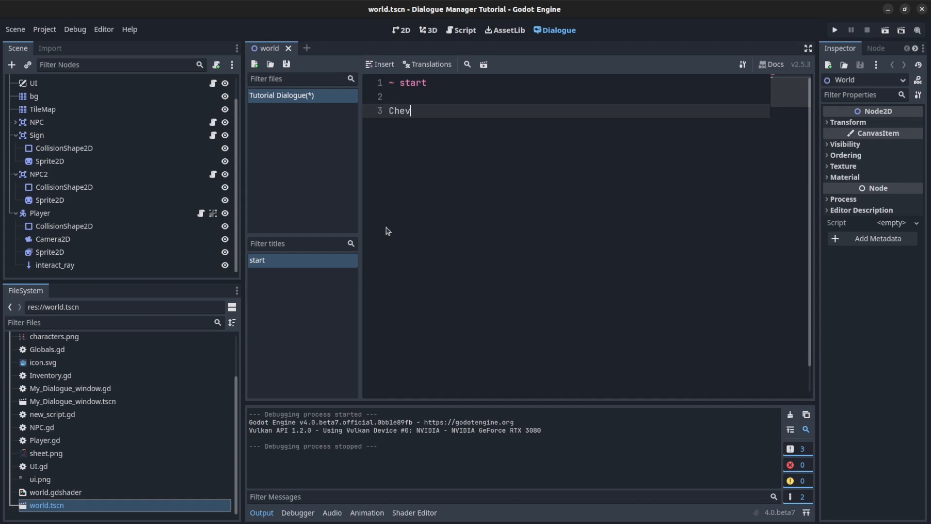
{"action": "type", "text": "on:"}
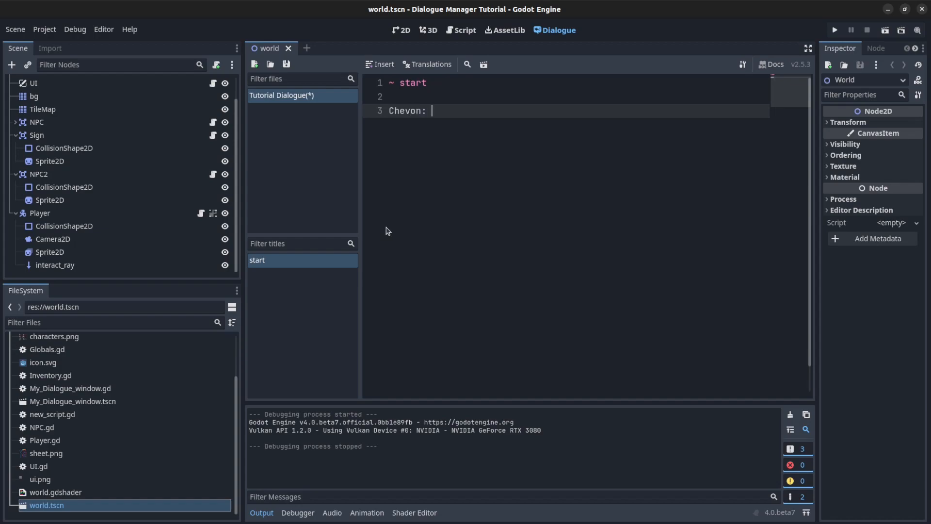
{"action": "type", "text": "Hi"}
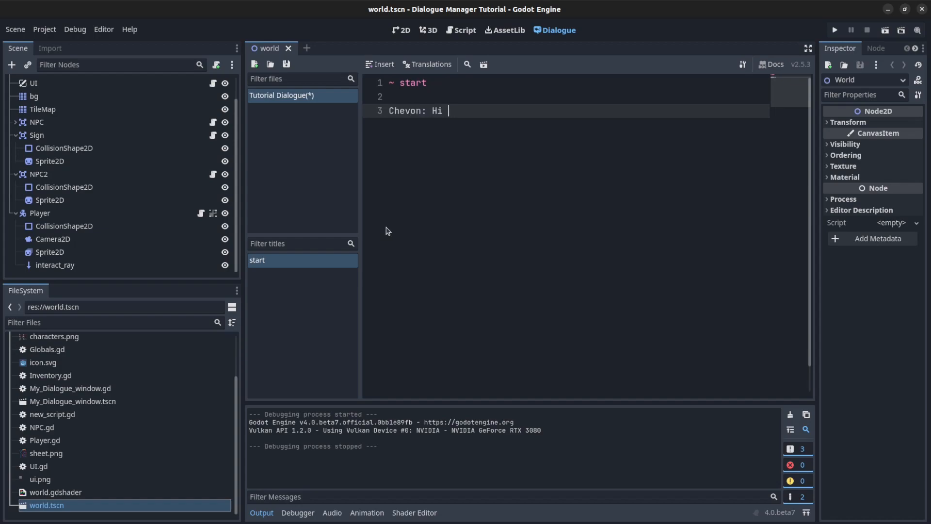
{"action": "type", "text": "this is a tutorial"}
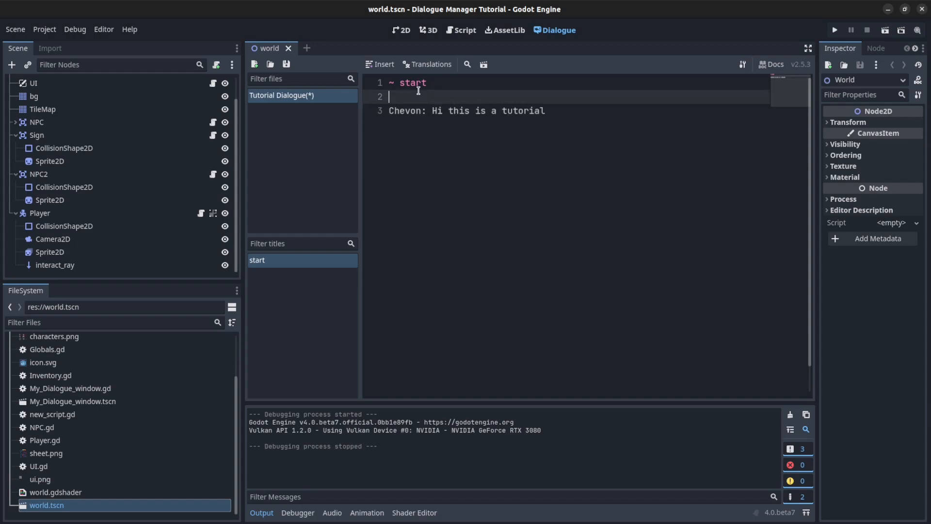
{"action": "double_click", "coordinate": [404, 111]}
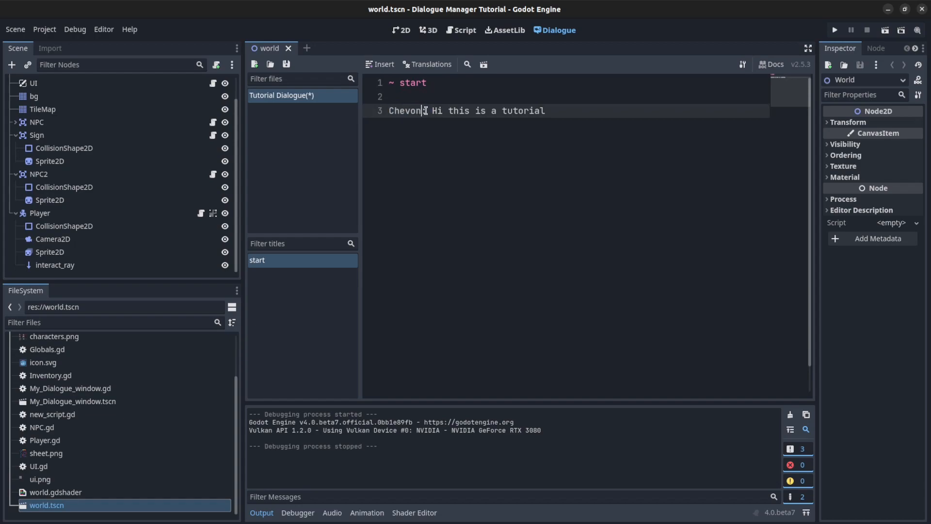
{"action": "type", "text": ":"}
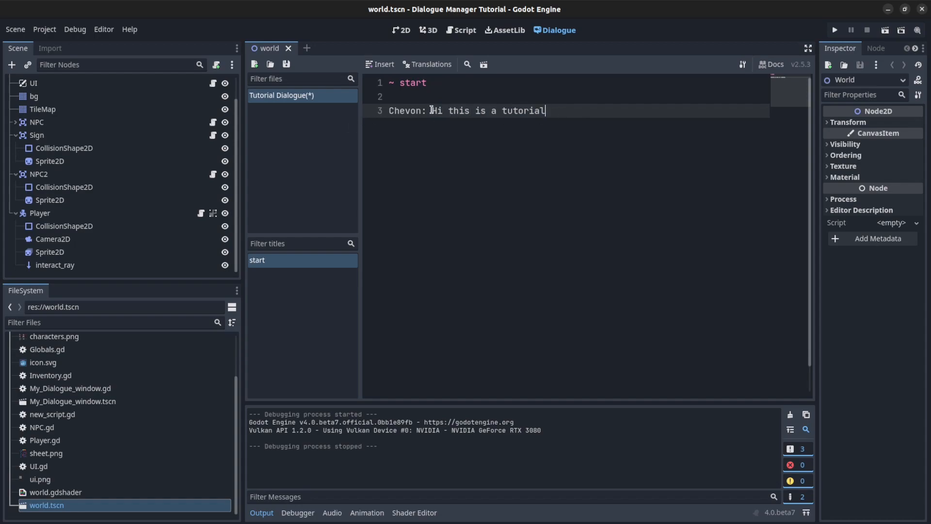
{"action": "double_click", "coordinate": [404, 110]}
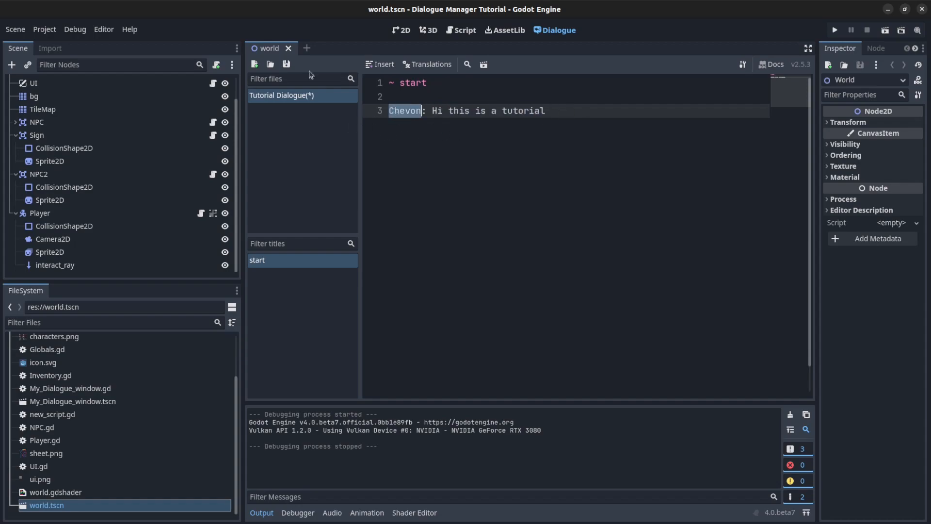
{"action": "mouse_move", "coordinate": [483, 64]}
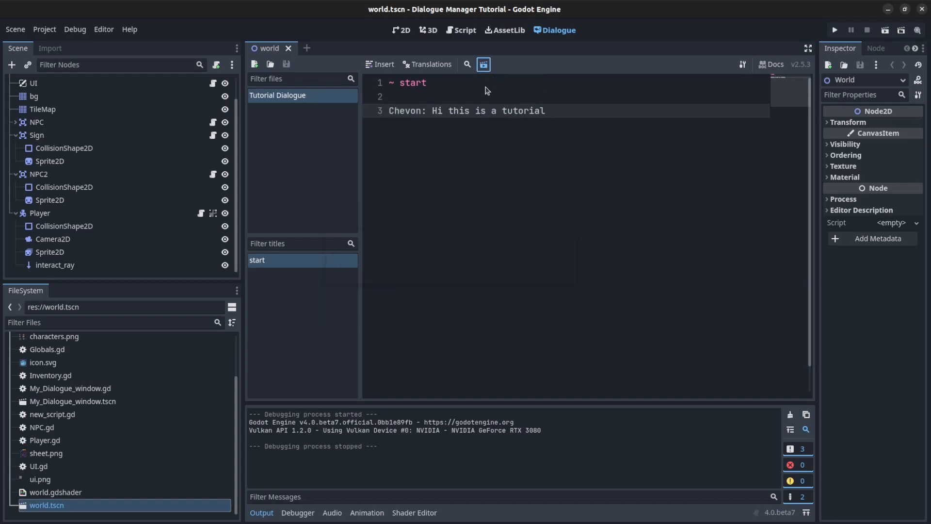
Test-run the saved Tutorial Dialogue once and dismiss the debug window
{"action": "left_click", "coordinate": [834, 30]}
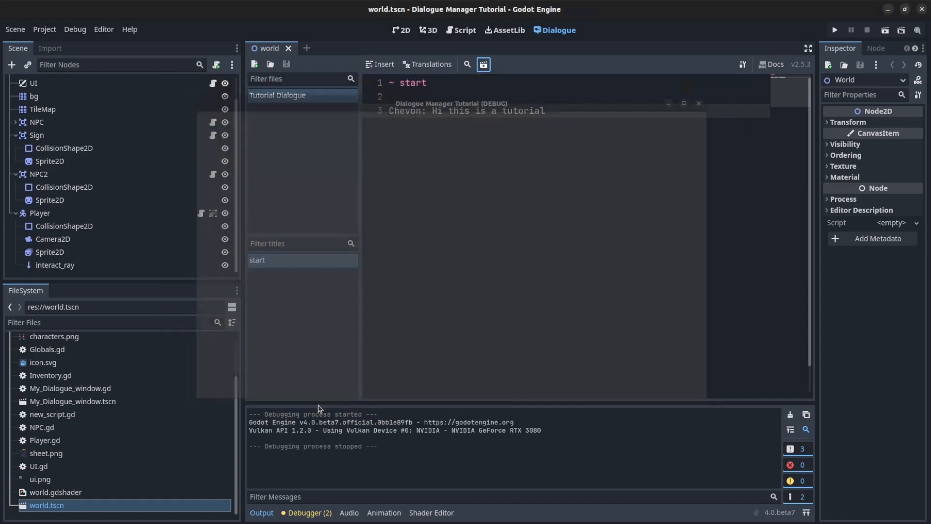
{"action": "left_click", "coordinate": [697, 103]}
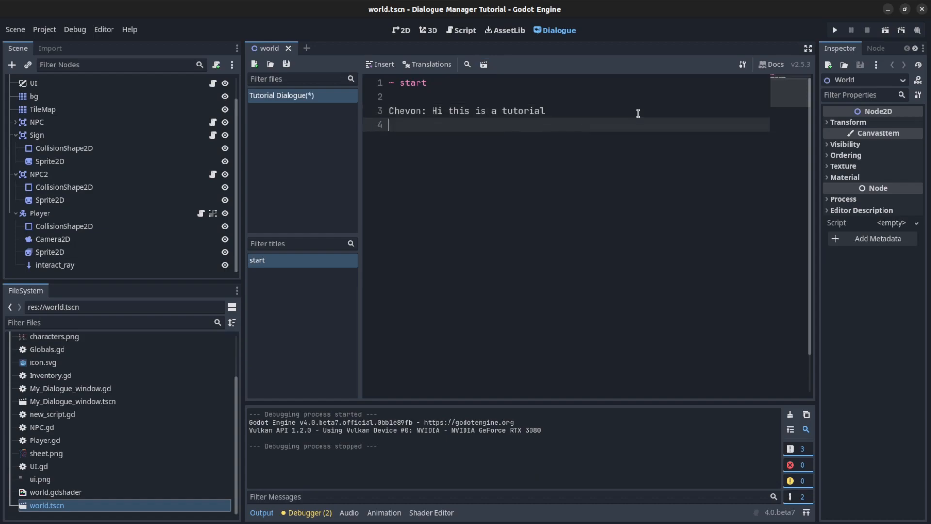
Write Chevon's 'What your favorite color' question
{"action": "type", "text": "-"}
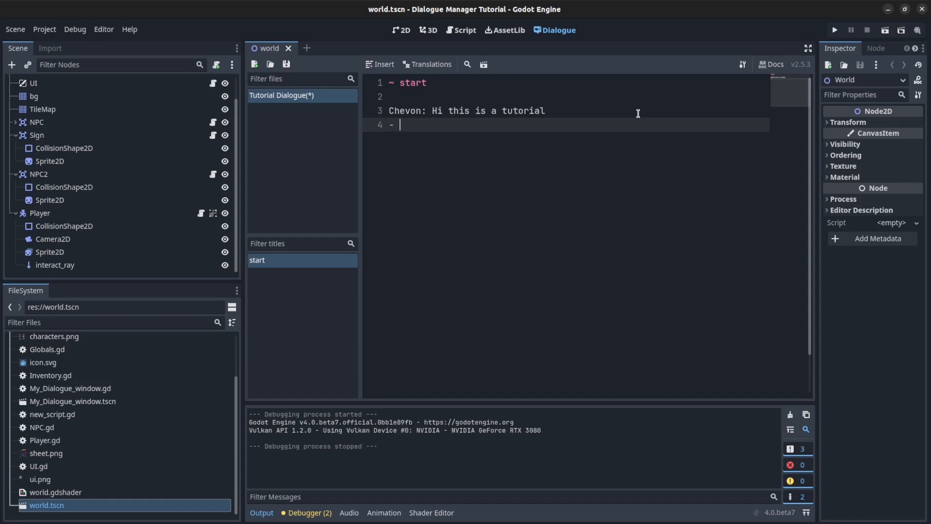
{"action": "type", "text": "C"}
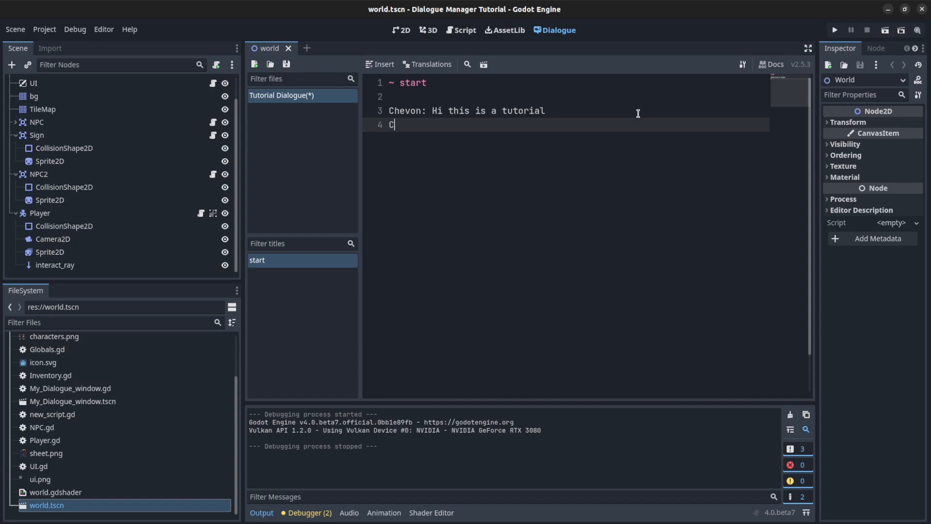
{"action": "type", "text": "hev"}
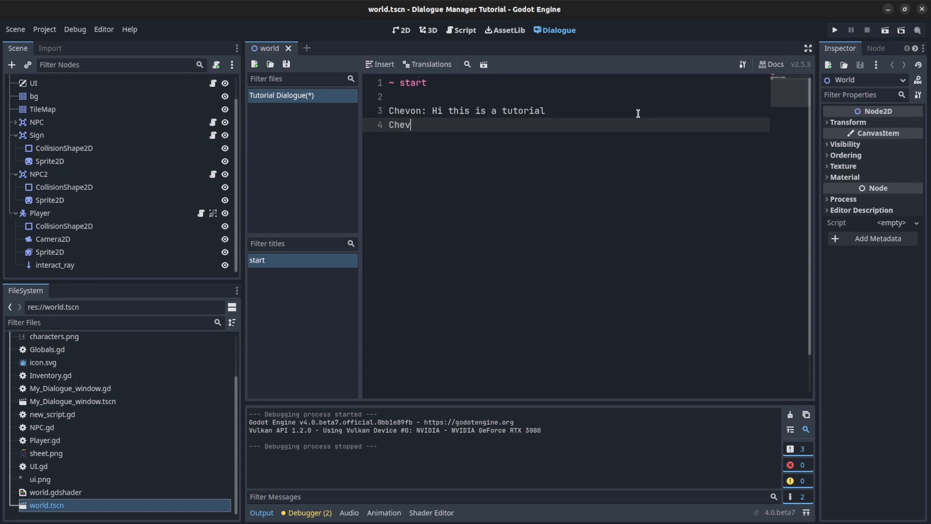
{"action": "type", "text": "on: What y"}
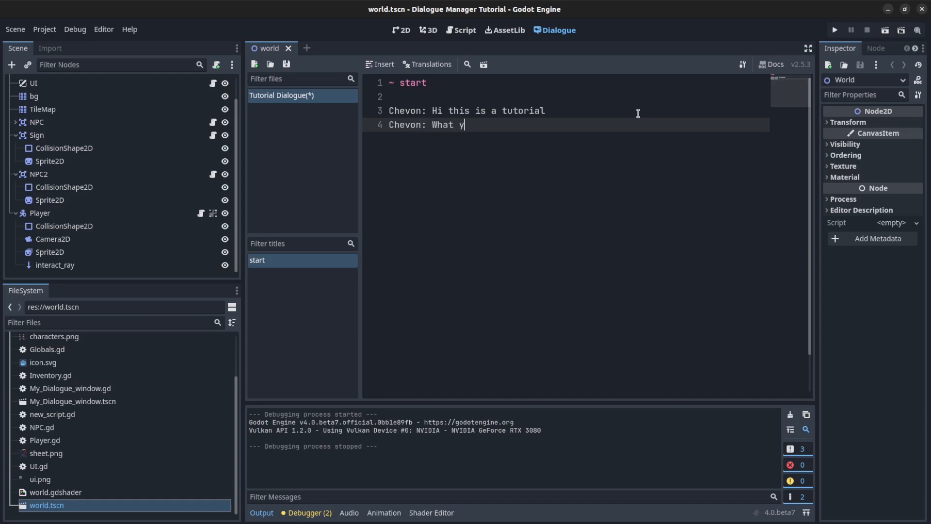
{"action": "type", "text": "our favorite Color?"}
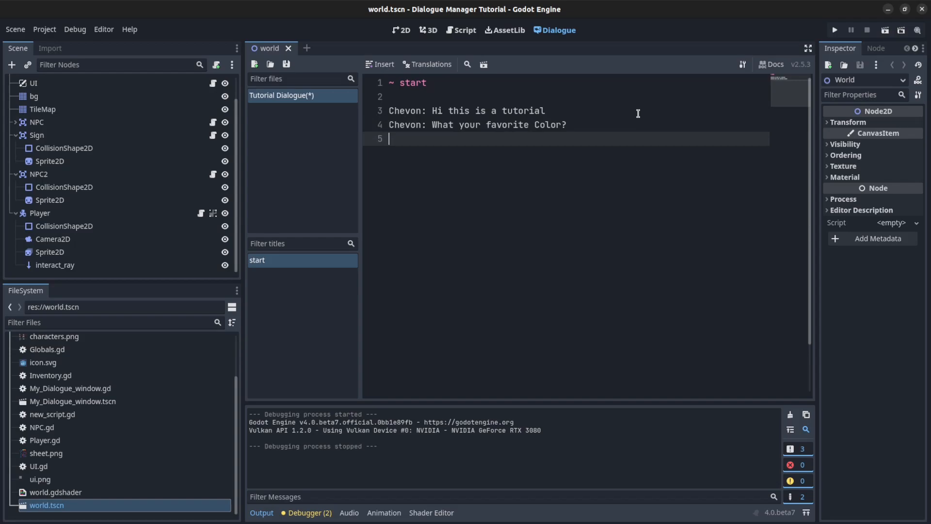
Add the Red, Blue and Green responses with indented Chevon replies
{"action": "type", "text": "-Red"}
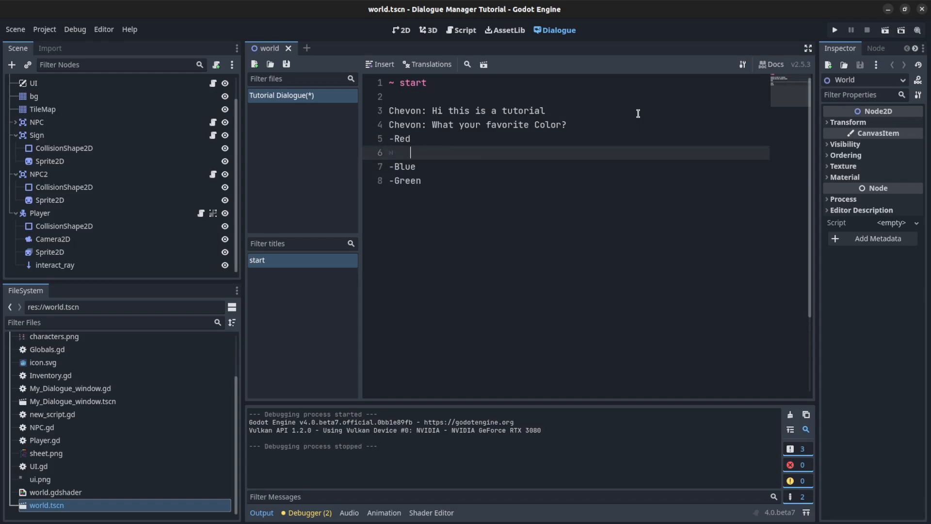
{"action": "type", "text": "Chevon: That my"}
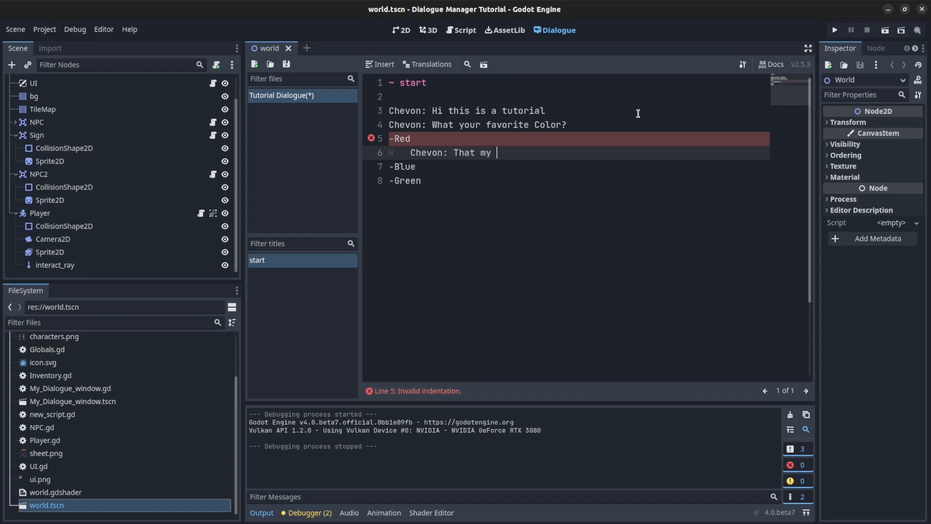
{"action": "type", "text": "Fav"}
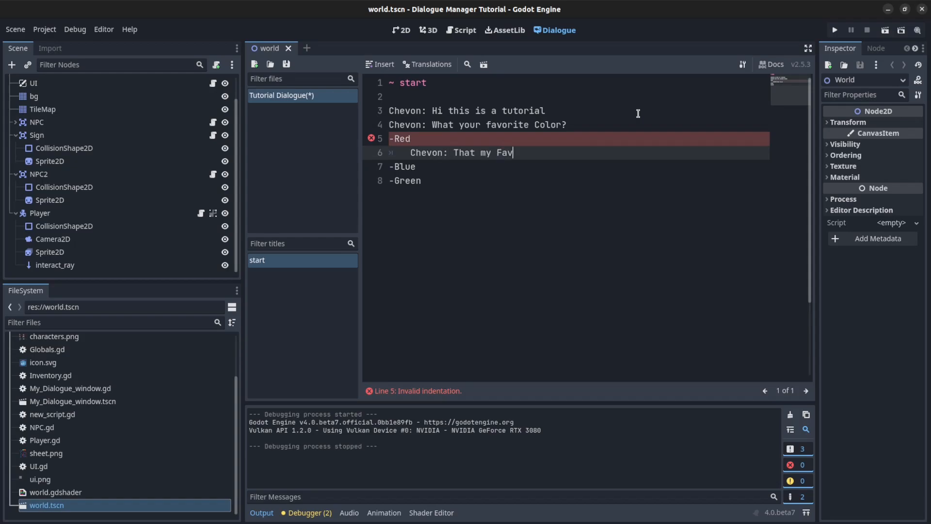
{"action": "type", "text": "i"}
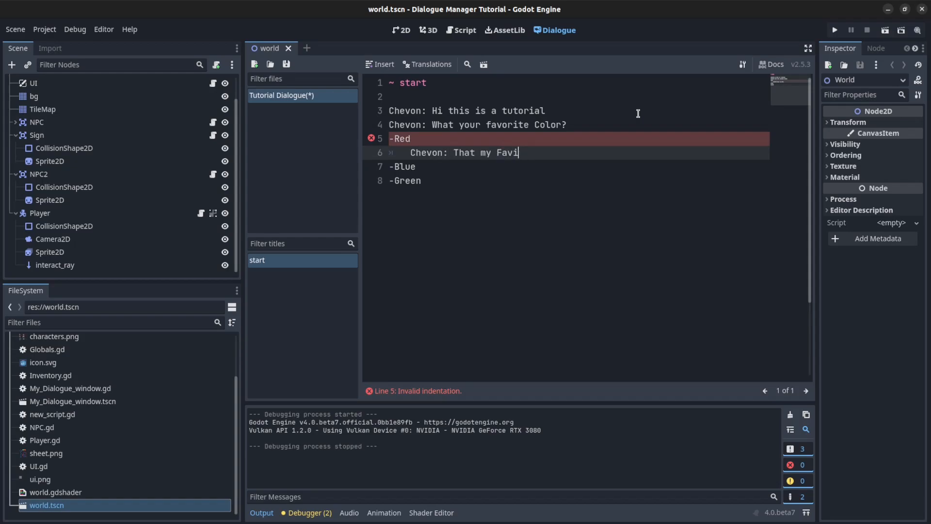
{"action": "type", "text": "rite"}
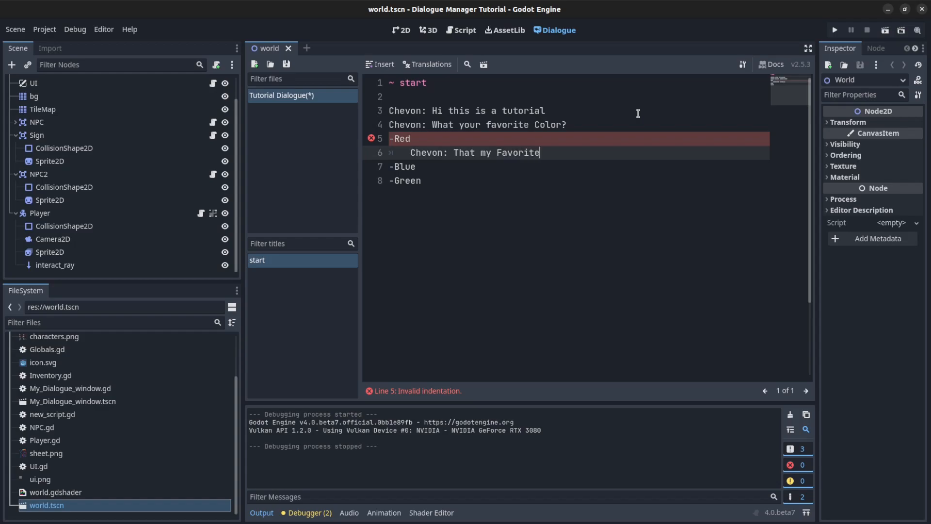
{"action": "type", "text": "color too."}
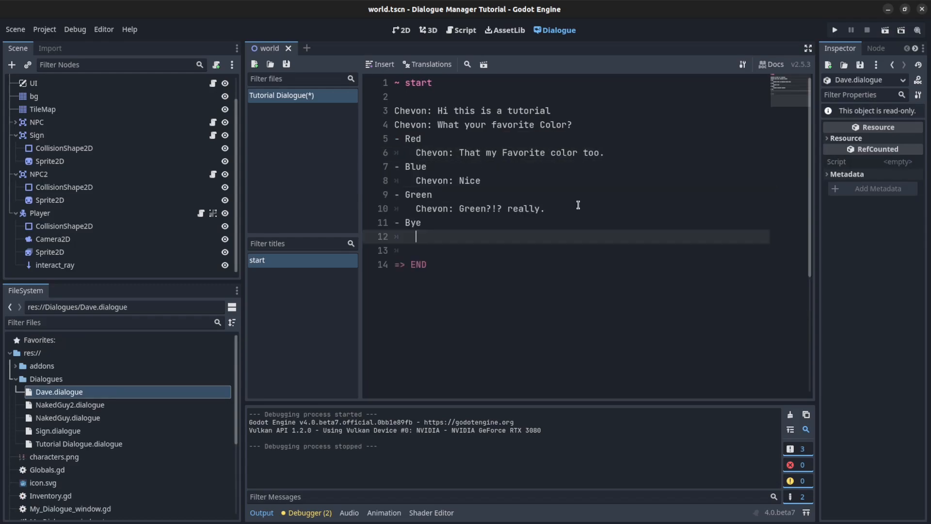
Add the Bye response with 'Chevon: Okay bye' and an '=> END' jump
{"action": "type", "text": "Chevon: Okay bye"}
{"action": "left_click", "coordinate": [580, 250]}
{"action": "type", "text": "="}
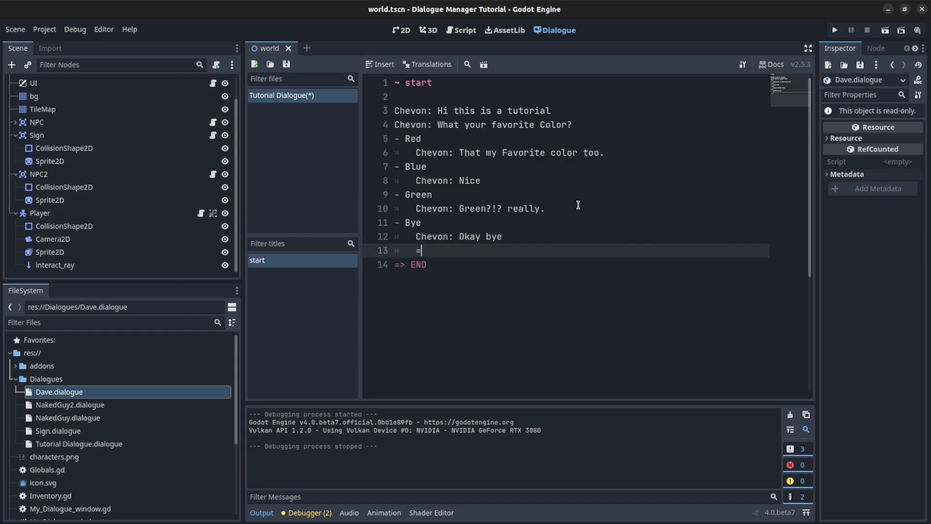
{"action": "type", "text": "> END"}
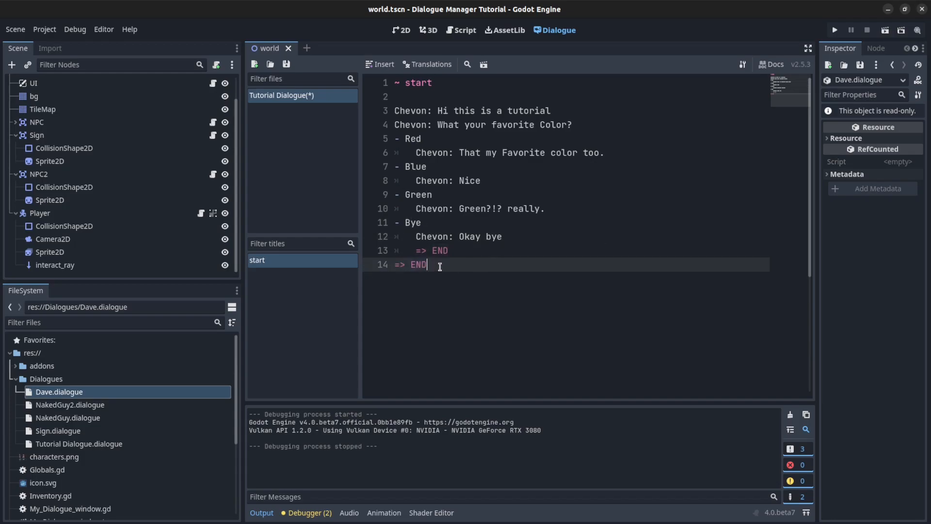
{"action": "left_click", "coordinate": [401, 264]}
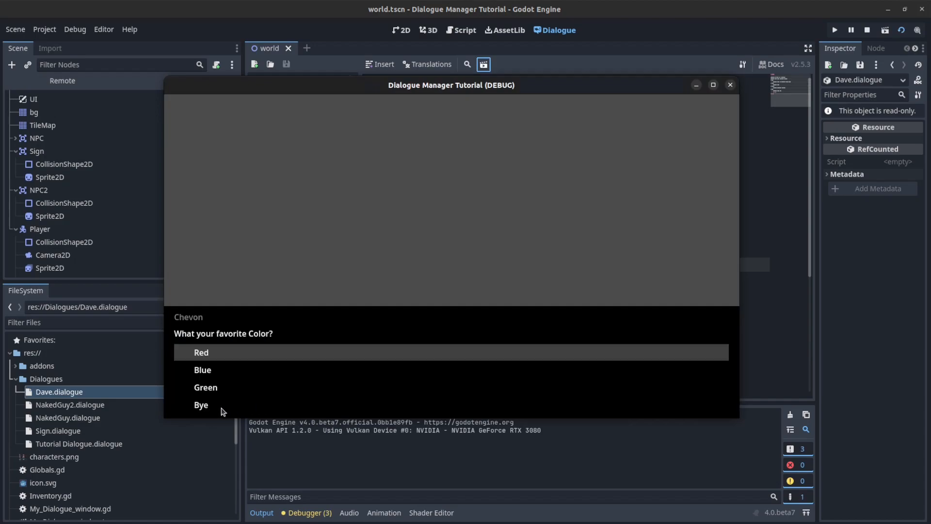
{"action": "mouse_move", "coordinate": [300, 401]}
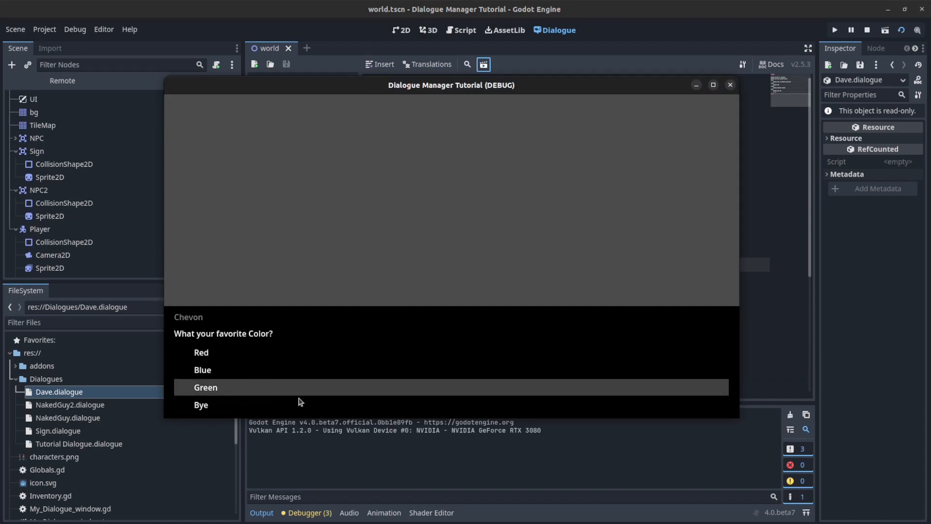
Choose Green in the test run and continue past Chevon's 'Green?!? really.' reply
{"action": "left_click", "coordinate": [204, 386]}
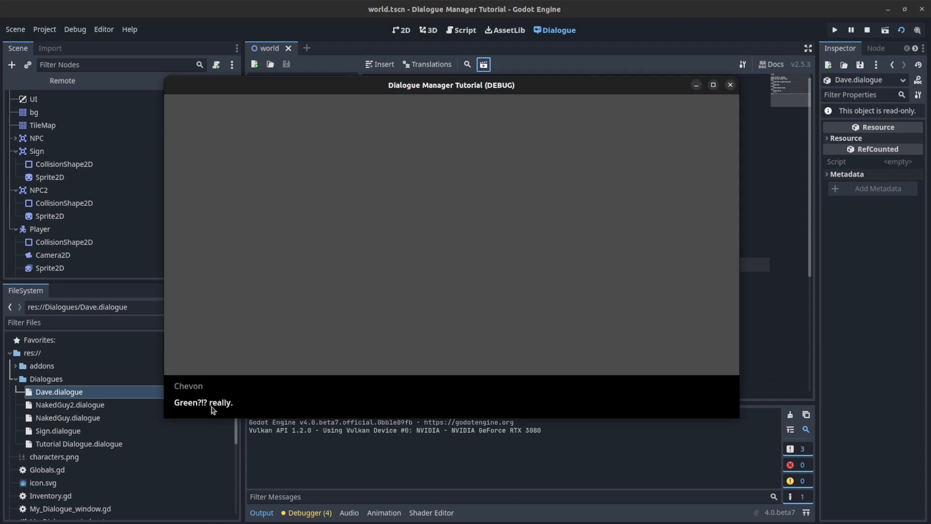
{"action": "left_click", "coordinate": [729, 85]}
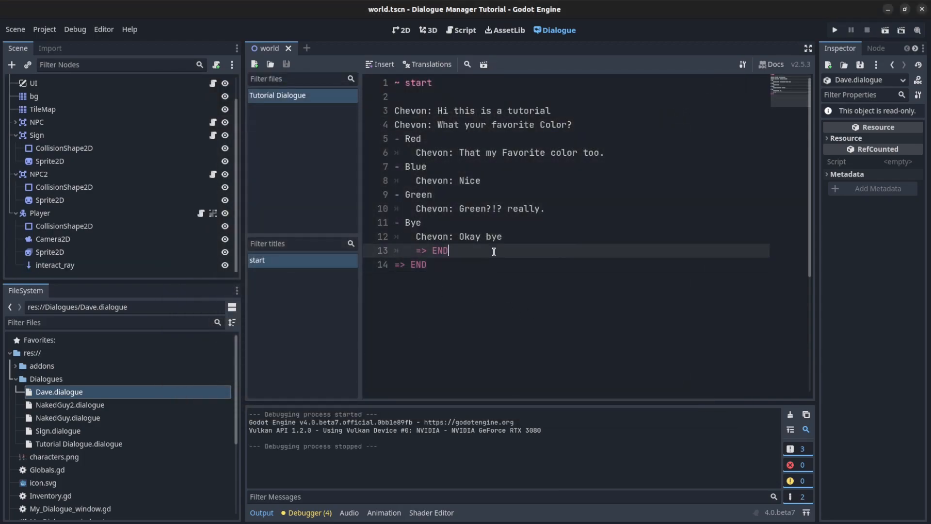
Insert 'Chevon: Okay see you' before the final END and pick Red in a test run
{"action": "left_click", "coordinate": [427, 264]}
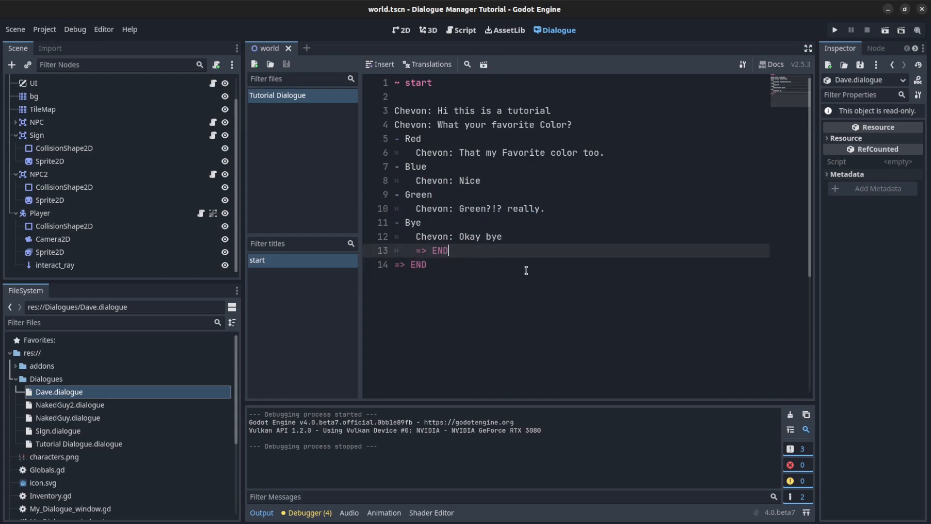
{"action": "key", "text": "Enter"}
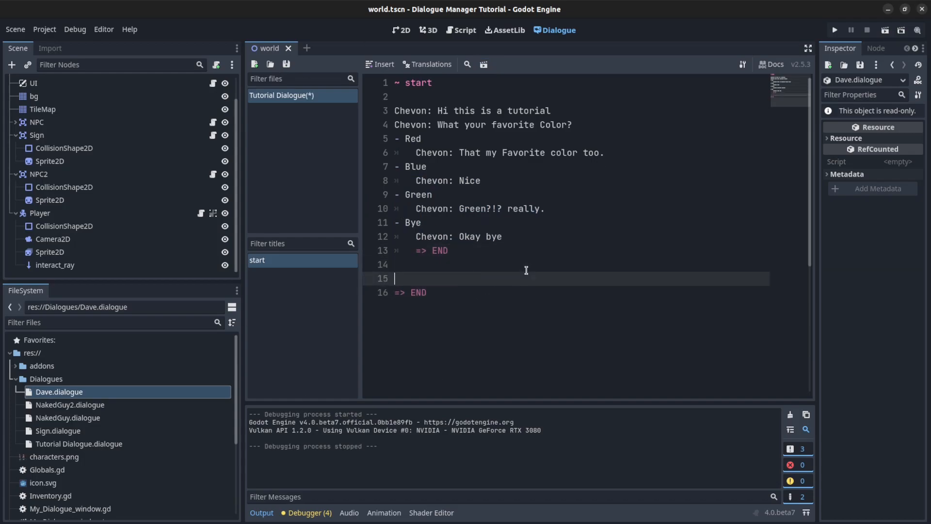
{"action": "type", "text": "Chevon: Okay see you"}
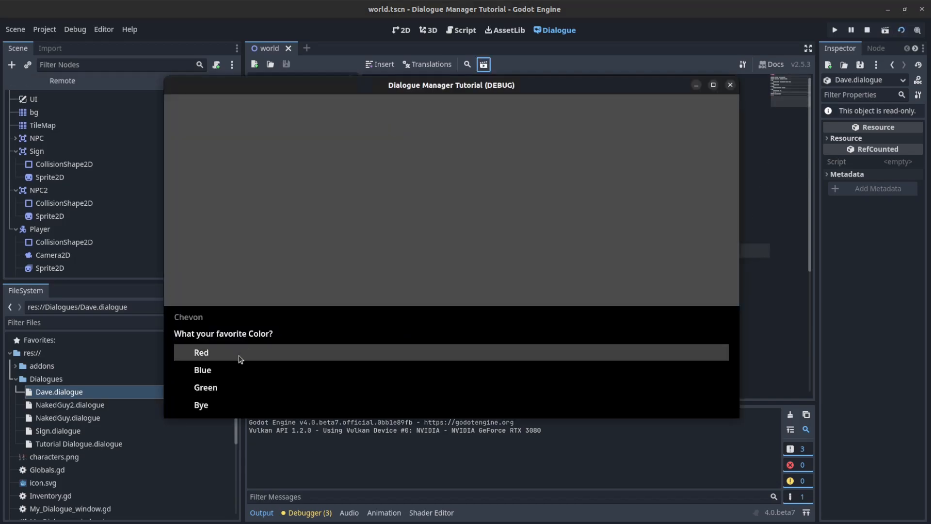
{"action": "left_click", "coordinate": [200, 405]}
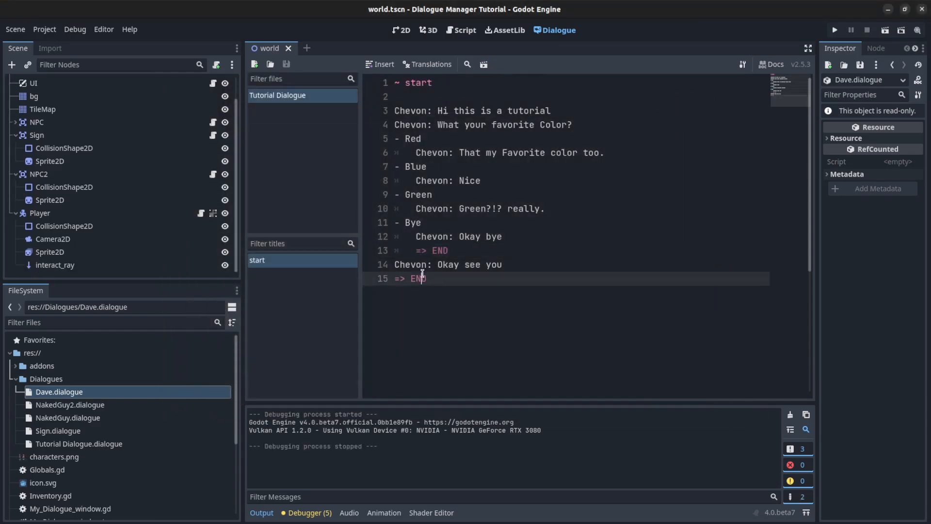
{"action": "mouse_move", "coordinate": [468, 249]}
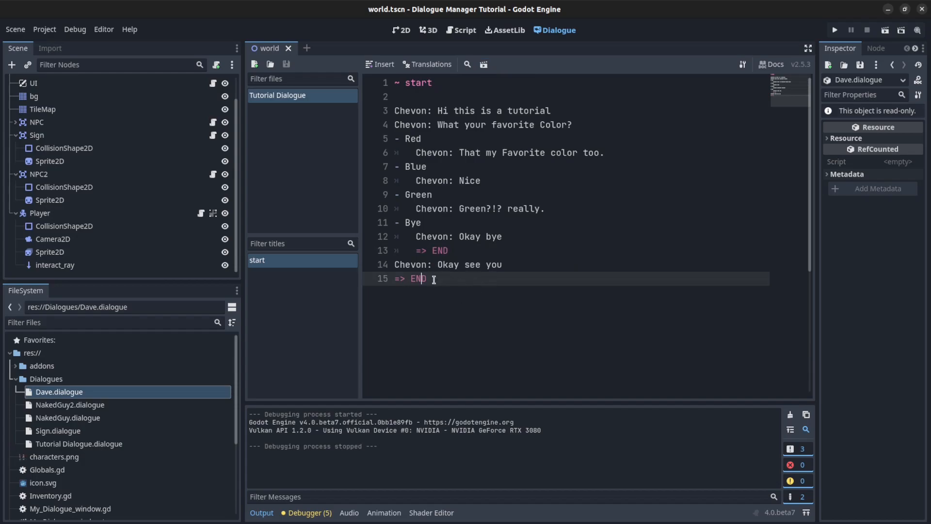
Replace the final '=> END' with a new '~ other_options' title
{"action": "double_click", "coordinate": [409, 278]}
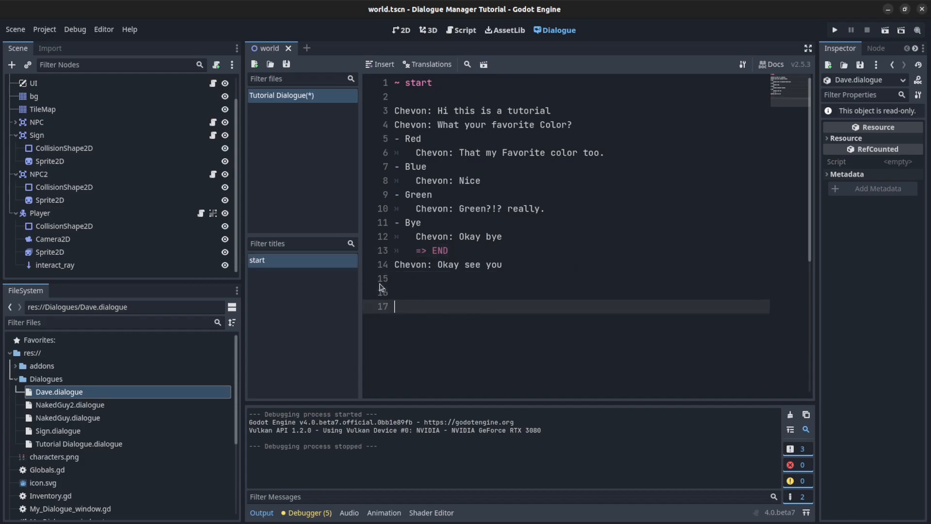
{"action": "type", "text": "~"}
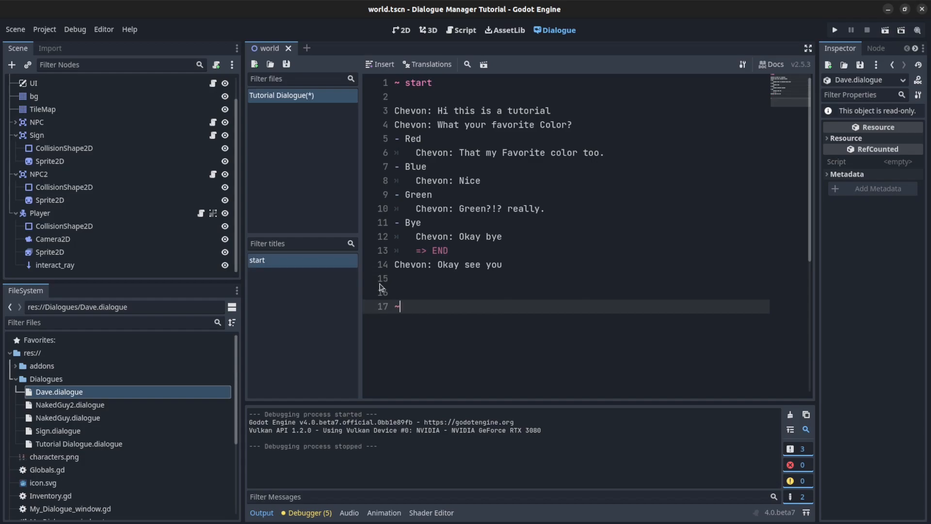
{"action": "type", "text": "other_options"}
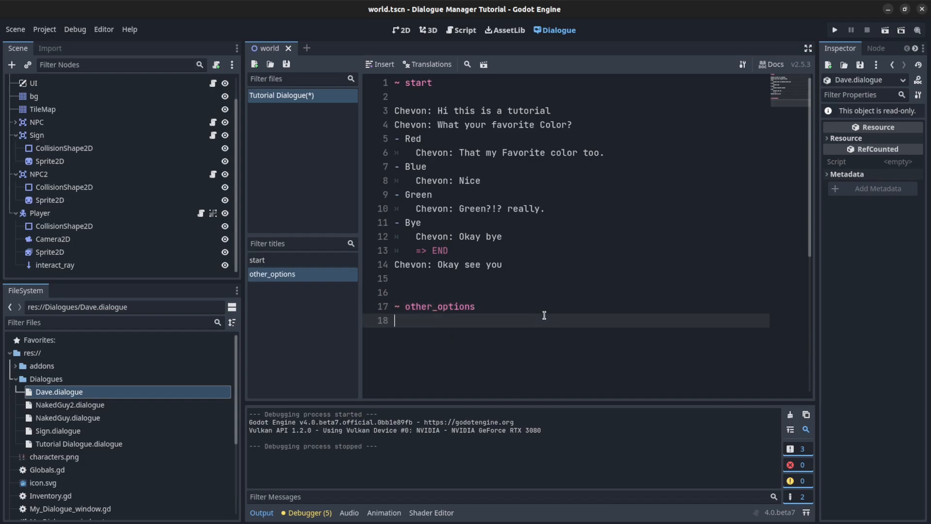
Add Chevon's 'okay so what other colors' question with Purple, Yellow, Silver and Pink replies
{"action": "type", "text": "Chevon"}
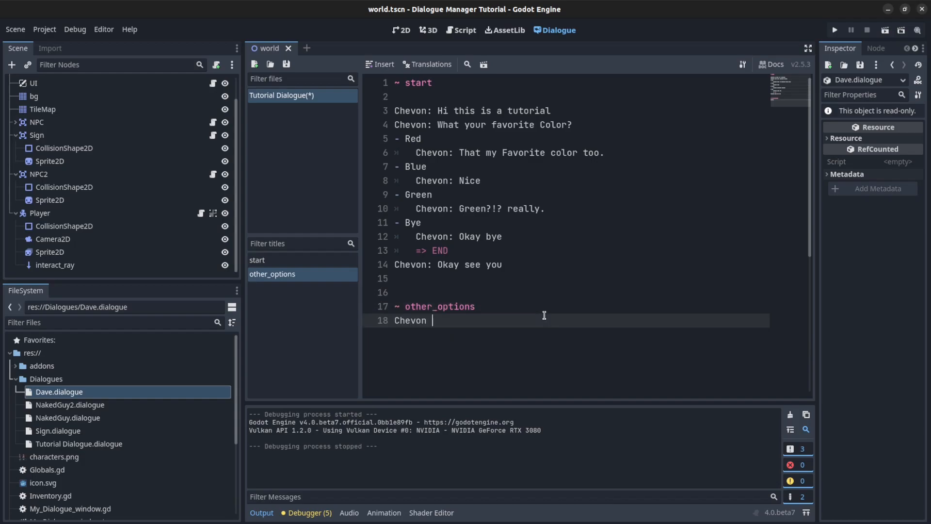
{"action": "type", "text": "okay so what other colors"}
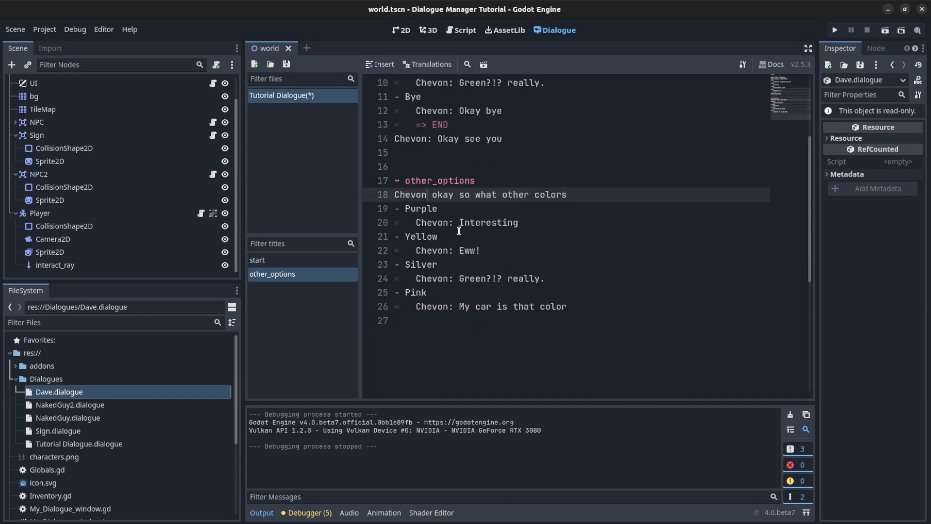
{"action": "type", "text": "OP"}
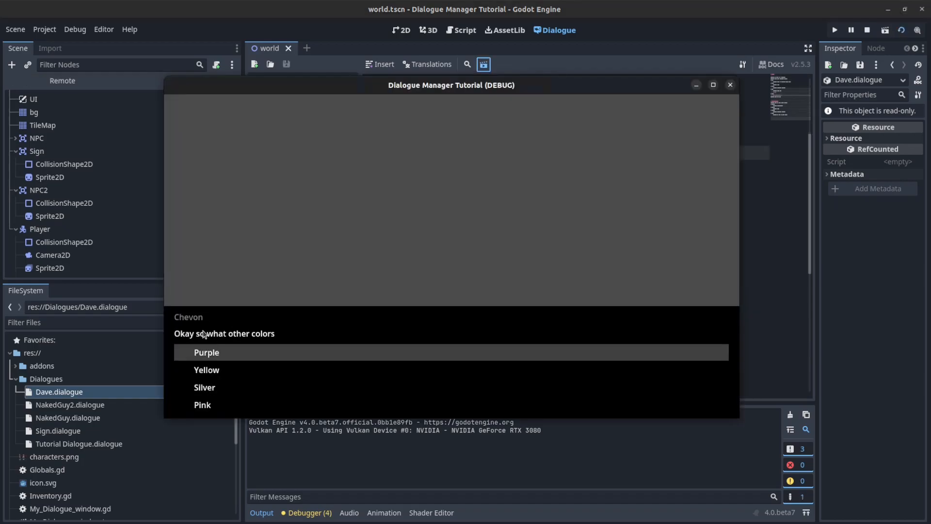
{"action": "mouse_move", "coordinate": [206, 370]}
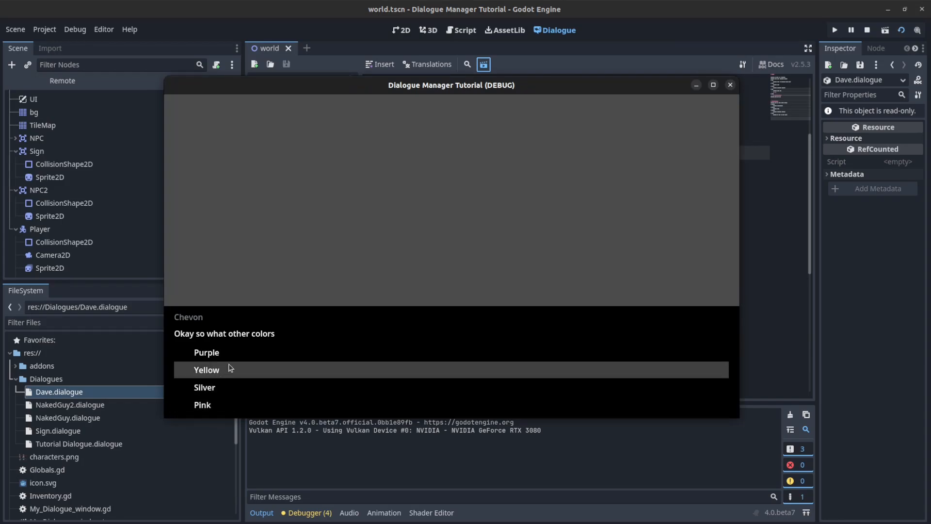
{"action": "left_click", "coordinate": [207, 369]}
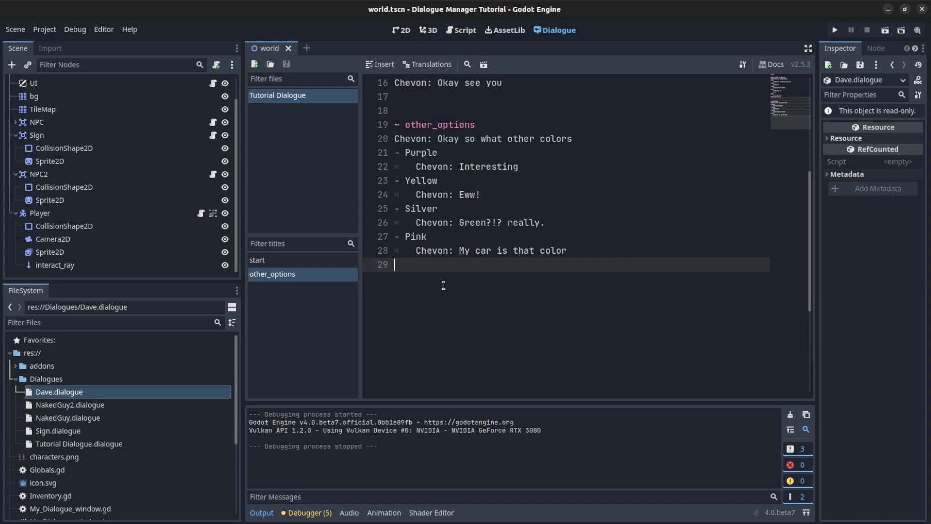
Add a '=> start' jump under the More choice's target section and save Tutorial Dialogue
{"action": "type", "text": "=>"}
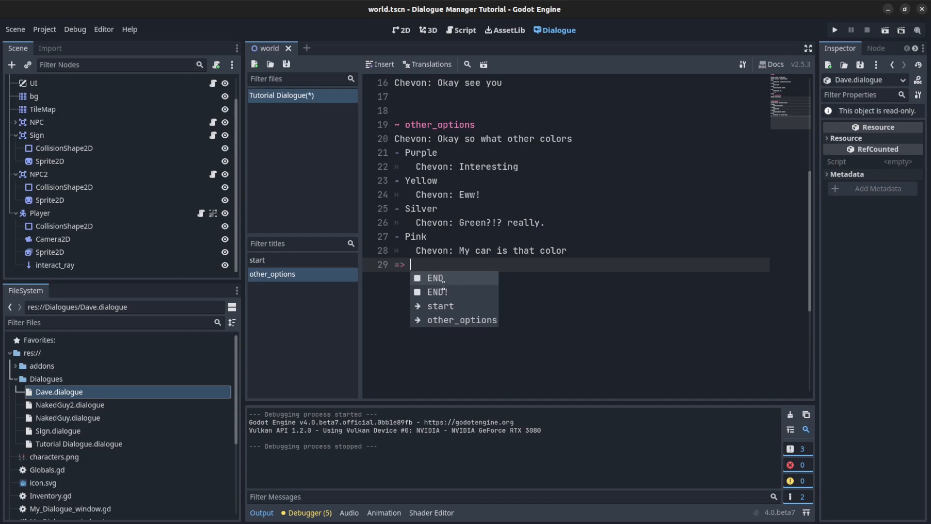
{"action": "type", "text": "start"}
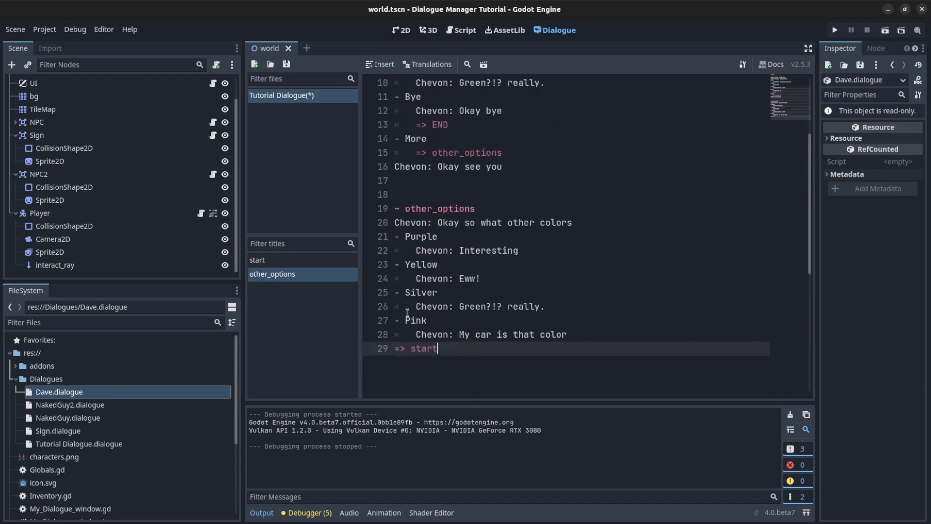
{"action": "scroll", "scroll_direction": "up", "scroll_amount": 3}
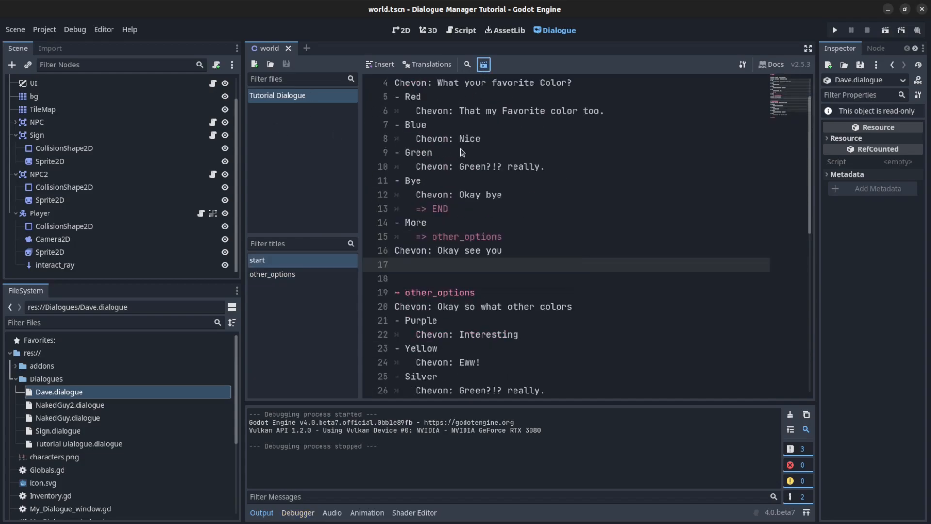
{"action": "left_click", "coordinate": [834, 30]}
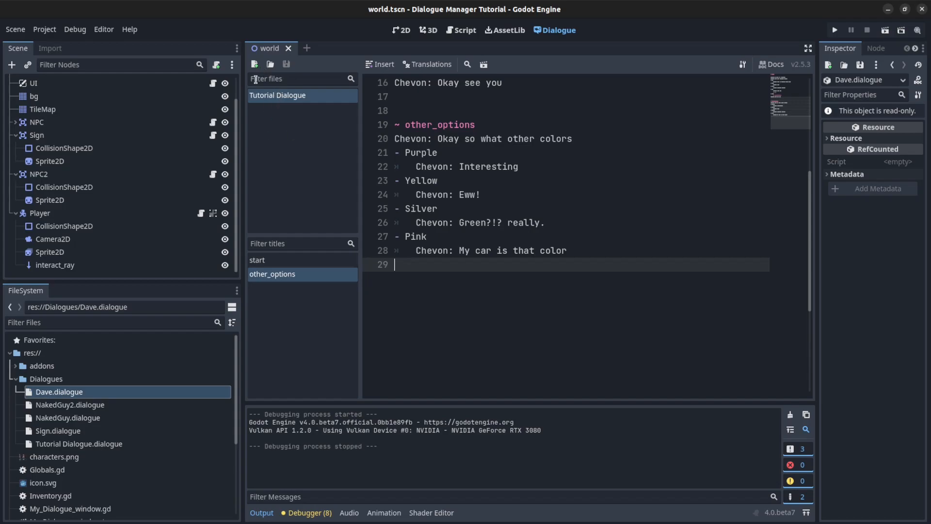
Create Tutorial Dialogue2.dialogue in the Dialogues folder and open it in the dialogue editor
{"action": "left_click", "coordinate": [254, 63]}
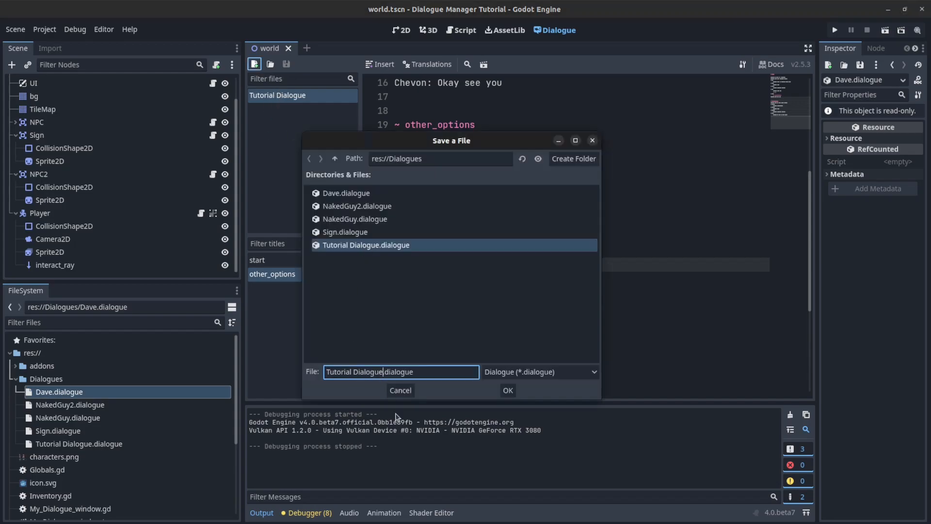
{"action": "left_click", "coordinate": [506, 390]}
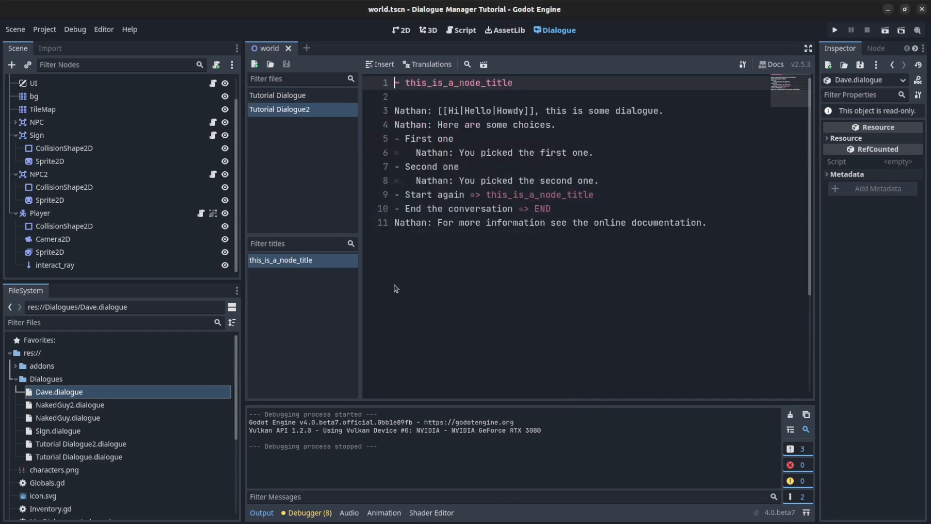
{"action": "left_click", "coordinate": [278, 95]}
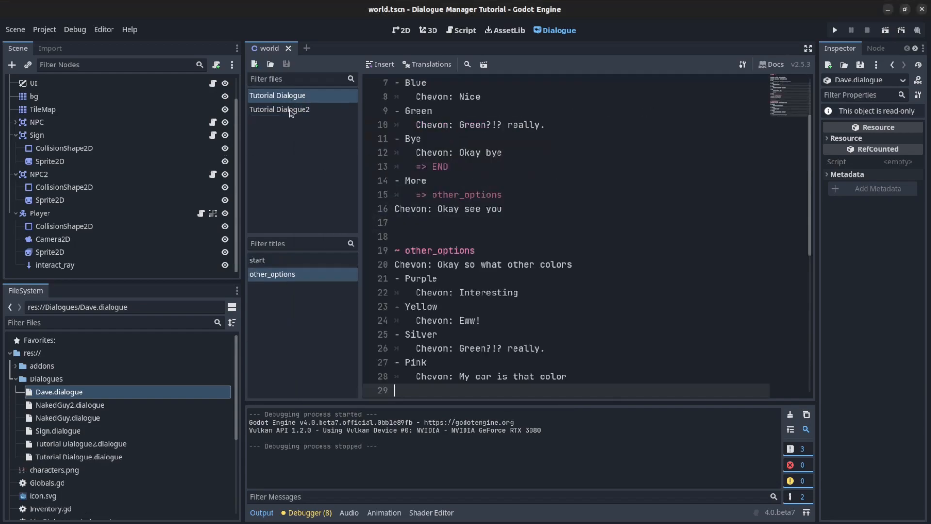
{"action": "left_click", "coordinate": [279, 110]}
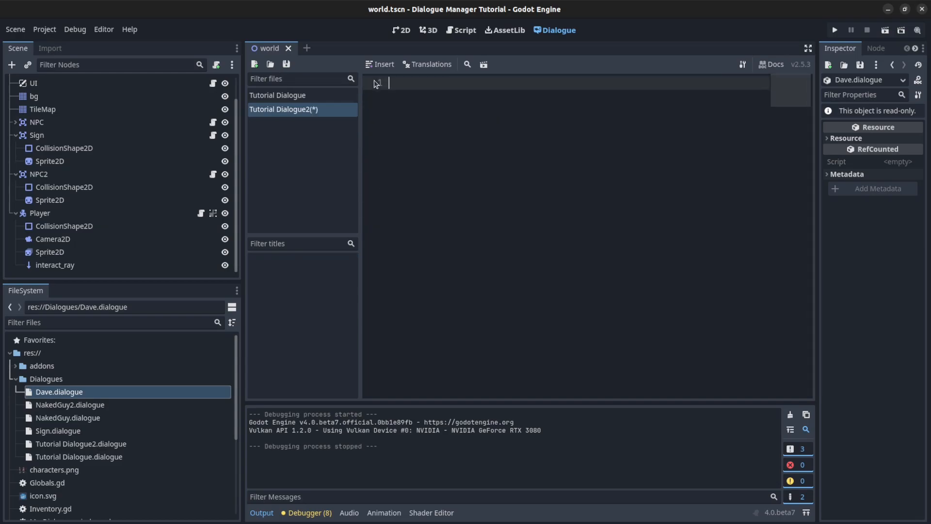
Write 'Chevon: This is a new Dialogue' in Tutorial Dialogue2, then return to Tutorial Dialogue
{"action": "type", "text": "Che"}
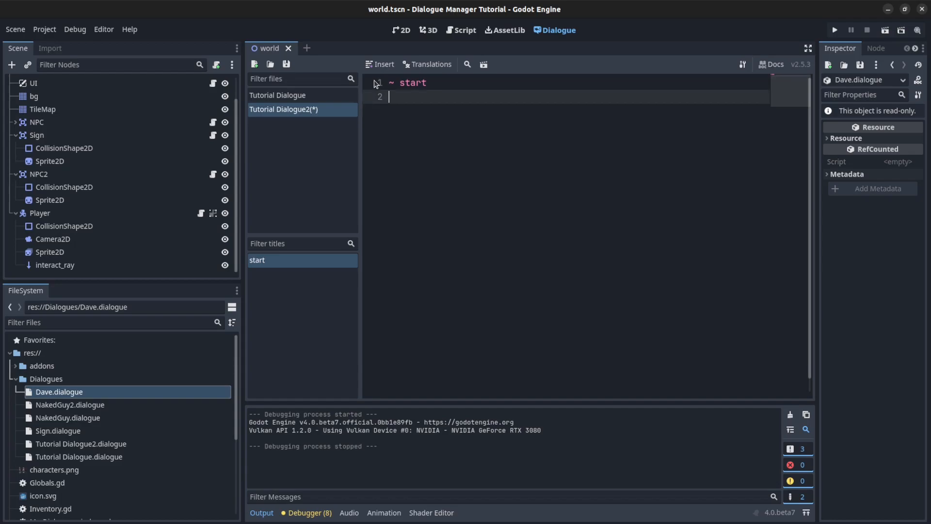
{"action": "type", "text": "Chevon"}
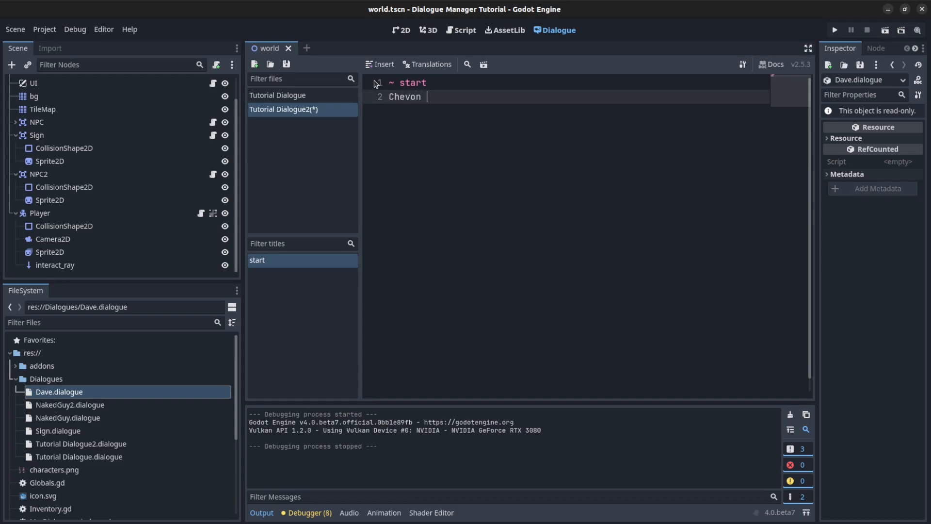
{"action": "type", "text": ": Th"}
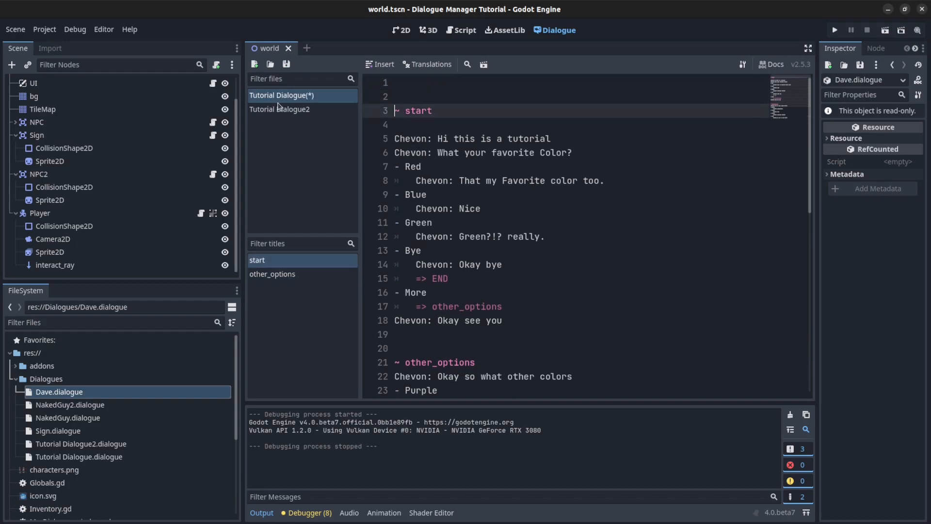
{"action": "left_click", "coordinate": [280, 109]}
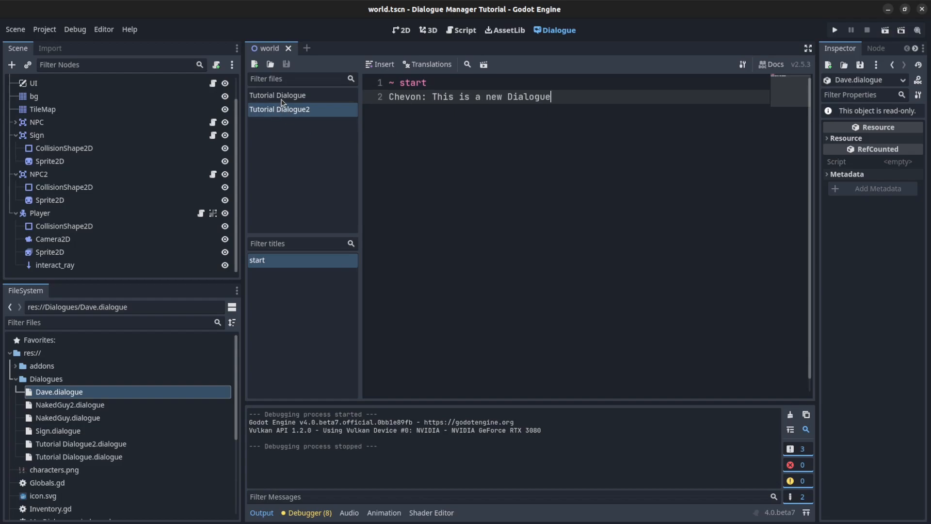
{"action": "left_click", "coordinate": [277, 95]}
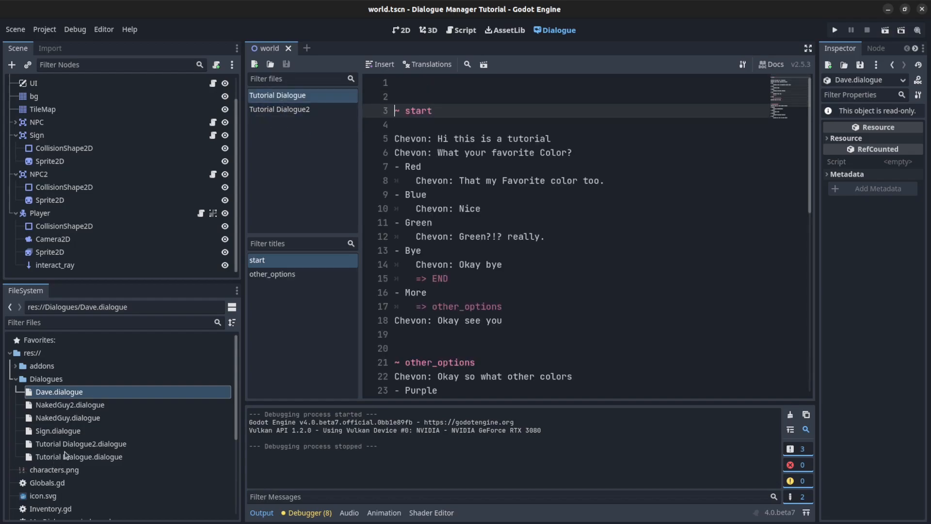
{"action": "left_click", "coordinate": [82, 443]}
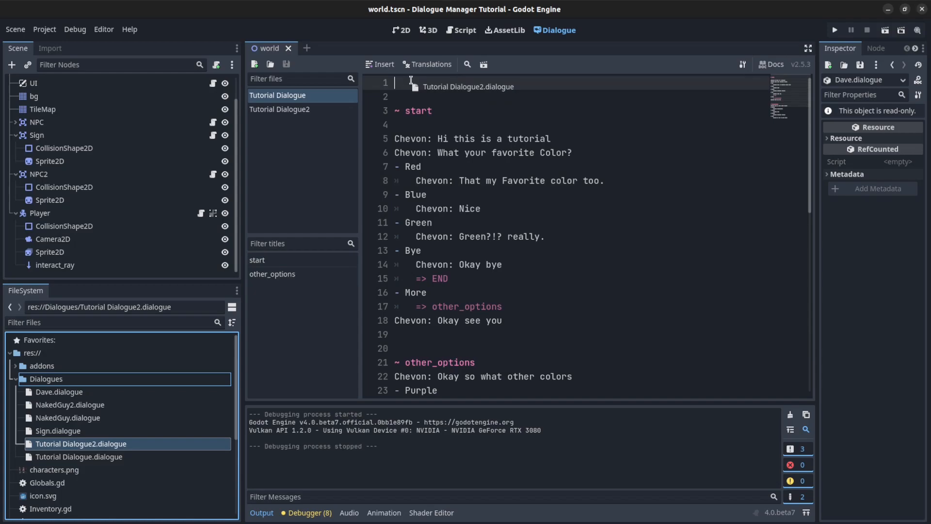
Import Tutorial Dialogue2.dialogue and make Other Dialogue jump to tutorial_Dialogue2/start
{"action": "type", "text": "import \"res://Dialogues/Tutorial Dialogue2.dialogue\" as Dialogues_Tut"}
{"action": "left_click", "coordinate": [580, 292]}
{"action": "type", "text": "Other Dialogu"}
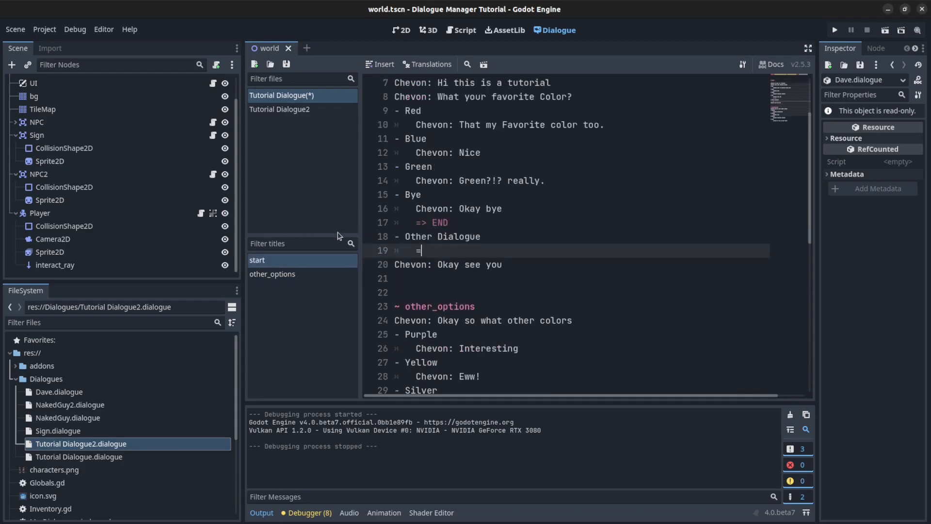
{"action": "type", "text": ">"}
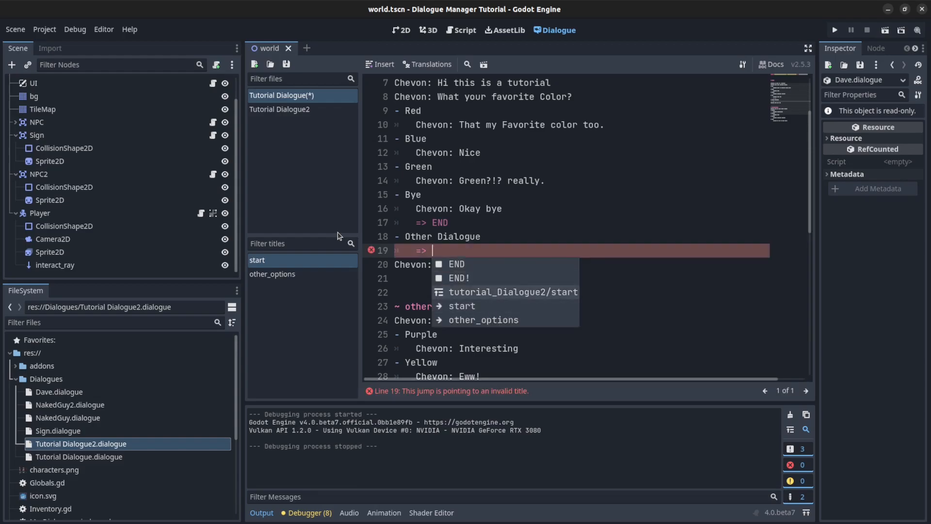
{"action": "left_click", "coordinate": [512, 292]}
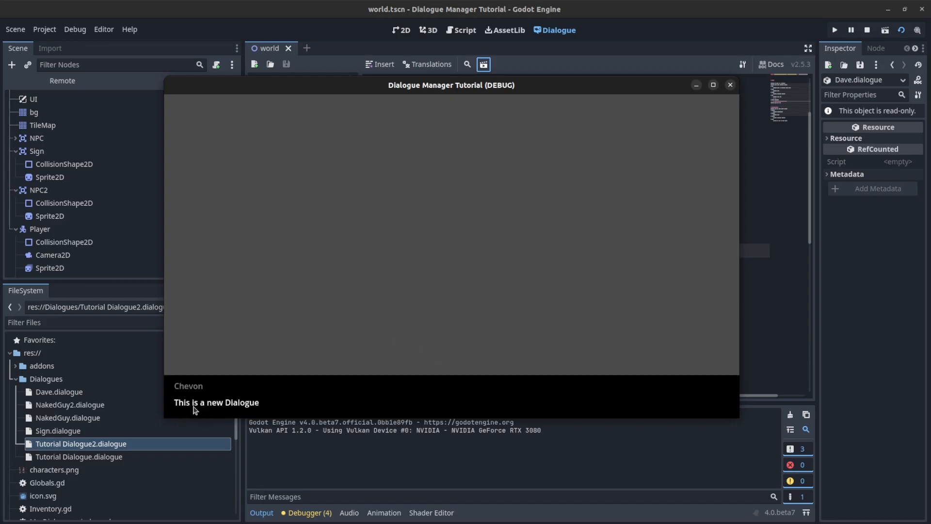
{"action": "left_click", "coordinate": [729, 86]}
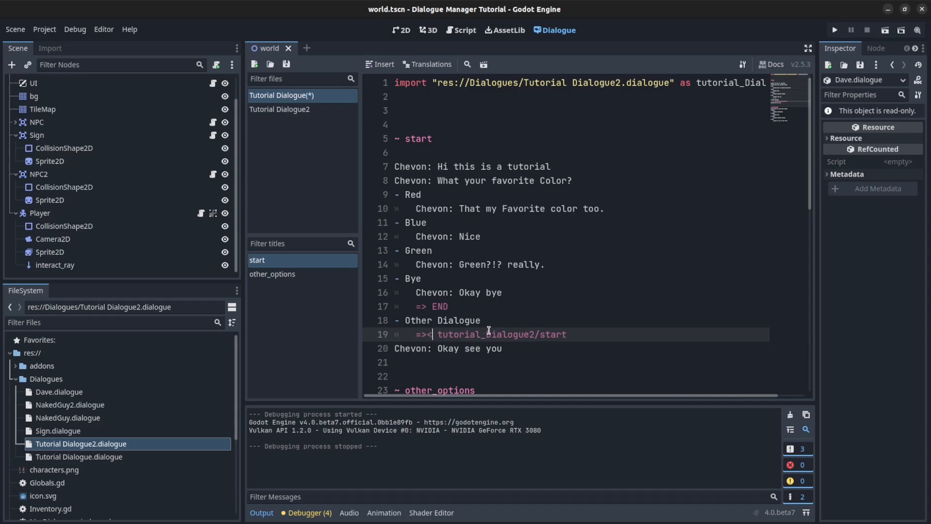
Add 'Chevon: Youre back to main dialogue' and '=> start' below the tutorial_Dialogue2 jump
{"action": "scroll", "scroll_direction": "down", "scroll_amount": 3}
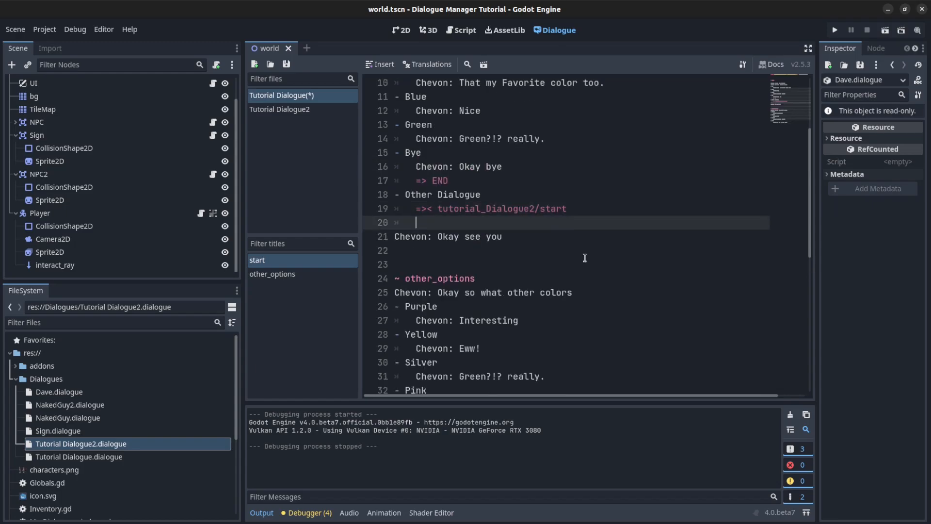
{"action": "type", "text": "C"}
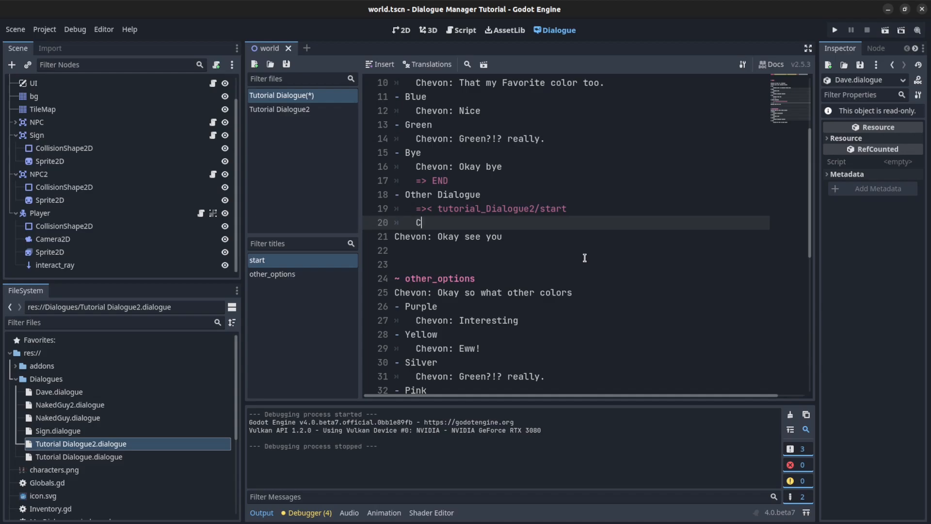
{"action": "type", "text": "hevon: Youre back to main dialogue"}
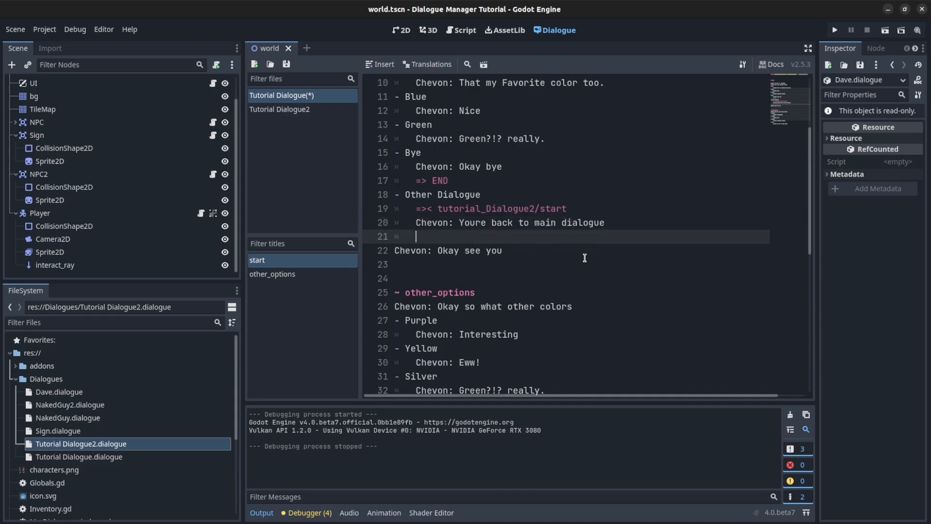
{"action": "type", "text": "=> start"}
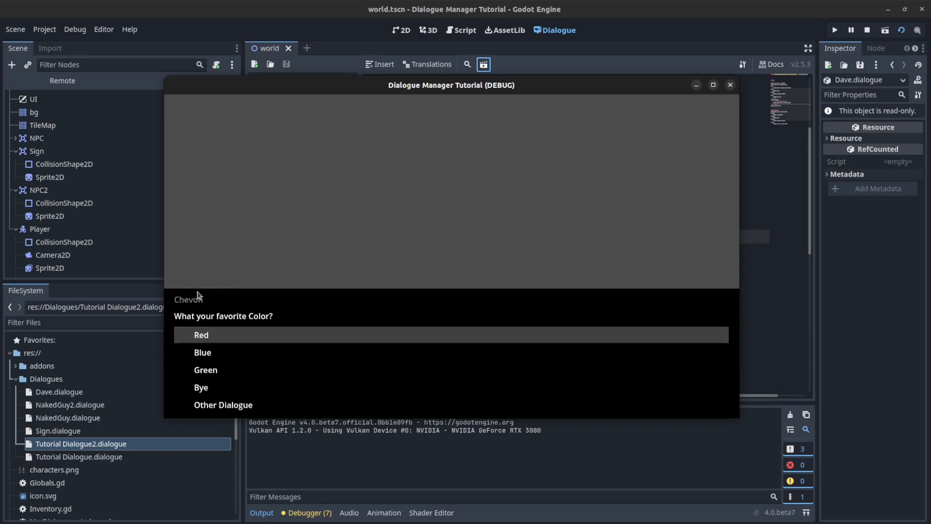
{"action": "left_click", "coordinate": [201, 387]}
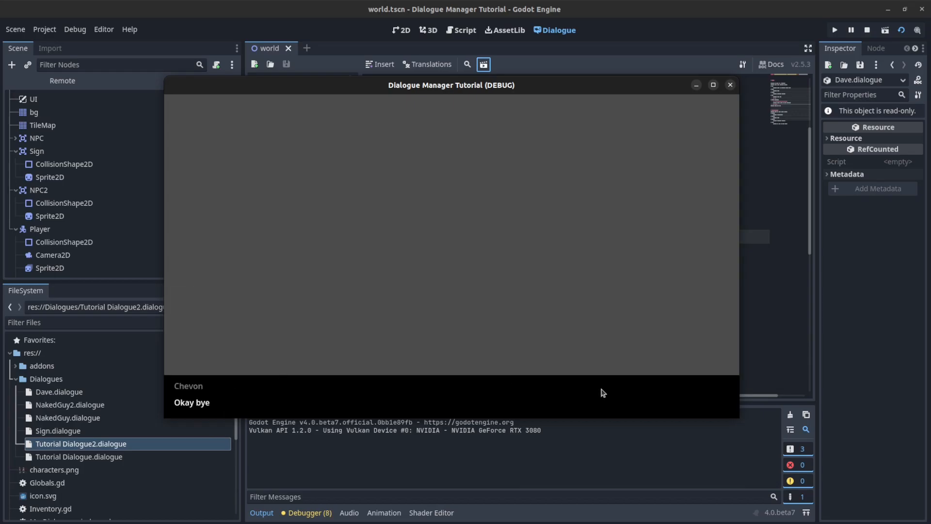
{"action": "left_click", "coordinate": [729, 84]}
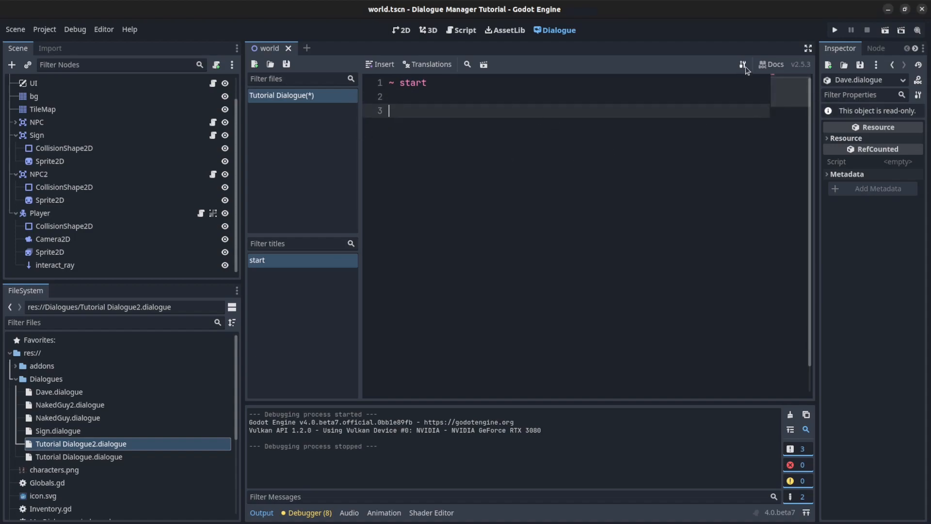
Enable Inventory and Globals as state shortcuts in the Dialogue Manager settings
{"action": "left_click", "coordinate": [742, 64]}
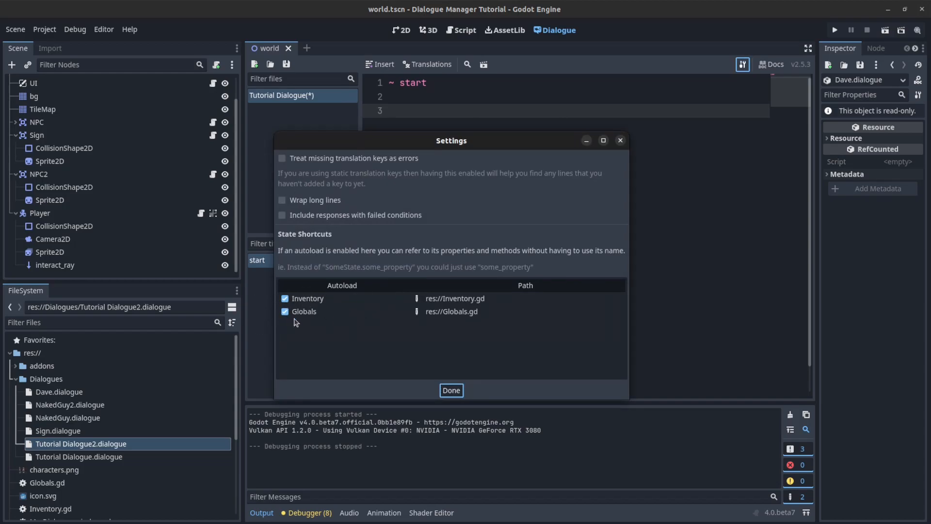
{"action": "mouse_move", "coordinate": [327, 328]}
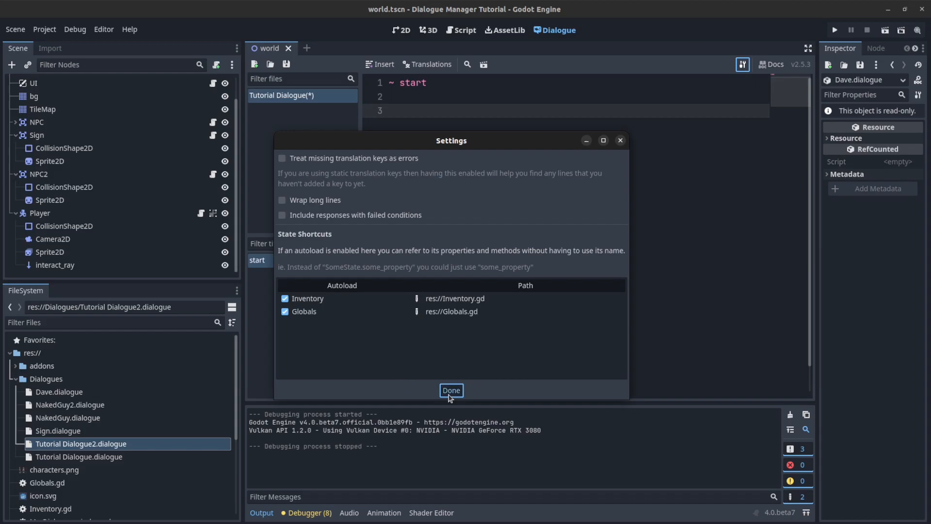
{"action": "left_click", "coordinate": [450, 389]}
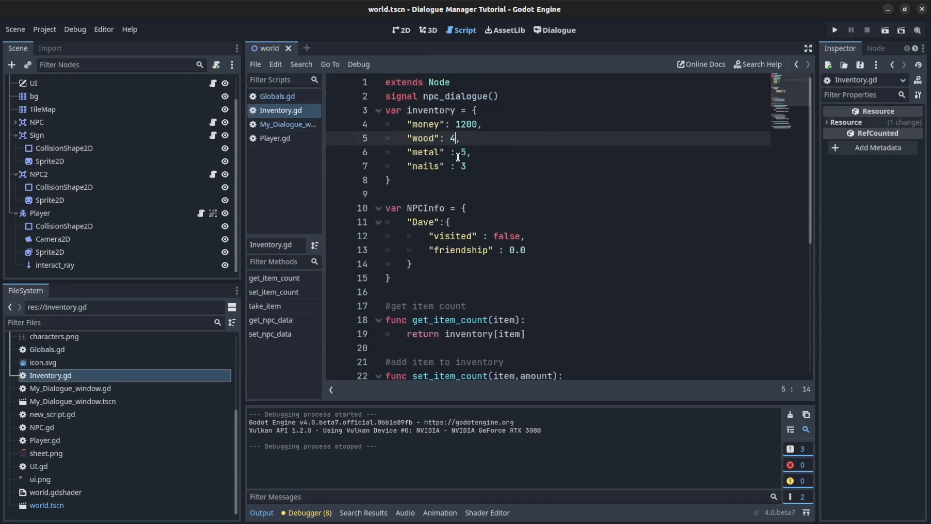
Review Inventory.gd's money and wood dictionary keys and its get_item_count function
{"action": "scroll", "scroll_direction": "down", "scroll_amount": 3}
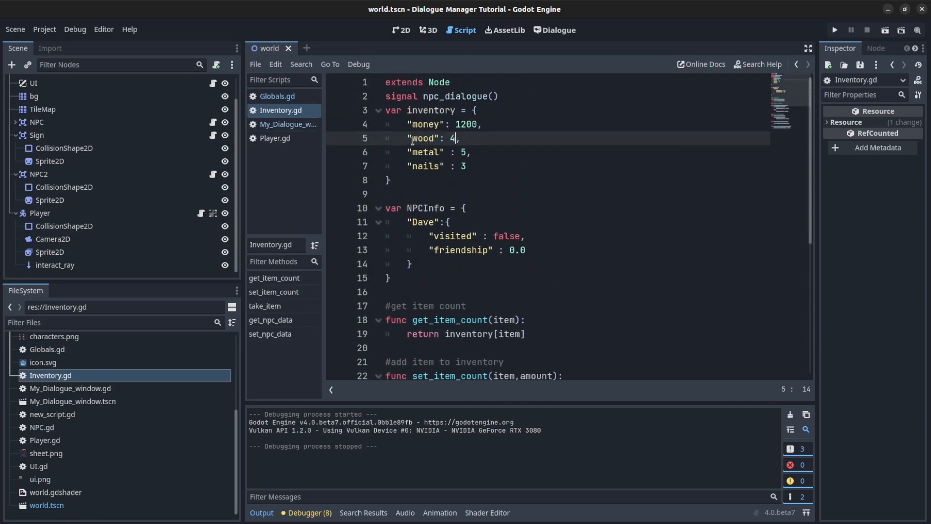
{"action": "double_click", "coordinate": [423, 138]}
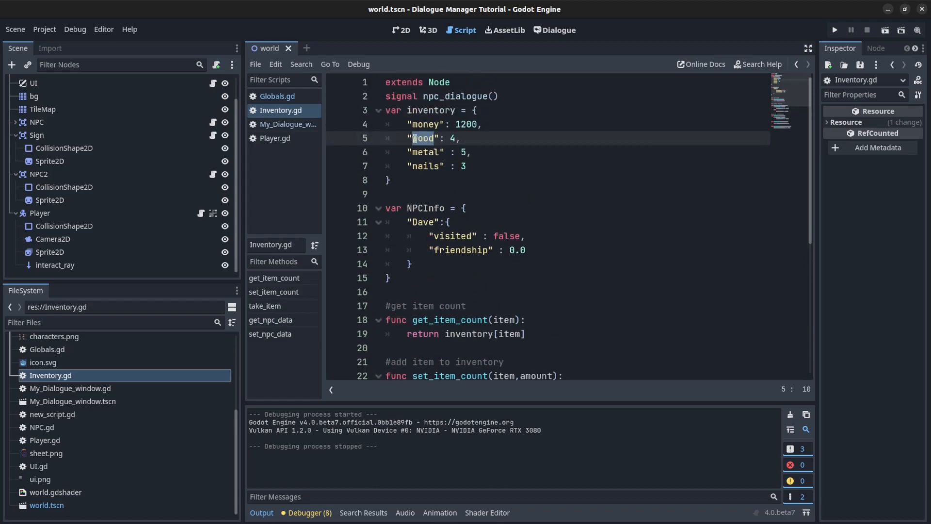
{"action": "left_click", "coordinate": [424, 124]}
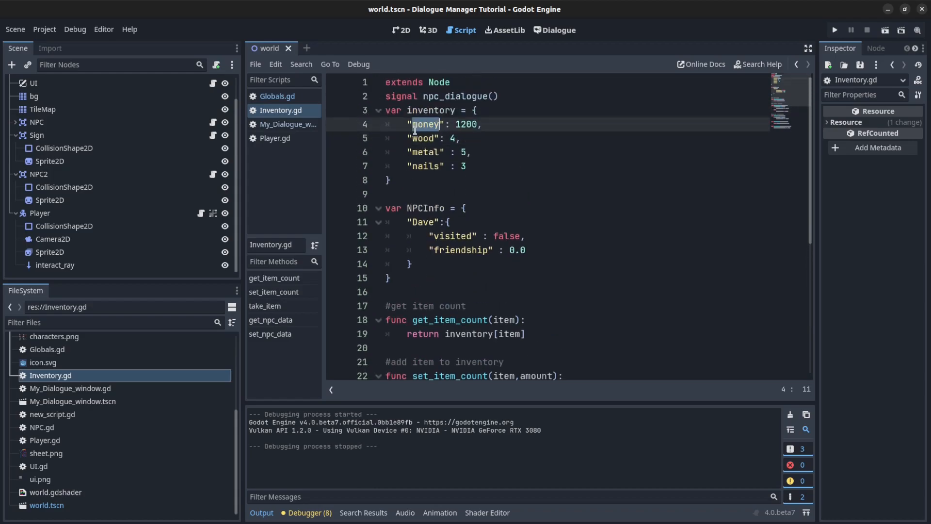
{"action": "scroll", "scroll_direction": "down", "scroll_amount": 3}
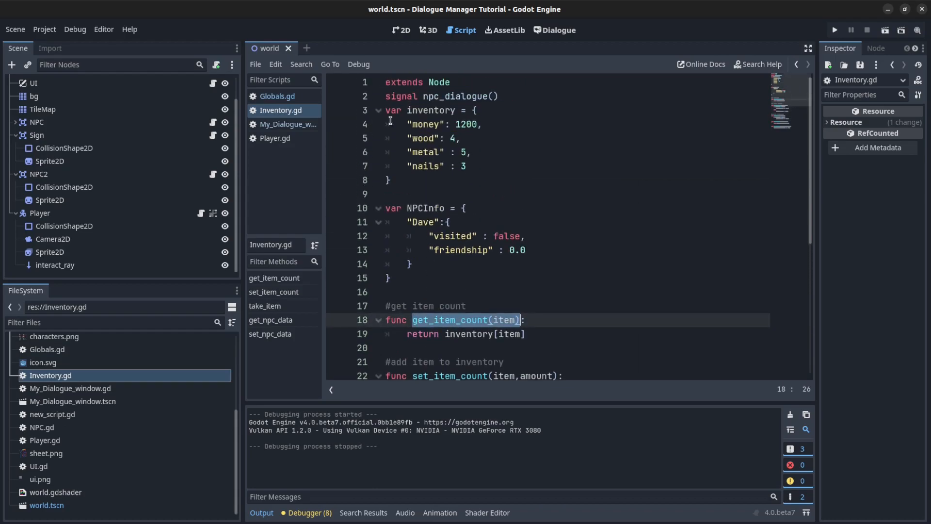
{"action": "left_click", "coordinate": [287, 123]}
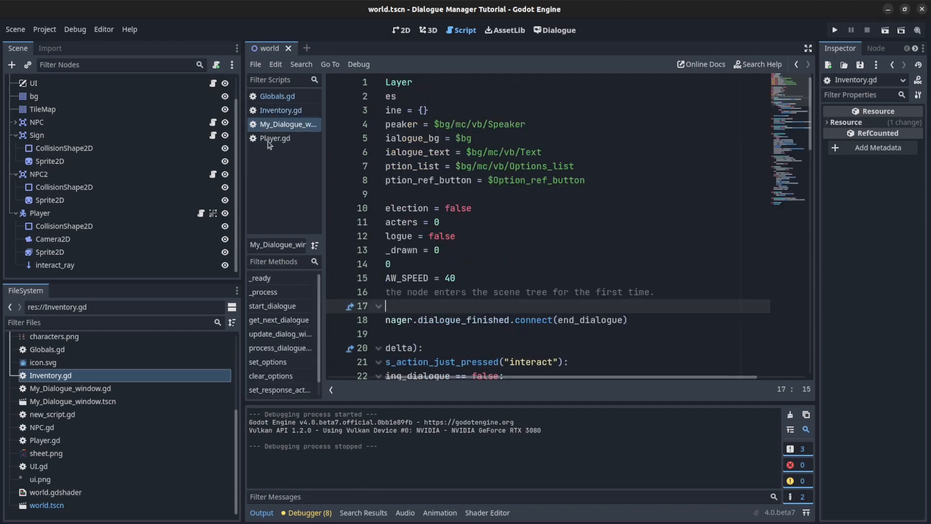
Make Chevon say 'You have {{get_item_count("money")}} money.' and test it, showing 1200 money
{"action": "left_click", "coordinate": [553, 30]}
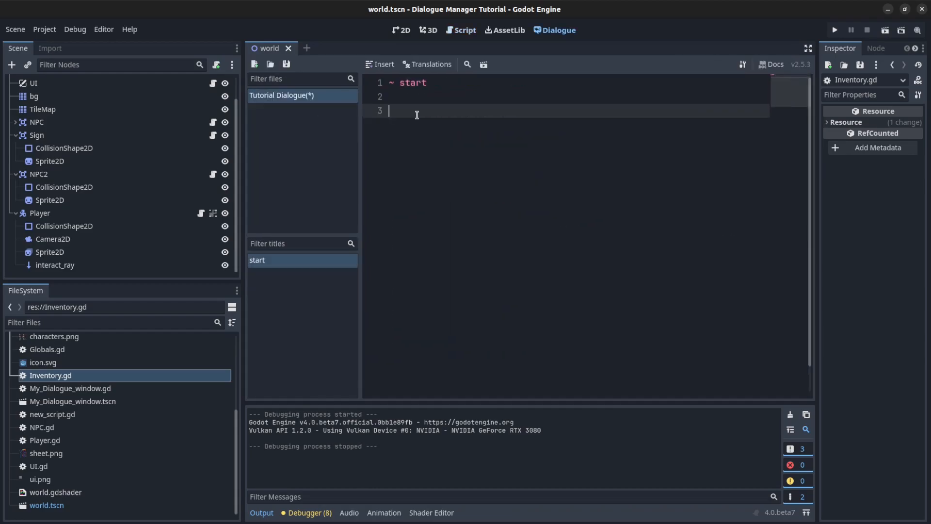
{"action": "type", "text": "Chevon:"}
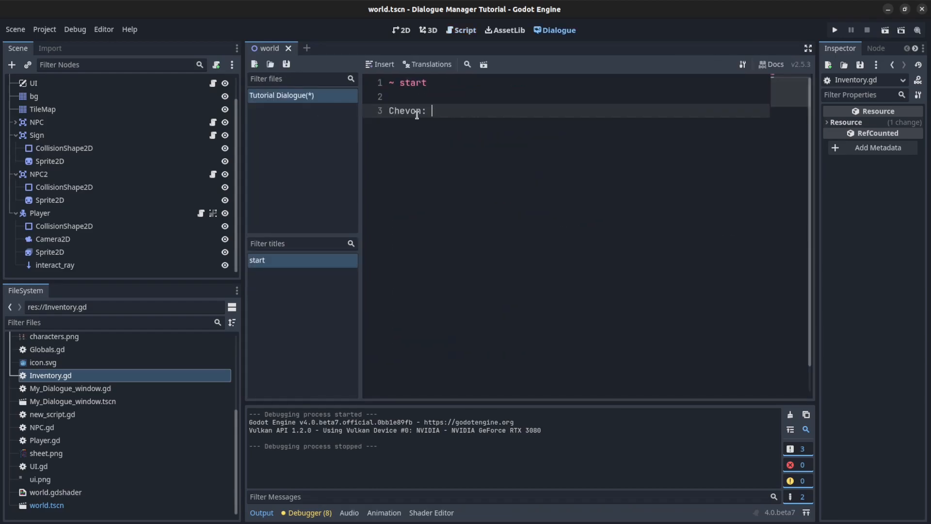
{"action": "type", "text": "You have"}
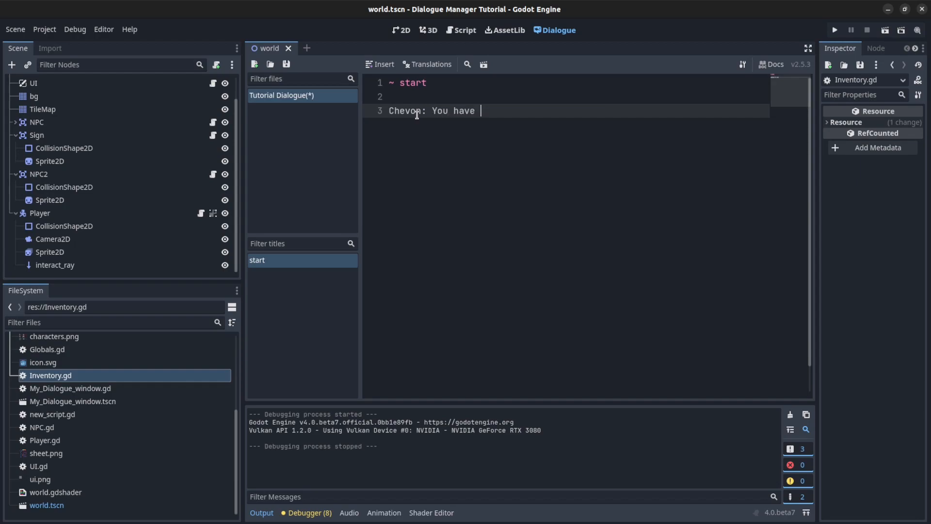
{"action": "type", "text": "{{}}"}
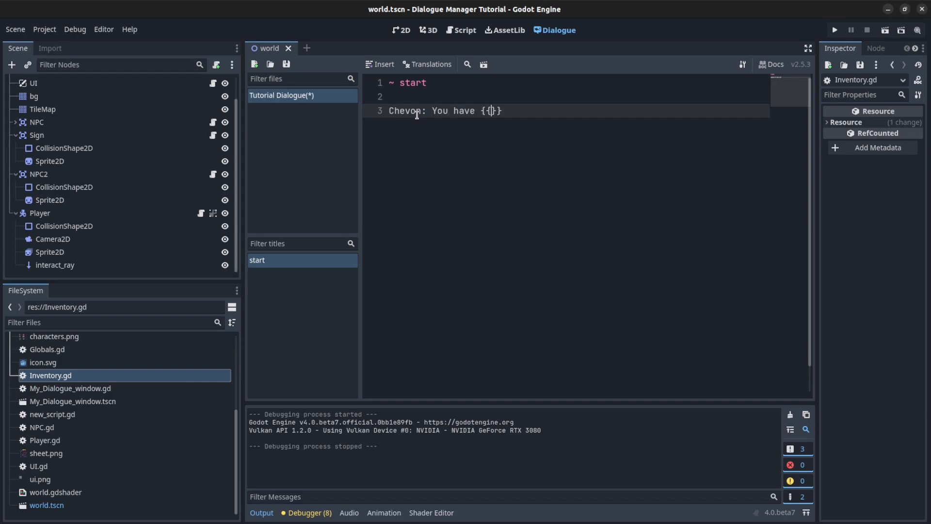
{"action": "type", "text": "get_item_count(item)"}
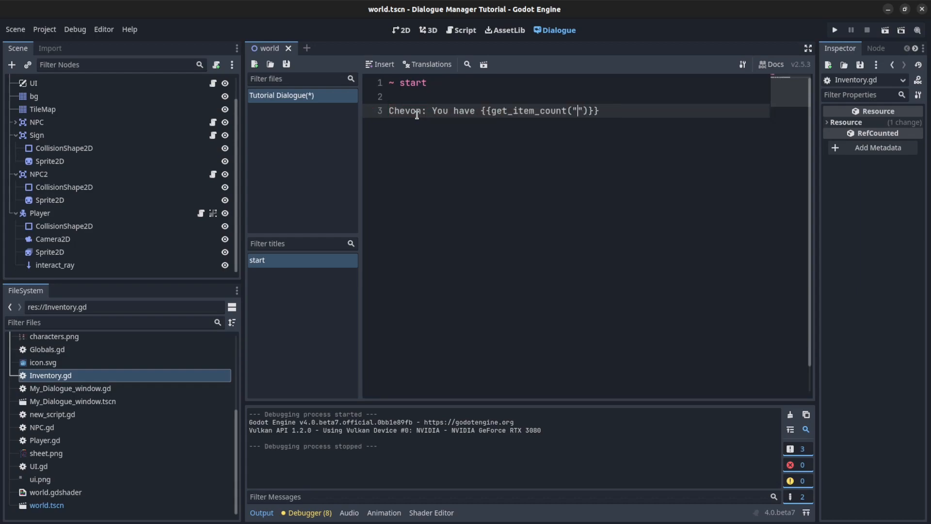
{"action": "type", "text": "money"}
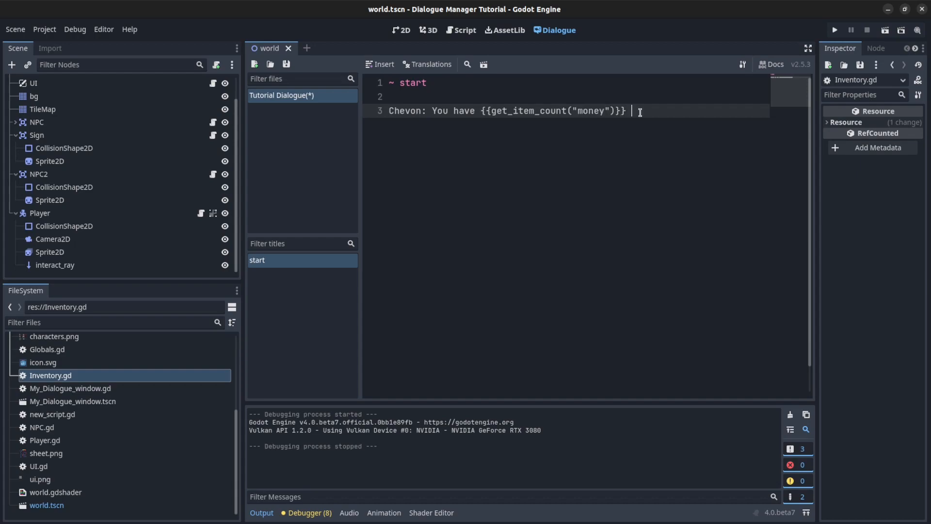
{"action": "type", "text": "money."}
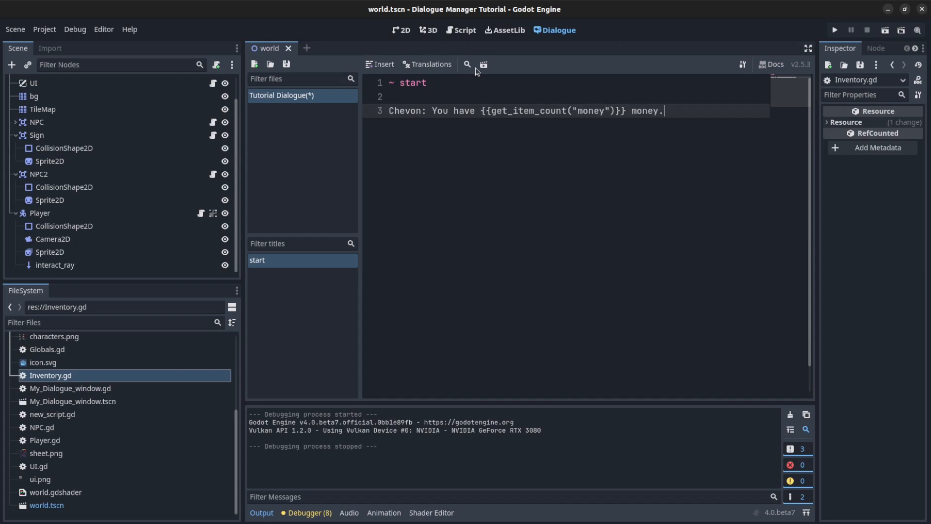
{"action": "left_click", "coordinate": [483, 64]}
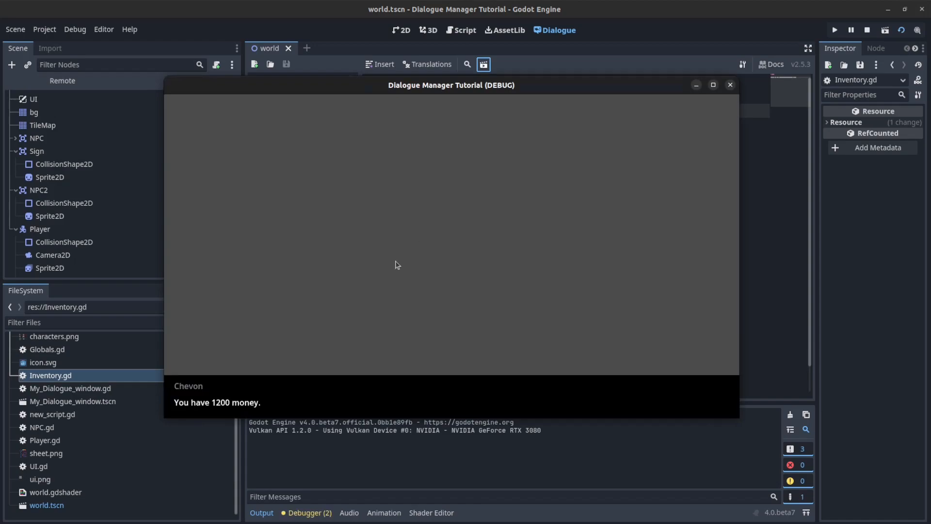
{"action": "mouse_move", "coordinate": [221, 419]}
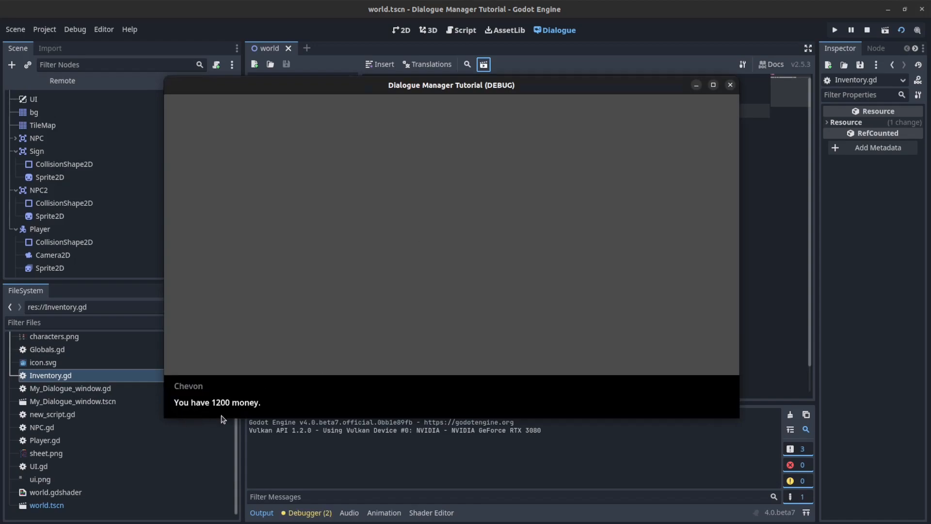
{"action": "mouse_move", "coordinate": [729, 94]}
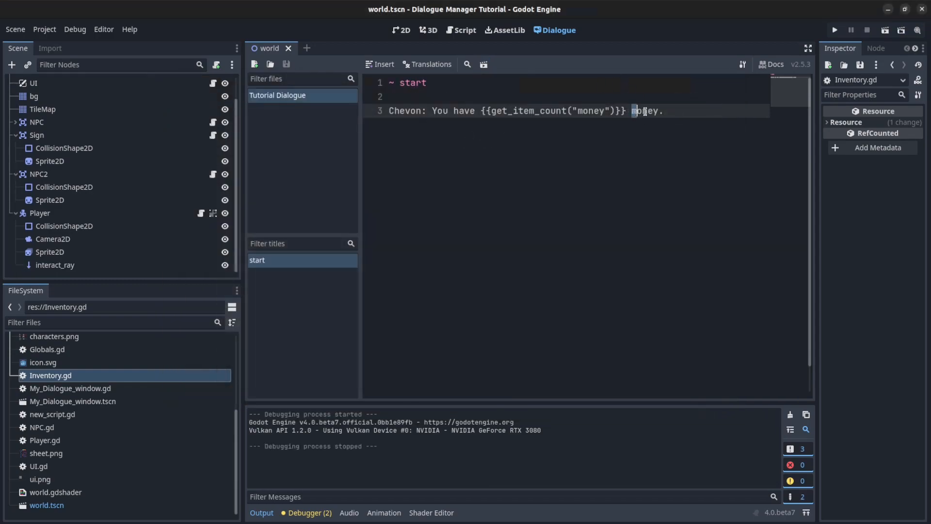
Add 'do set_item_count("money", 100)' as line 4 of the tutorial dialogue
{"action": "type", "text": "dollar."}
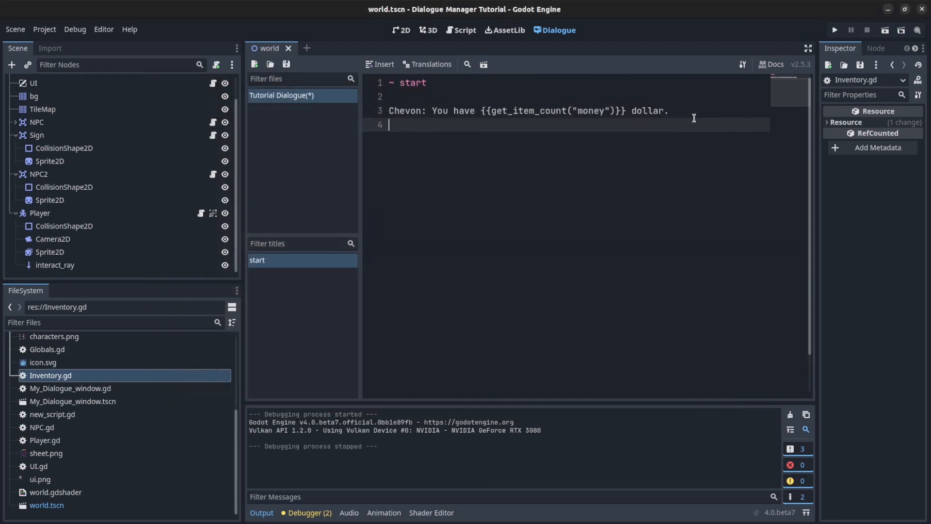
{"action": "type", "text": "d"}
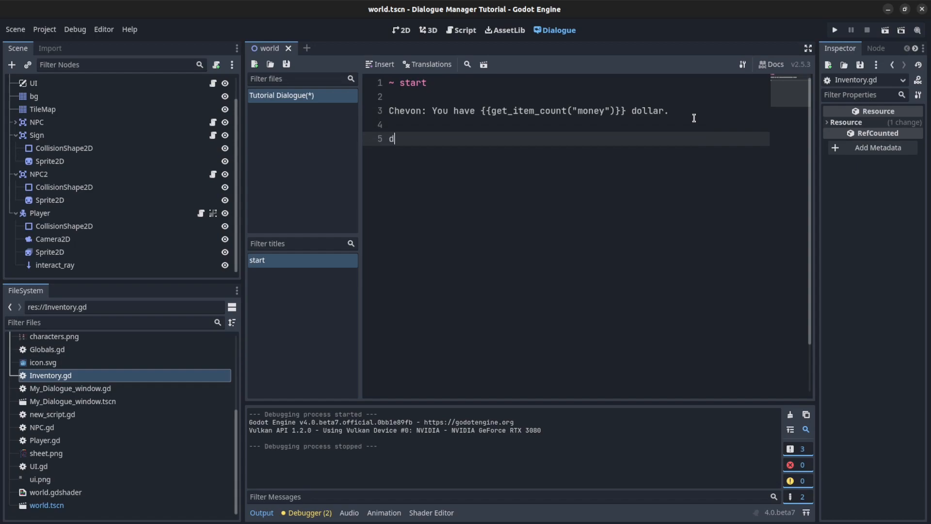
{"action": "type", "text": "o"}
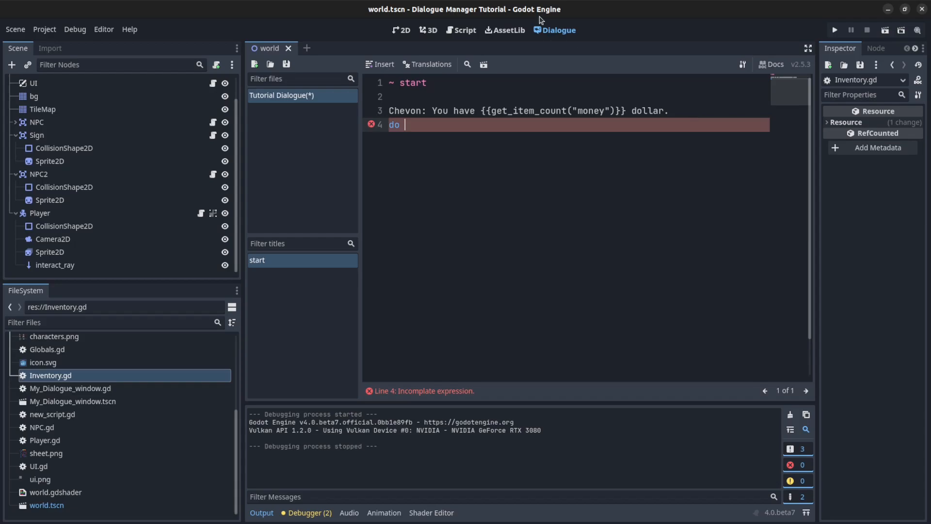
{"action": "left_click", "coordinate": [459, 30]}
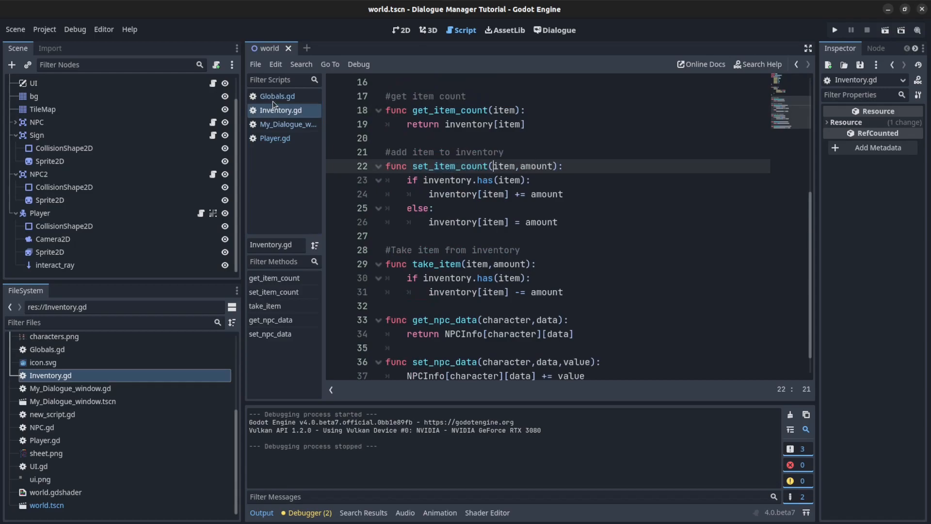
{"action": "left_click", "coordinate": [553, 30]}
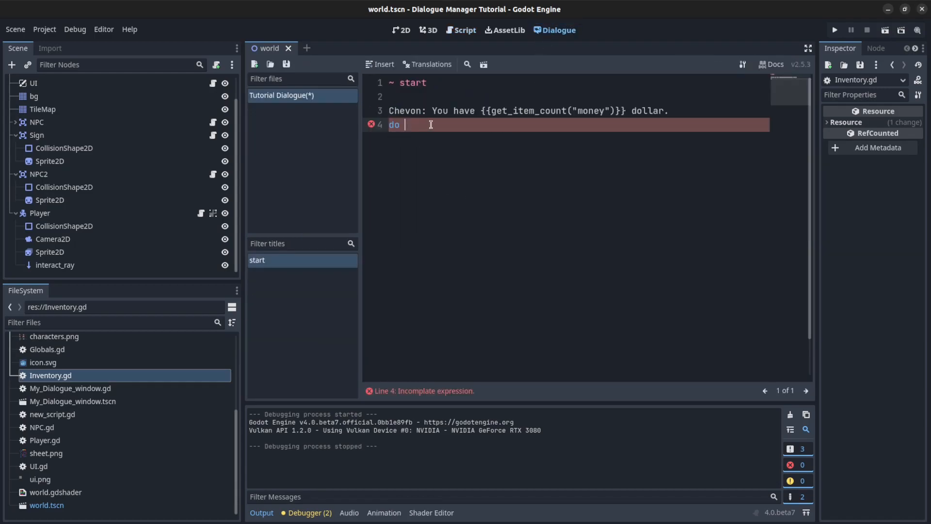
{"action": "type", "text": "set_item_count"}
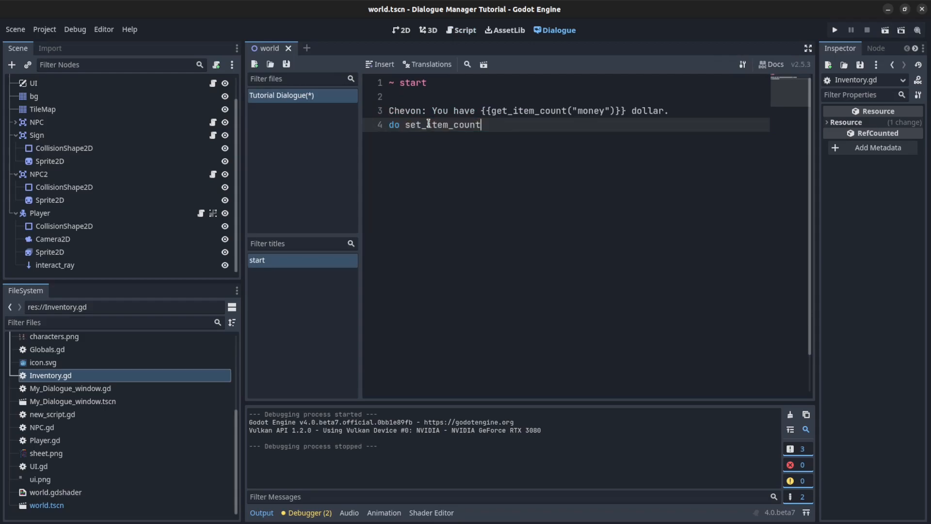
{"action": "type", "text": "()"}
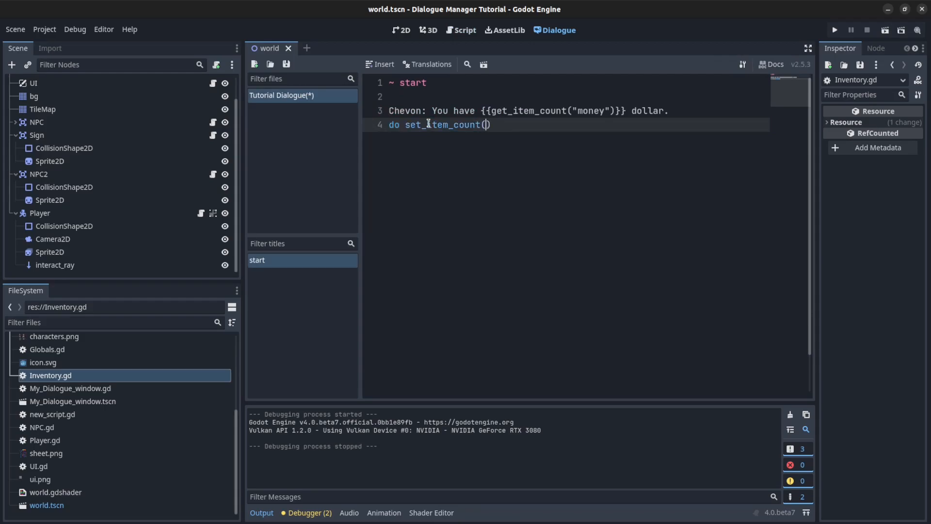
{"action": "type", "text": "\"money\","}
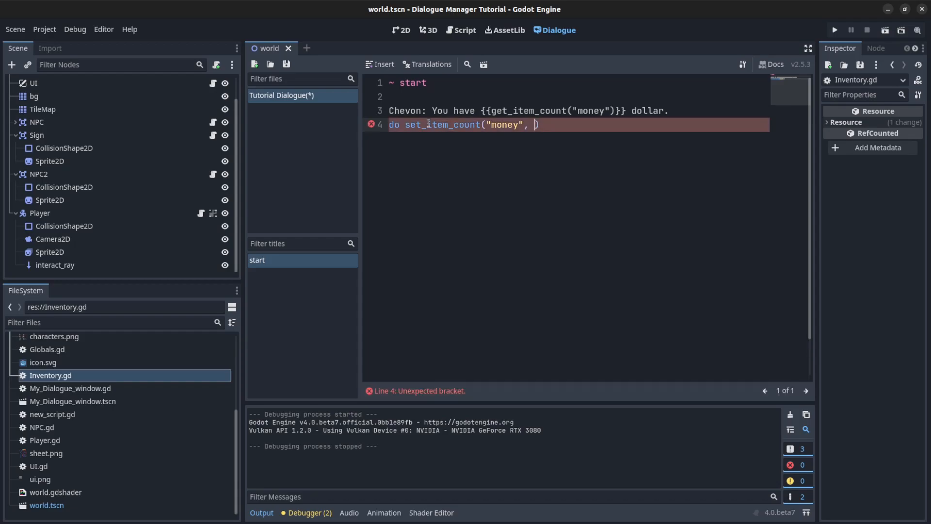
{"action": "type", "text": "100"}
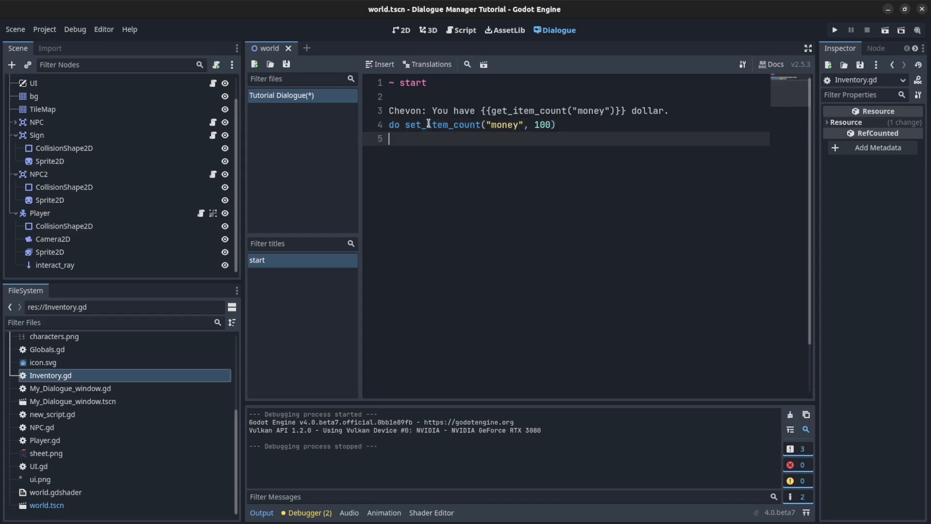
Have Chevon announce the updated dollar count on line 5 and test-run the dialogue
{"action": "type", "text": "Chevon"}
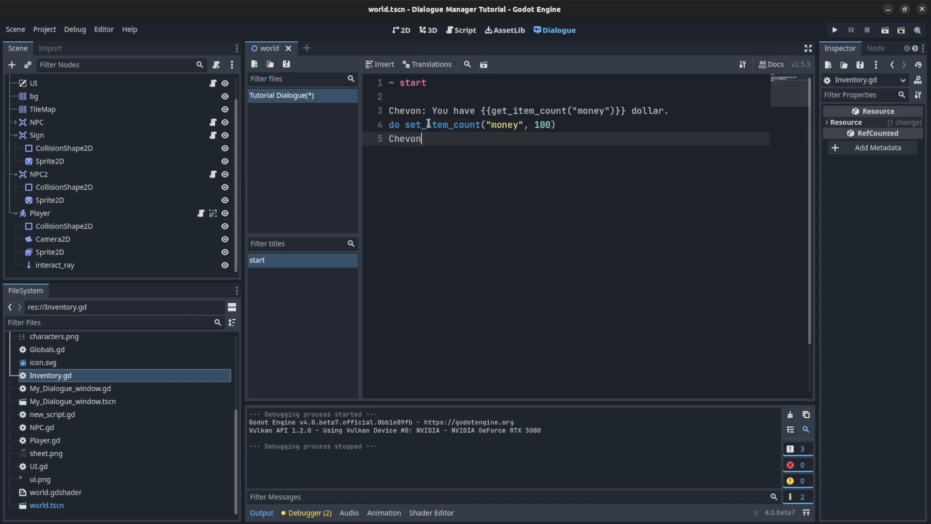
{"action": "type", "text": ": Y"}
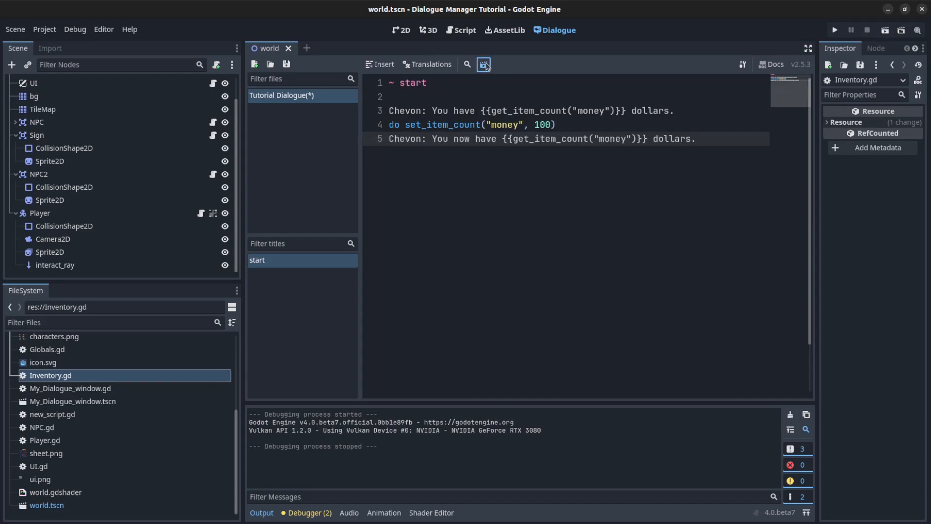
{"action": "left_click", "coordinate": [483, 64]}
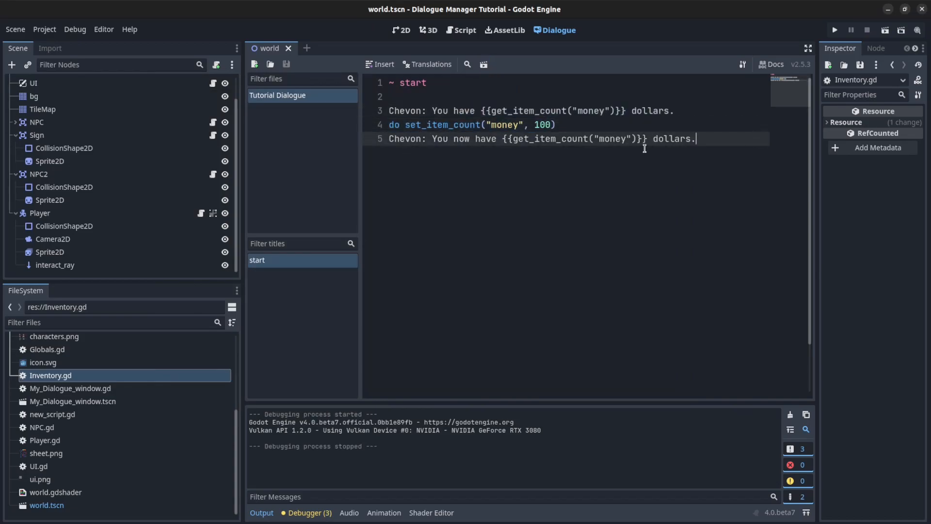
{"action": "mouse_move", "coordinate": [638, 245]}
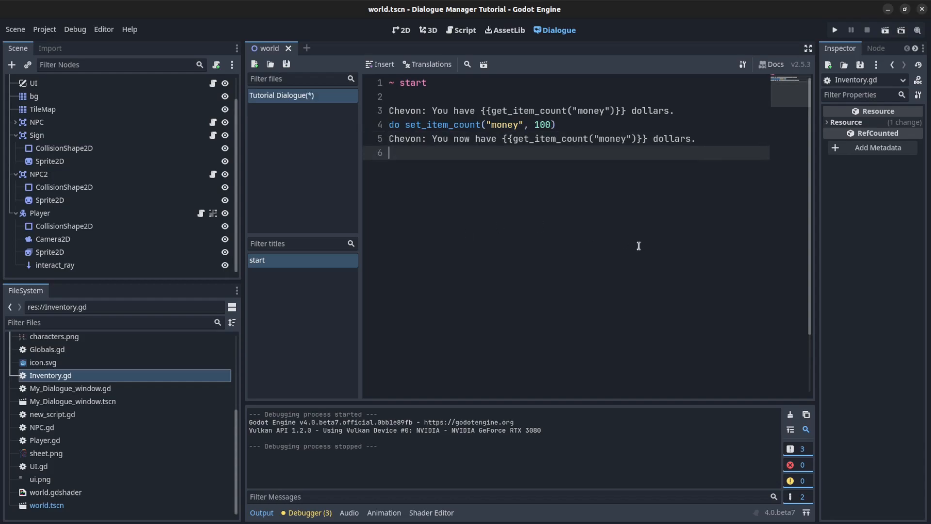
{"action": "type", "text": "so"}
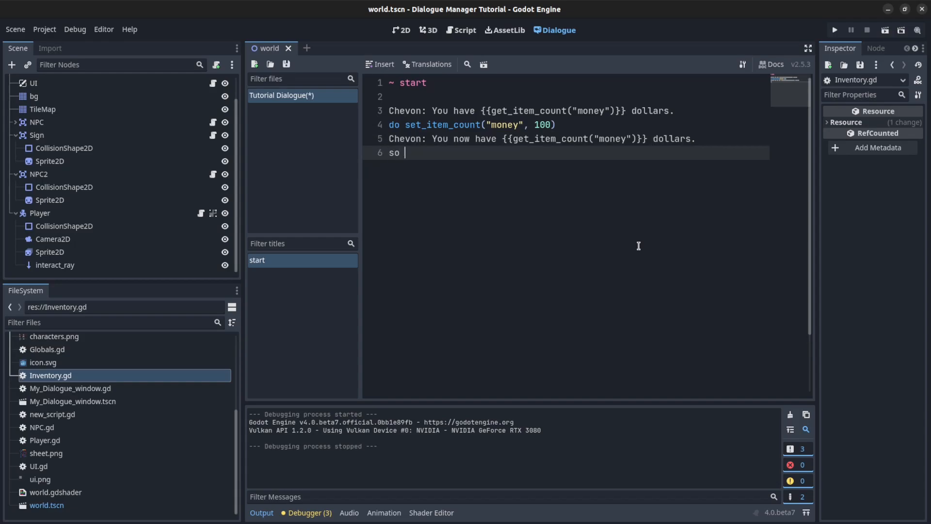
{"action": "mouse_move", "coordinate": [569, 142]}
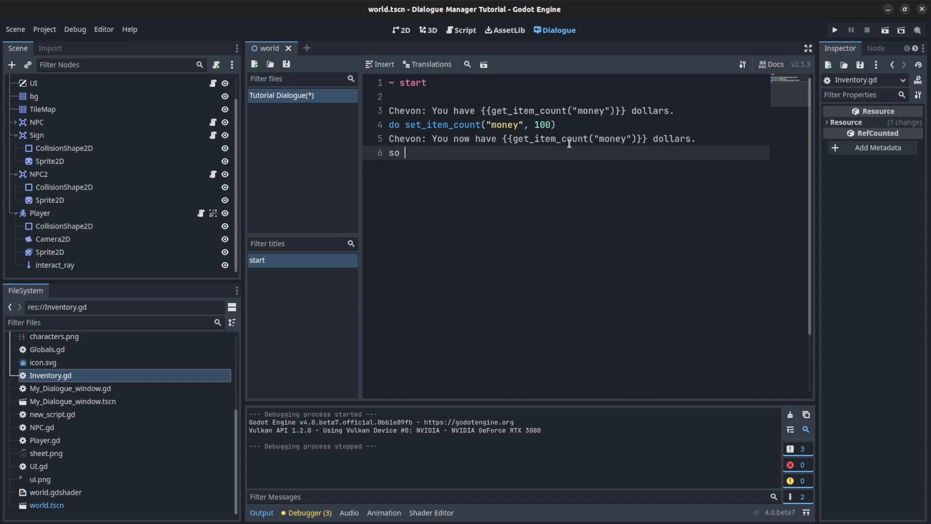
Review Inventory.gd's inventory dictionary with money at 1200 and select the inventory variable
{"action": "left_click", "coordinate": [465, 30]}
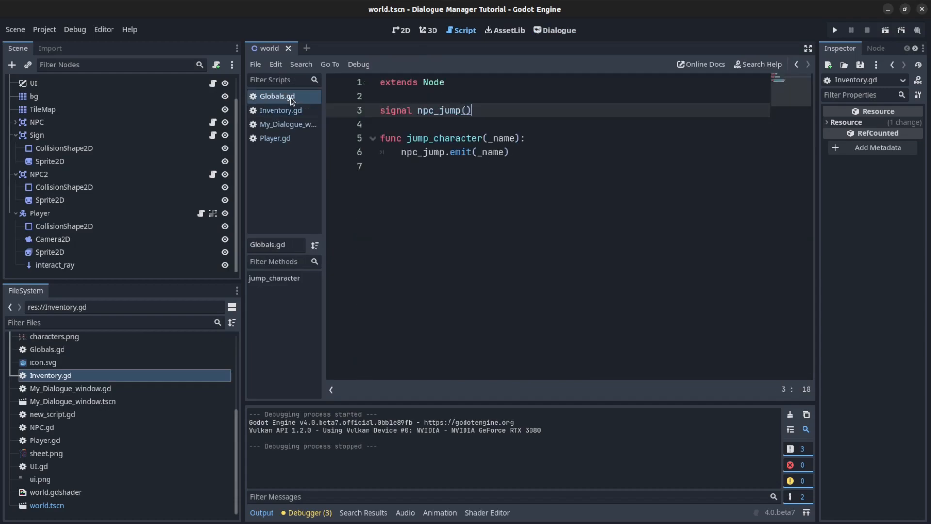
{"action": "left_click", "coordinate": [279, 109]}
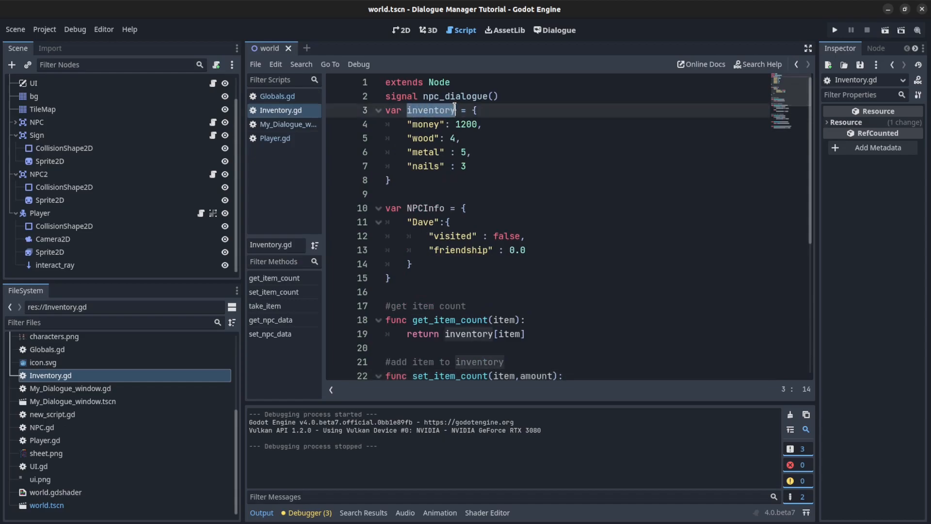
{"action": "left_click", "coordinate": [408, 124]}
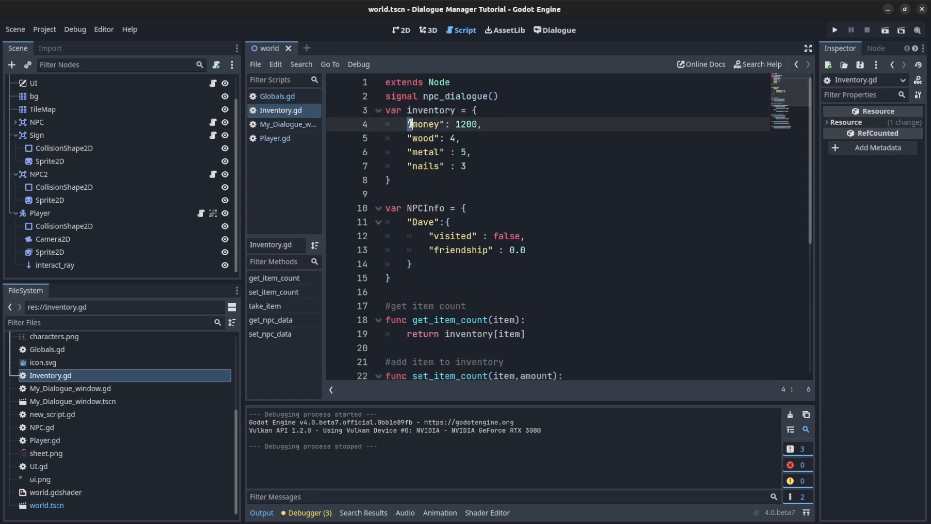
{"action": "double_click", "coordinate": [432, 109]}
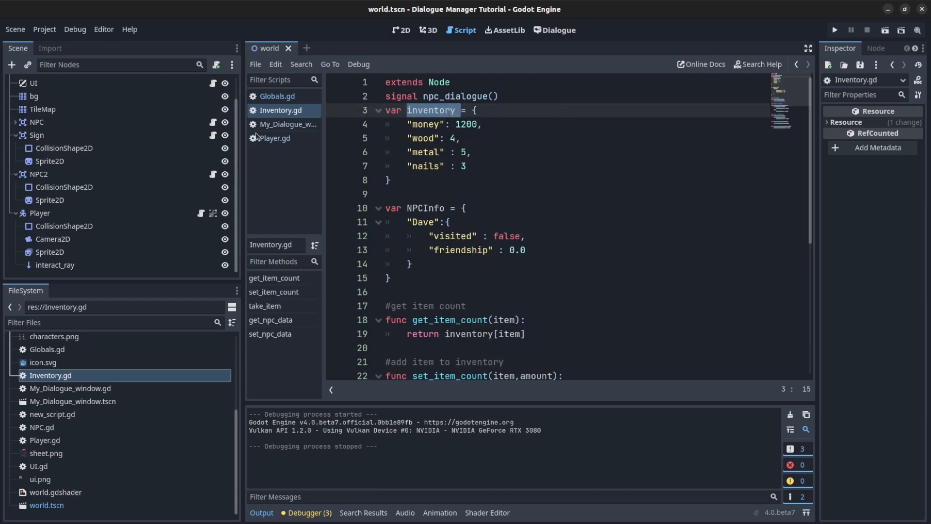
Change line 4 to 'do inventory["money"] += 100' and test-run it, reporting 1300 dollars
{"action": "left_click", "coordinate": [554, 30]}
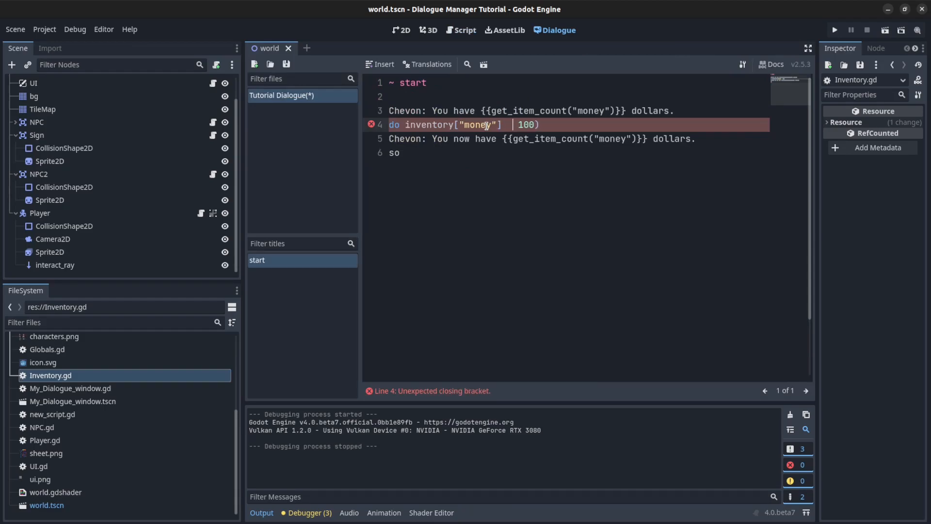
{"action": "type", "text": "+="}
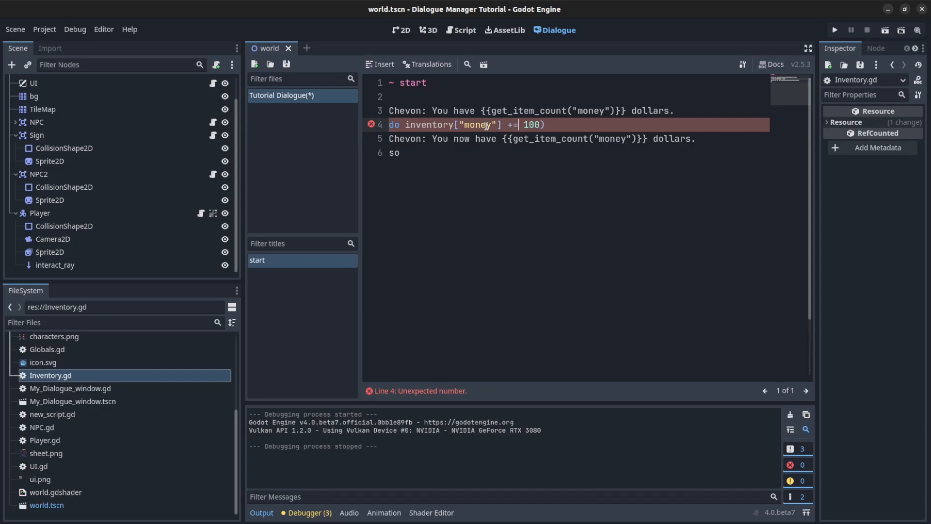
{"action": "key", "text": "Backspace"}
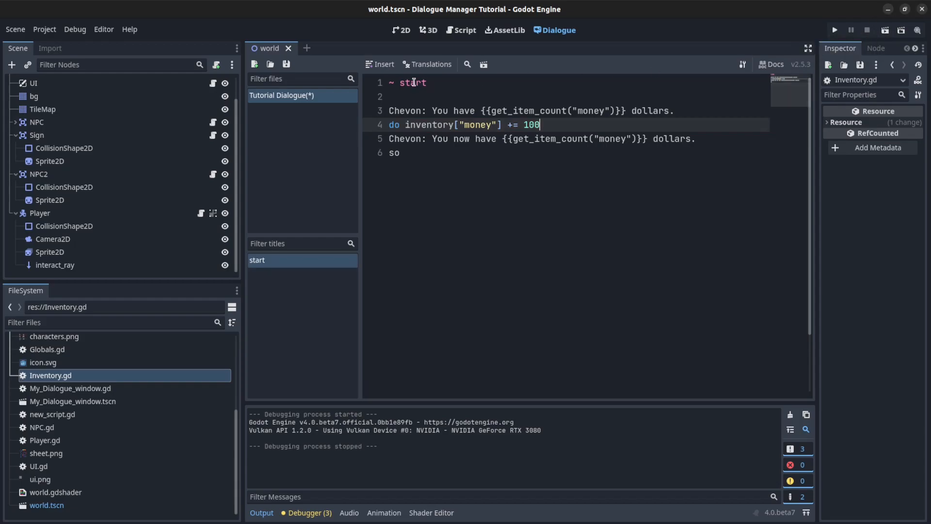
{"action": "left_click", "coordinate": [483, 64]}
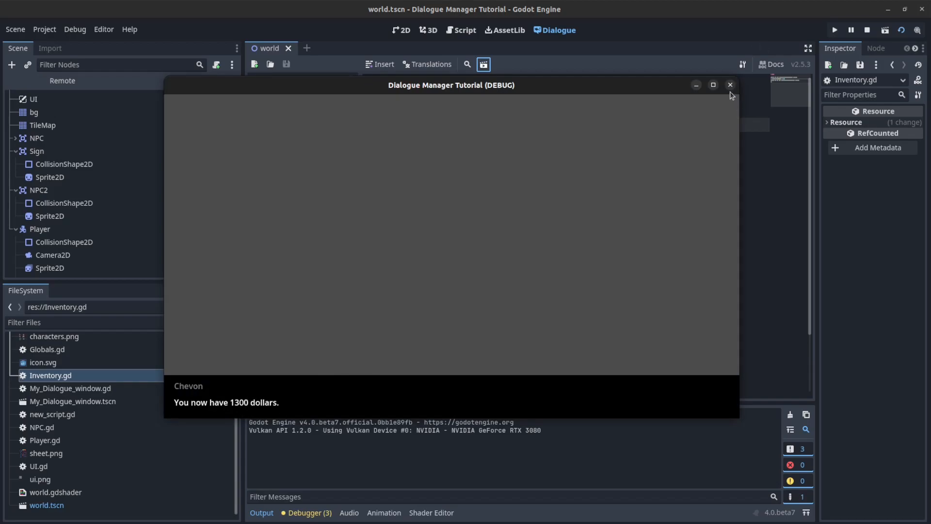
{"action": "left_click", "coordinate": [729, 85]}
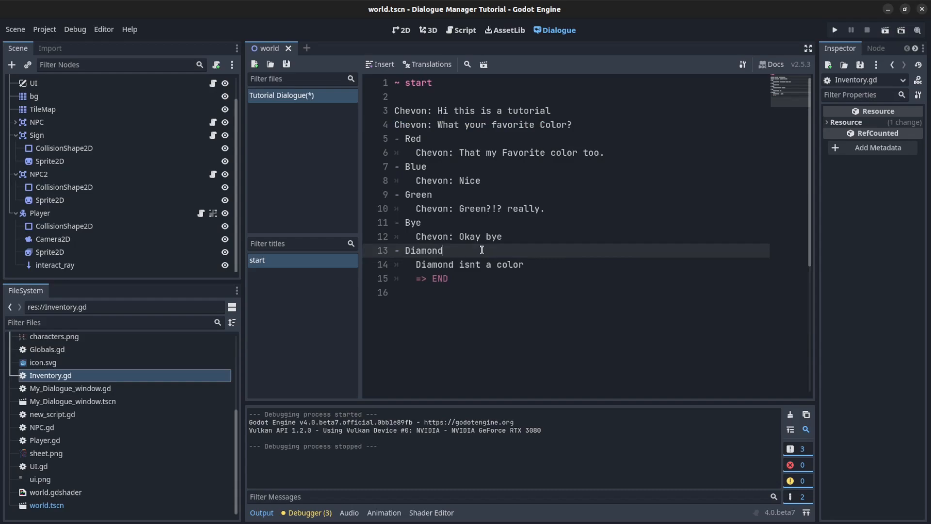
Make the Diamond response conditional with [if get_item_count("money") > 1300]
{"action": "type", "text": "[]"}
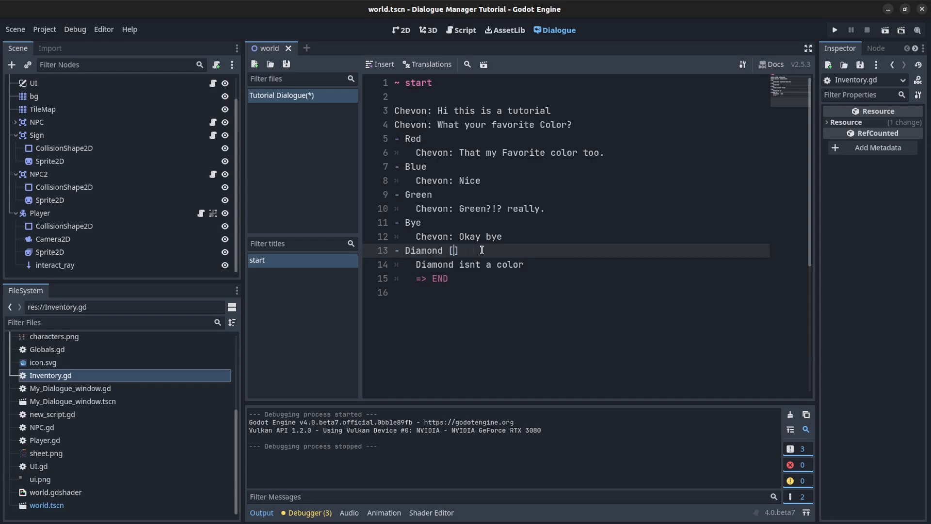
{"action": "type", "text": "get_item_count(\"money"}
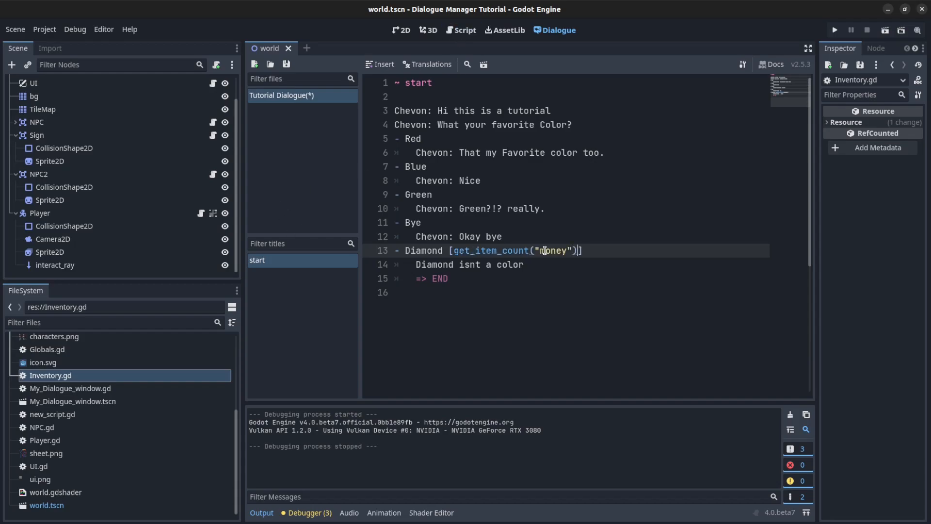
{"action": "type", "text": "> 1300"}
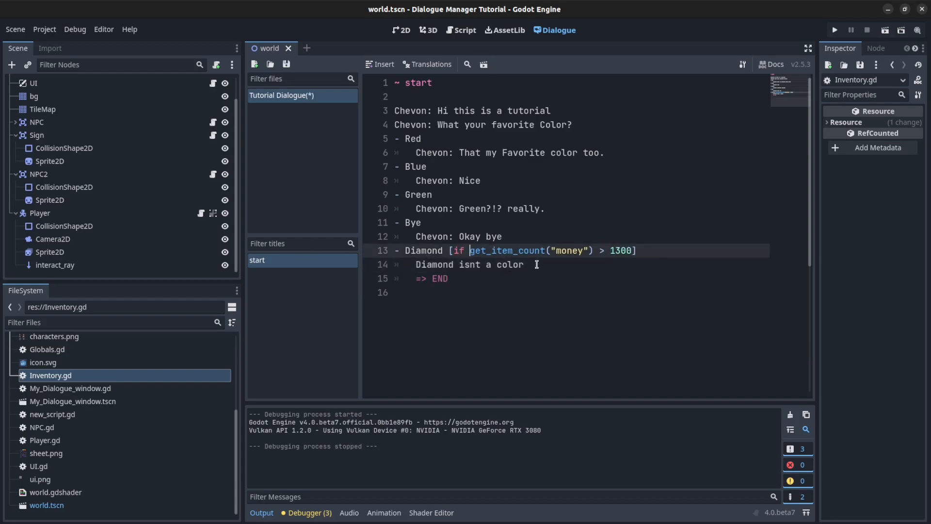
Test-run the dialogue, advance past the greeting and choose the Diamond response
{"action": "left_click", "coordinate": [483, 64]}
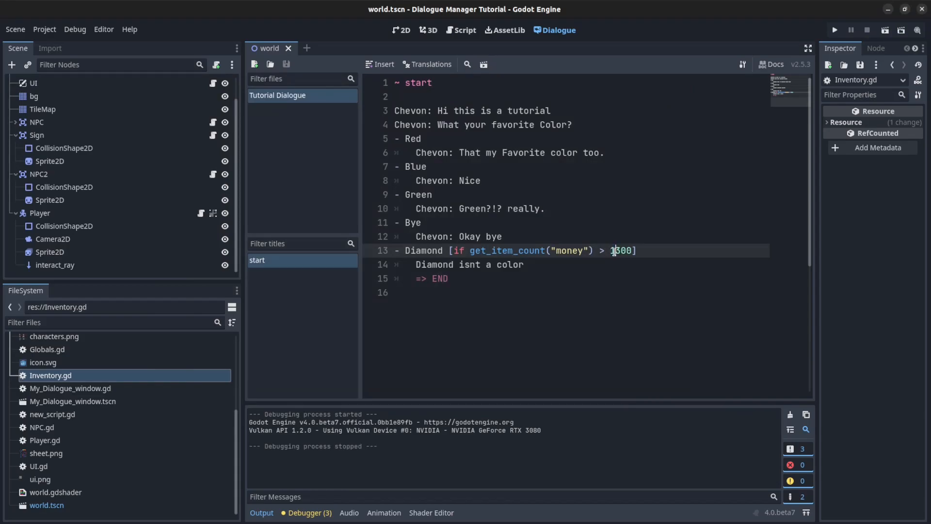
{"action": "left_click", "coordinate": [483, 64]}
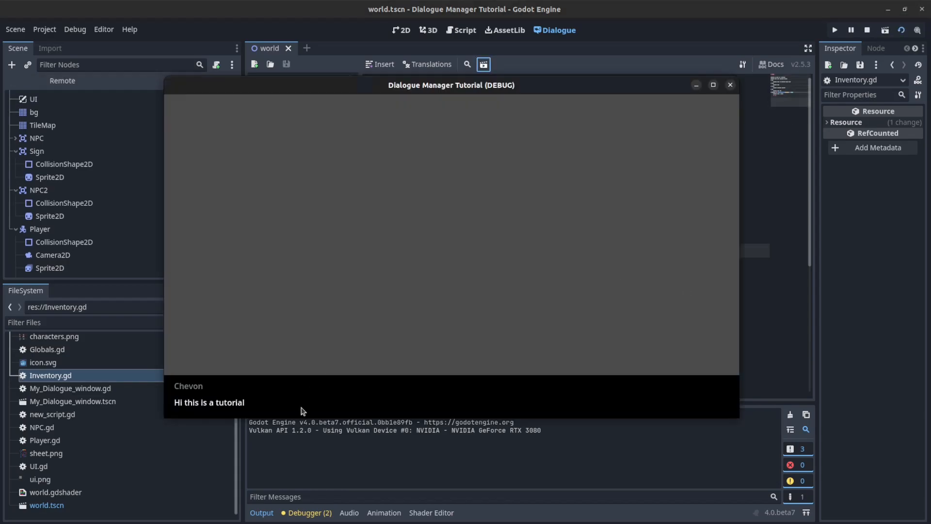
{"action": "left_click", "coordinate": [301, 402]}
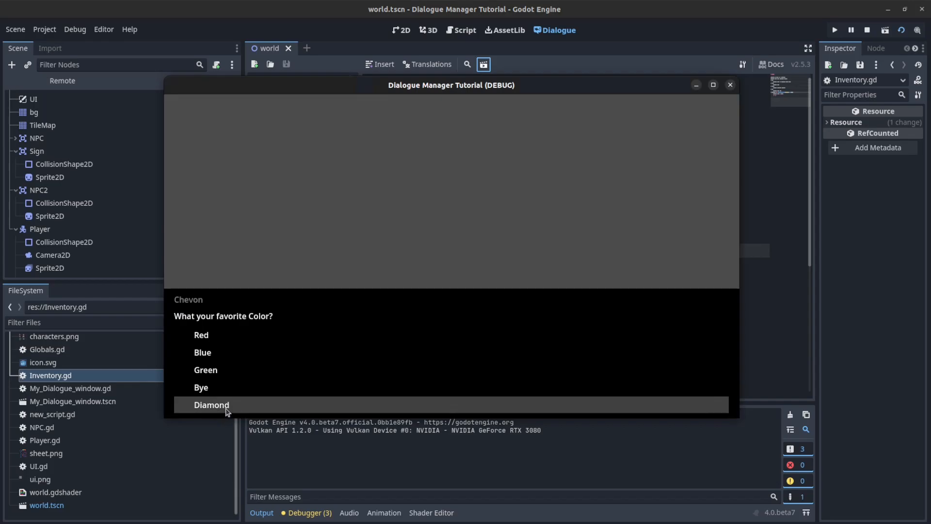
{"action": "left_click", "coordinate": [210, 405]}
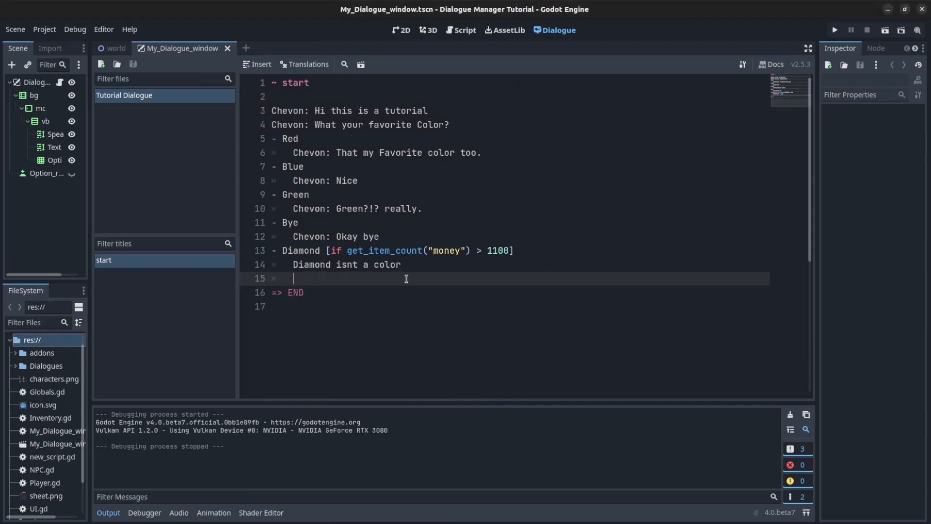
Add line 16 'do emit("my_signal", "signal emitted")' before END
{"action": "type", "text": "do emit"}
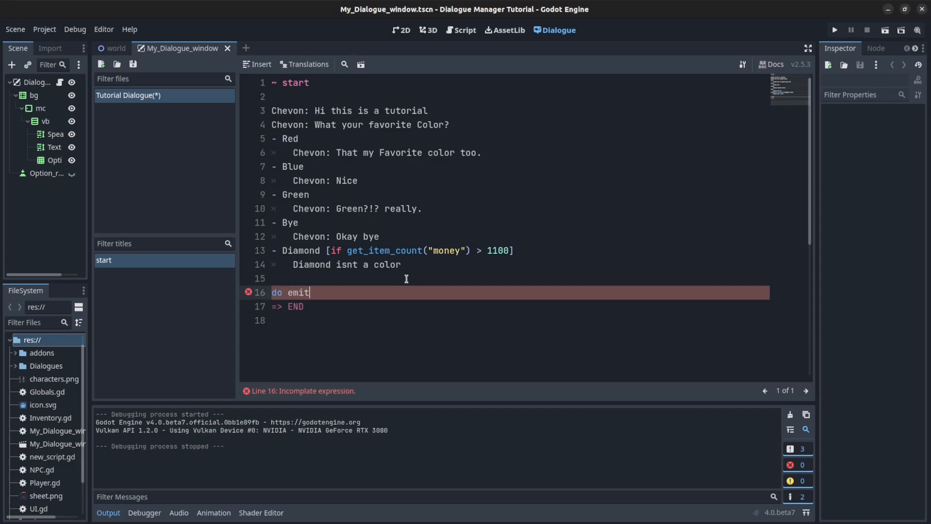
{"action": "type", "text": "()"}
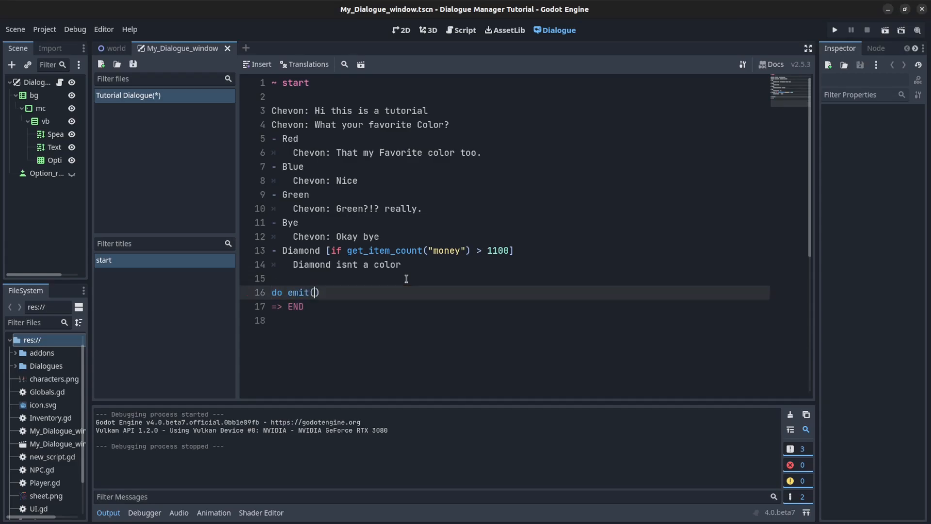
{"action": "type", "text": "\"my_s\""}
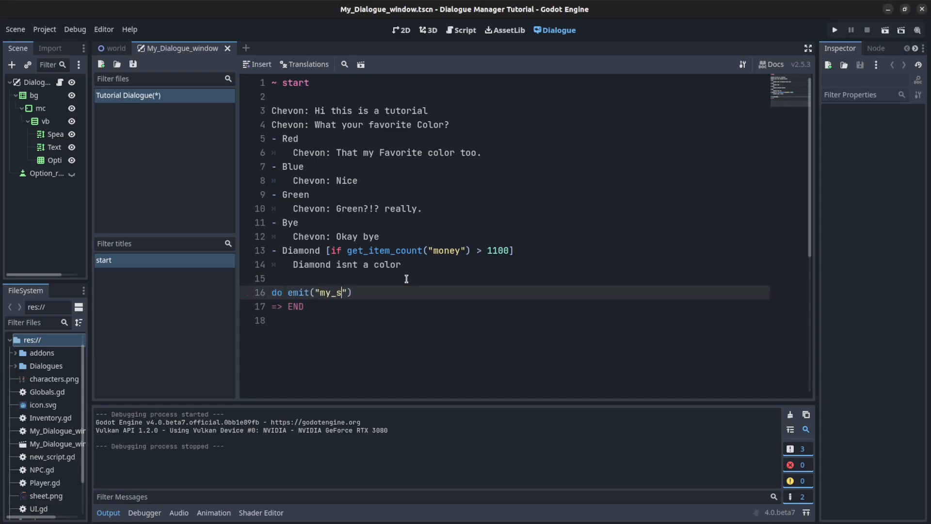
{"action": "type", "text": "ignal\", \""}
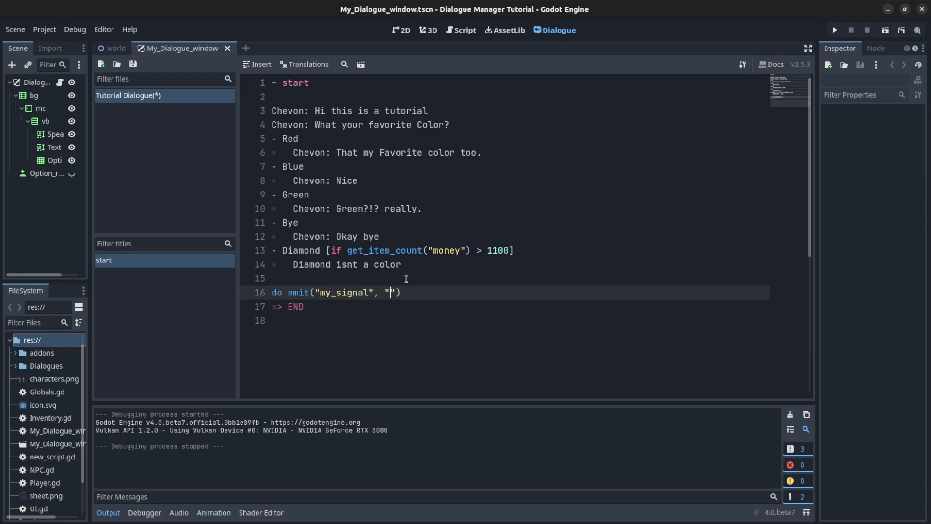
{"action": "type", "text": "signal emitted"}
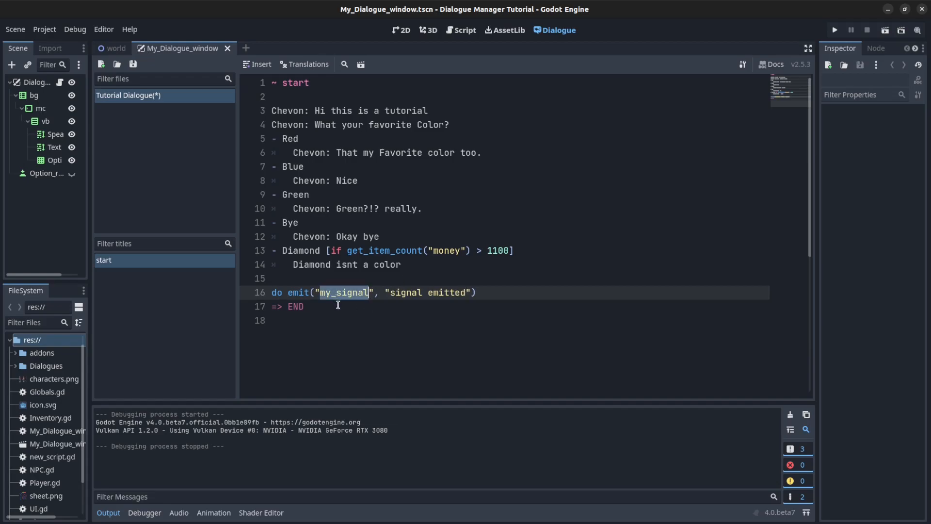
Bring up the Dialogue editor settings listing the Inventory and Globals autoloads
{"action": "left_click", "coordinate": [742, 64]}
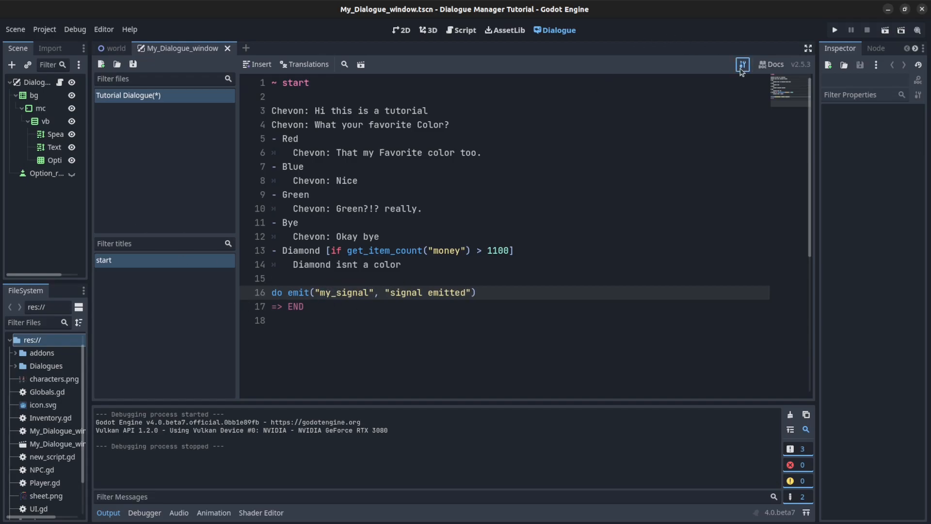
{"action": "left_click", "coordinate": [741, 64]}
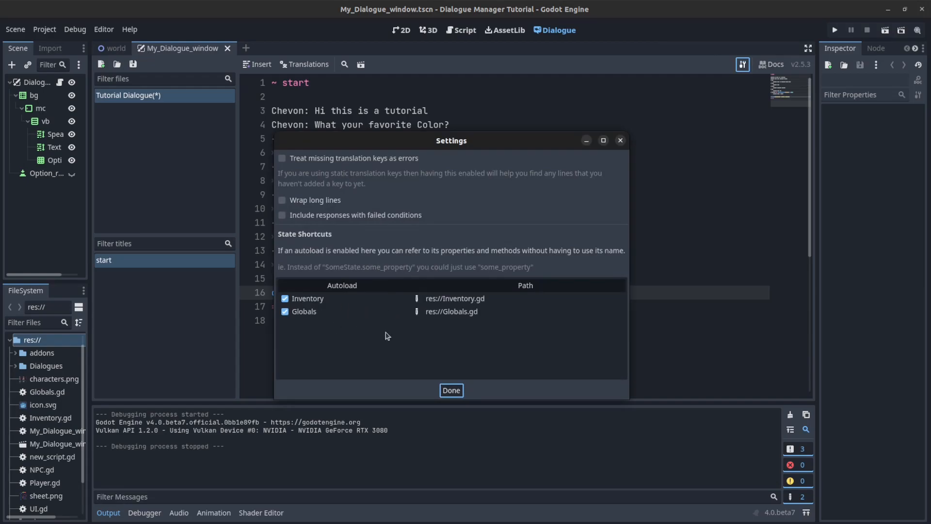
In Globals.gd declare 'signal my_signal' and connect it to test in _ready()
{"action": "left_click", "coordinate": [450, 390]}
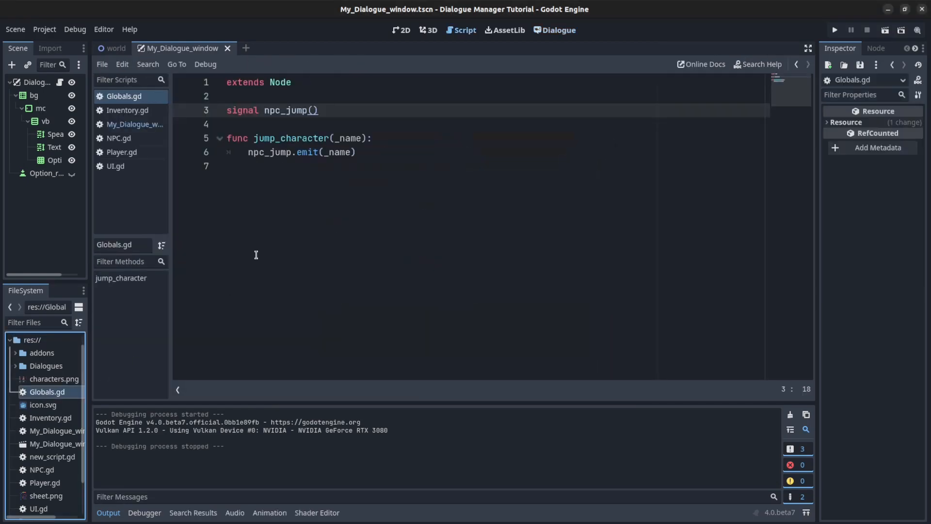
{"action": "type", "text": "signal;"}
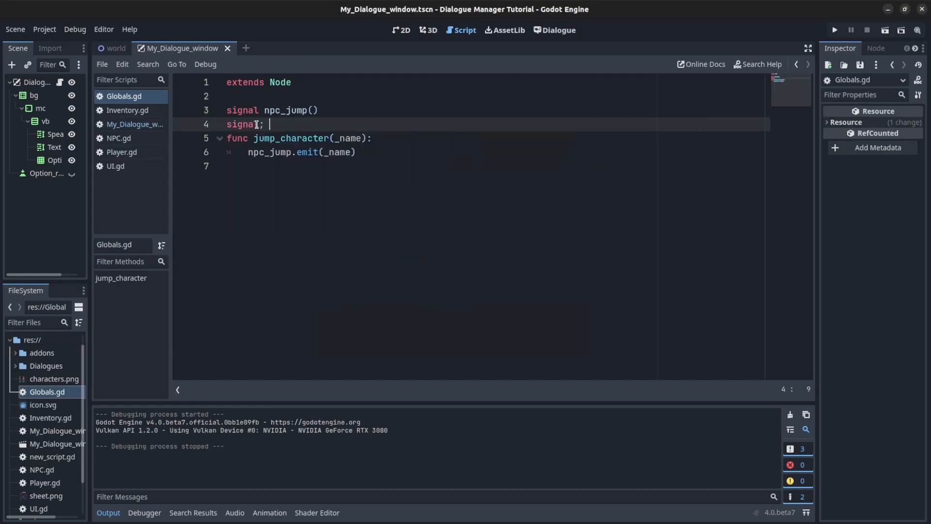
{"action": "type", "text": "my_signal"}
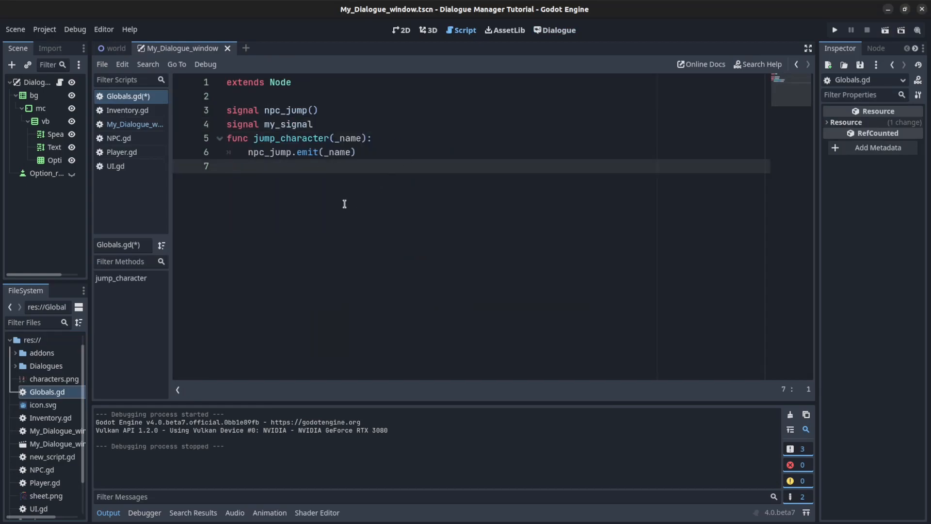
{"action": "type", "text": "func"}
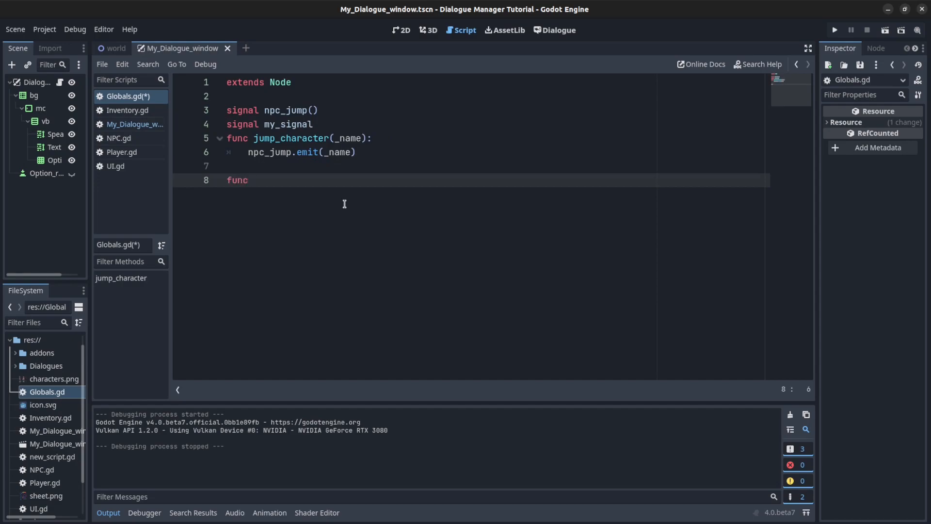
{"action": "type", "text": "_ready():"}
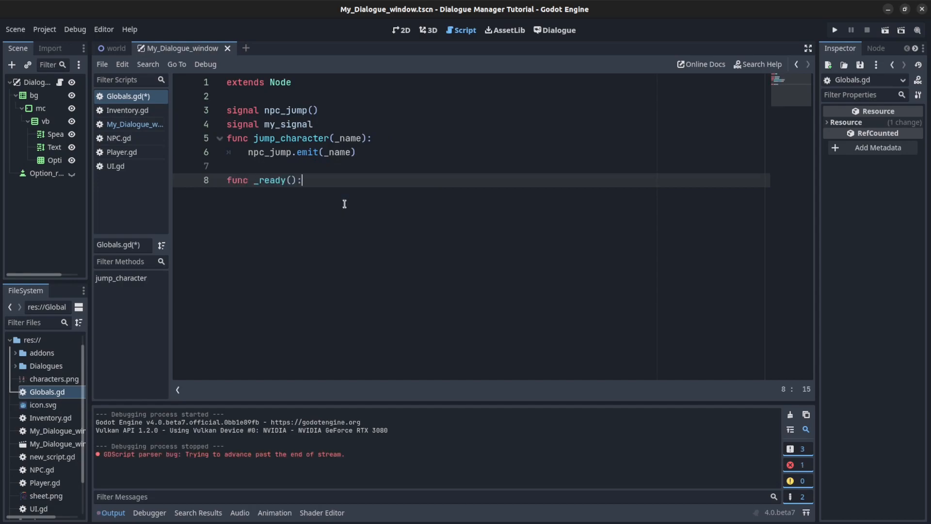
{"action": "type", "text": "c"}
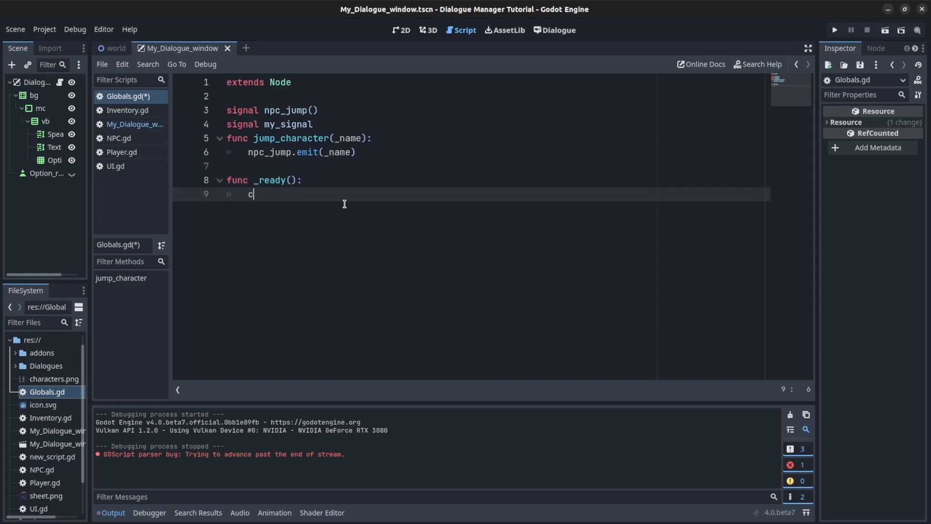
{"action": "key", "text": "Backspace"}
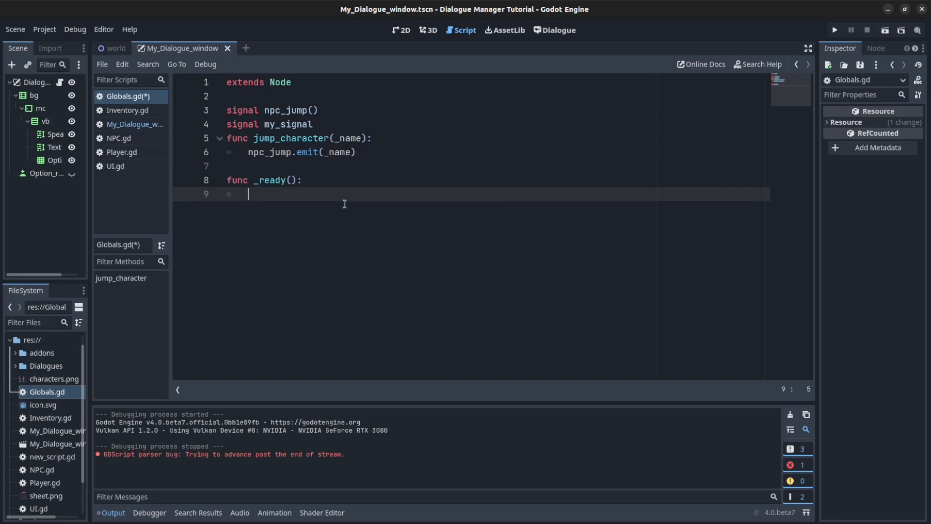
{"action": "type", "text": "my"}
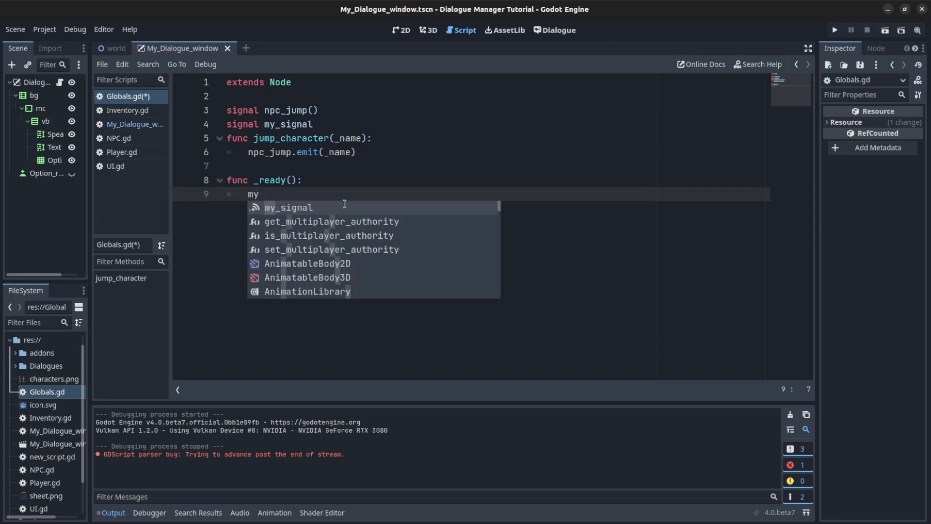
{"action": "type", "text": "_signal.connect(te"}
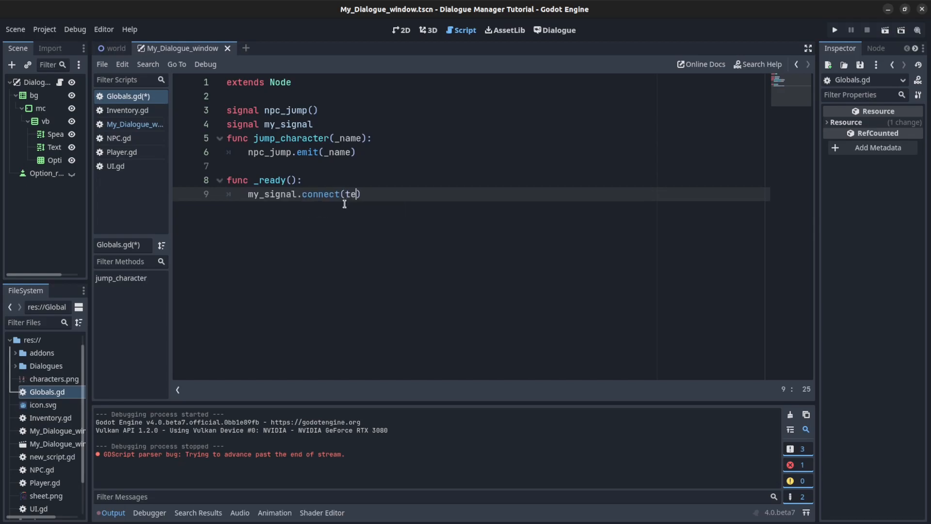
{"action": "type", "text": "st"}
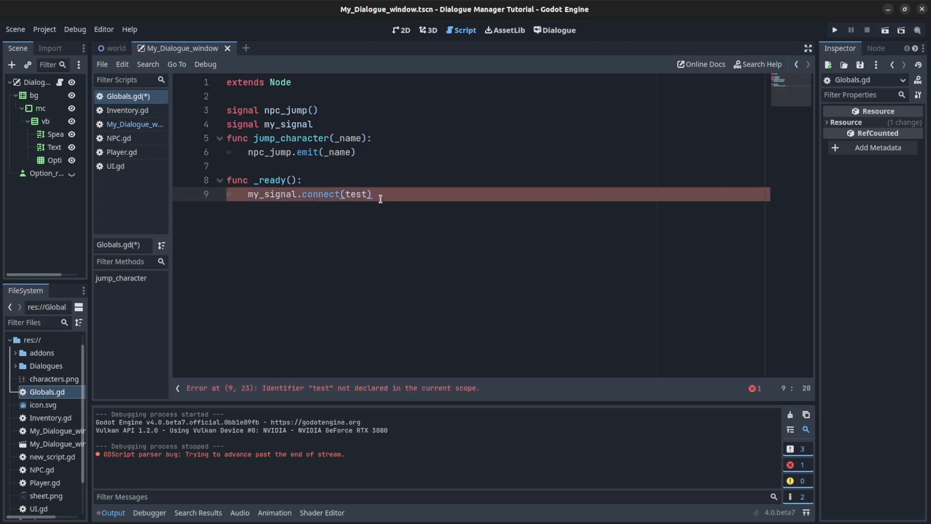
Add func test(v): print(v), save the script and run the game to see 'signal emitted'
{"action": "type", "text": "func test("}
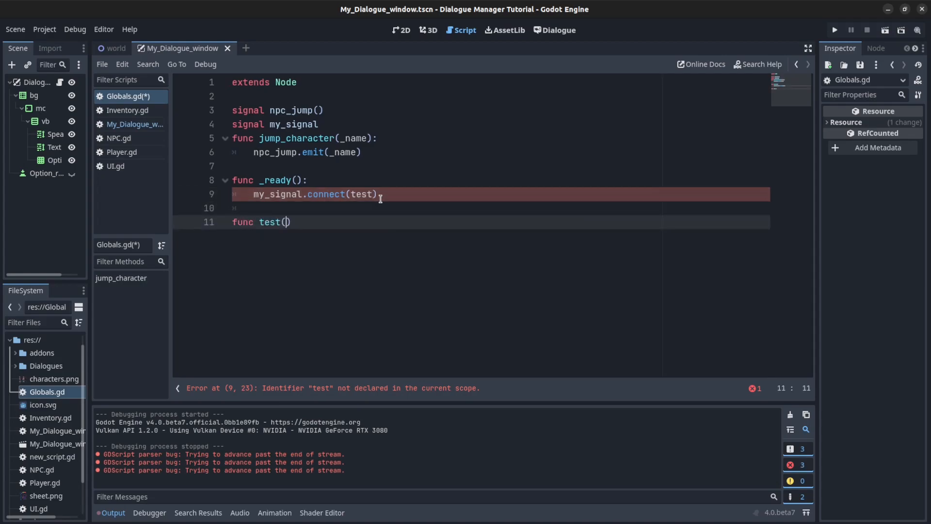
{"action": "type", "text": "v):"}
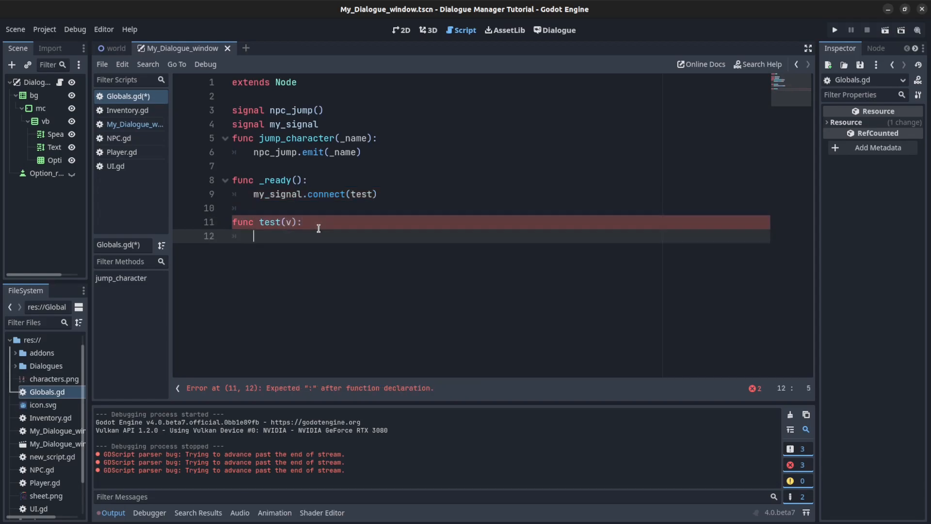
{"action": "type", "text": "print"}
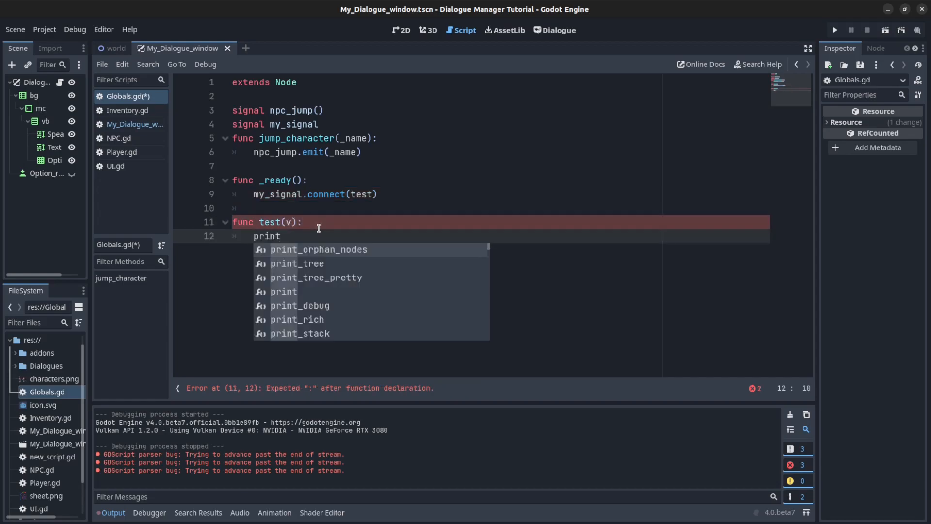
{"action": "key", "text": "ctrl+s"}
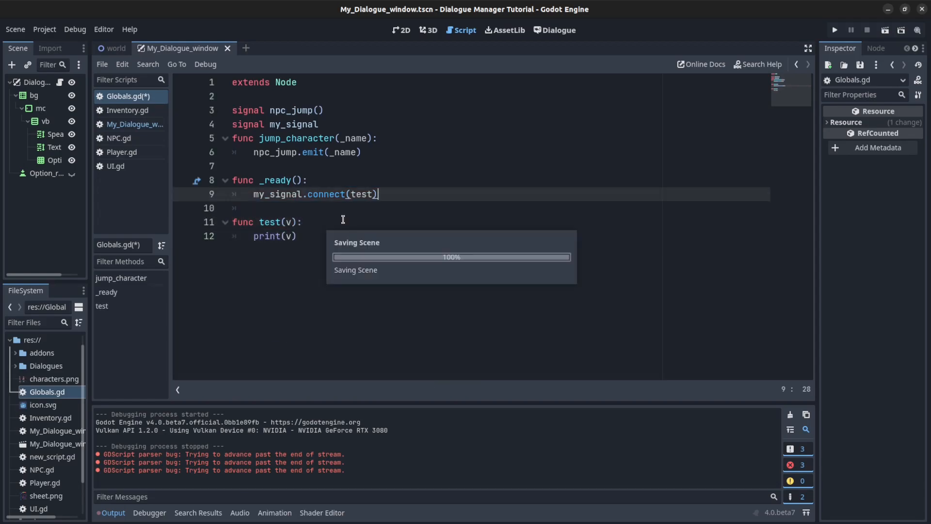
{"action": "key", "text": "ctrl+s"}
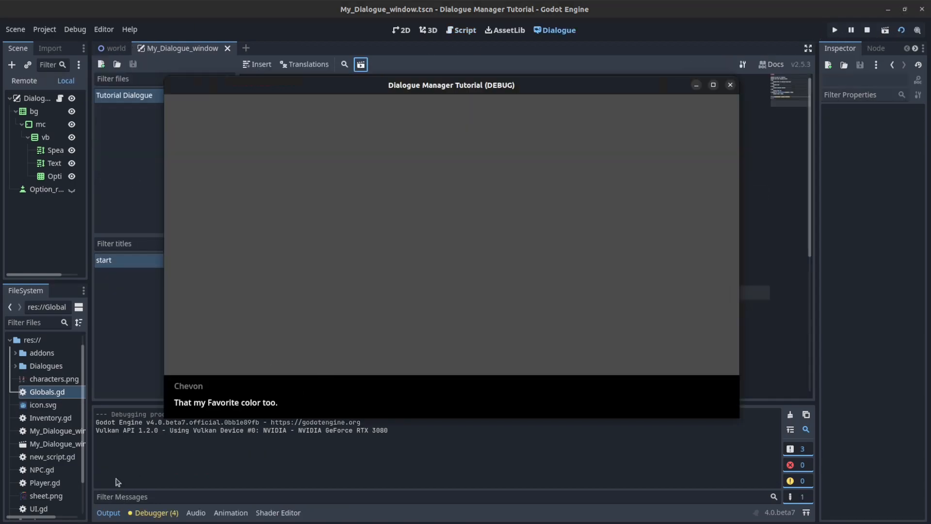
{"action": "left_click", "coordinate": [729, 85]}
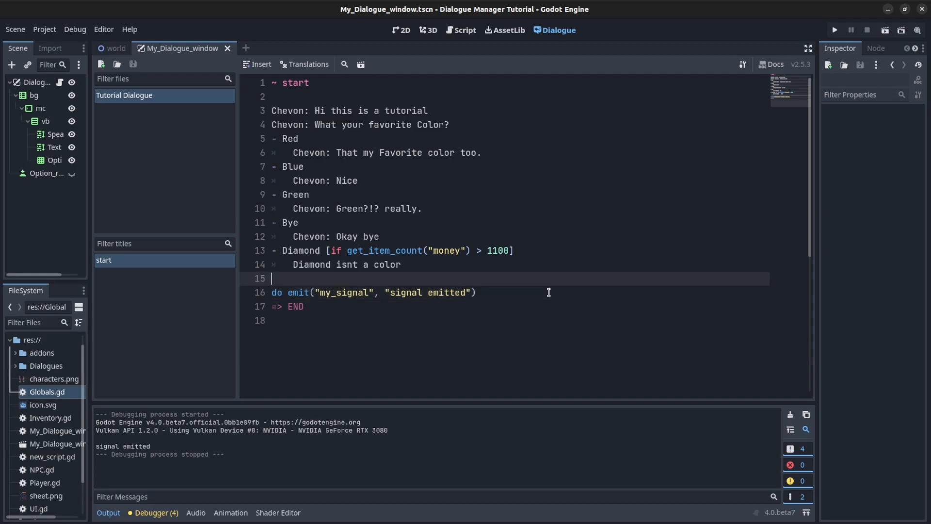
Insert 'do wait(3)' before the my_signal emit and run the game again to test it
{"action": "type", "text": "do wa"}
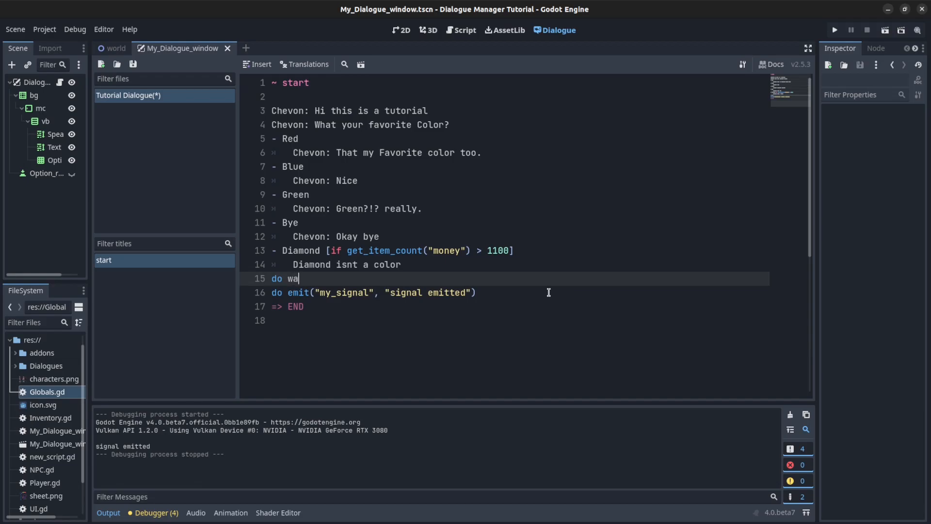
{"action": "type", "text": "it()"}
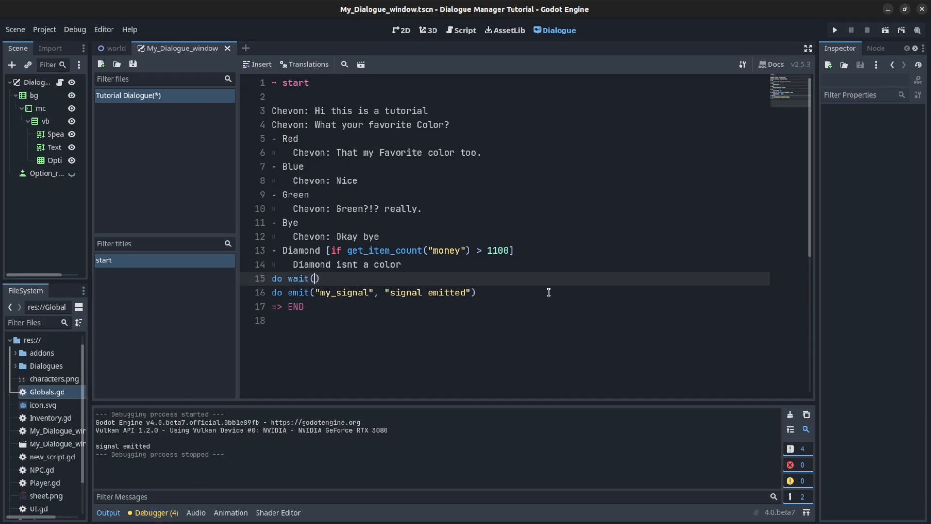
{"action": "type", "text": "3"}
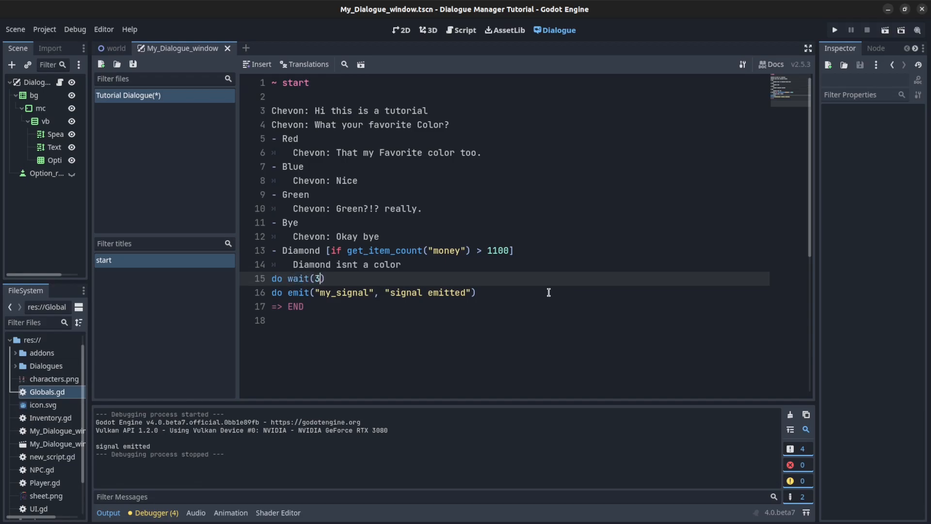
{"action": "mouse_move", "coordinate": [345, 161]}
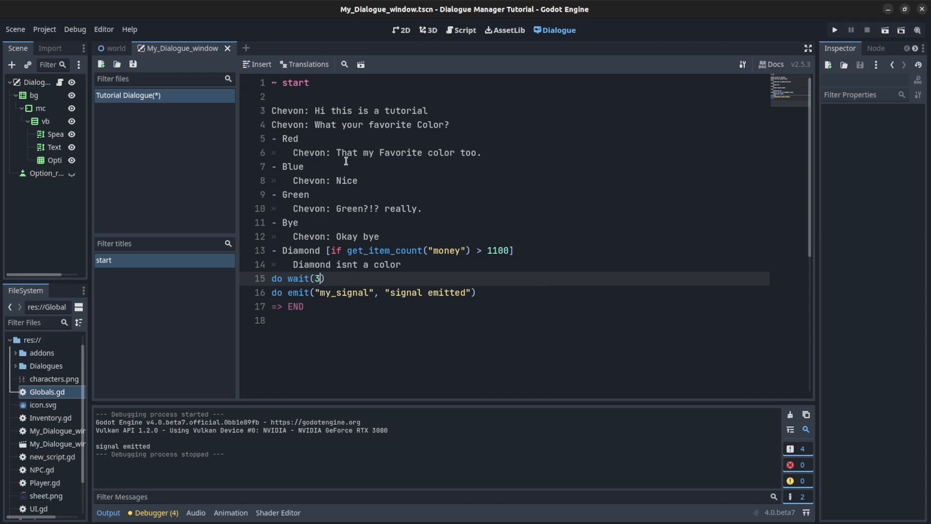
{"action": "mouse_move", "coordinate": [730, 79]}
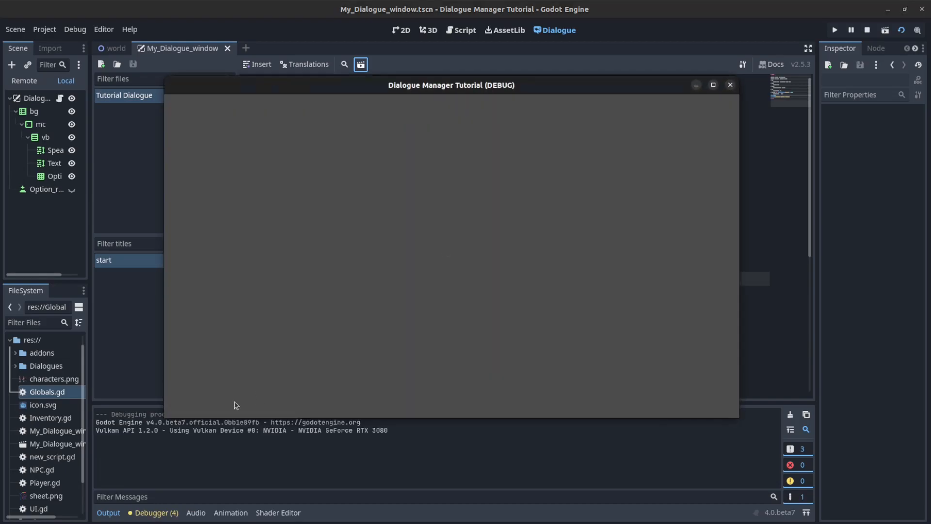
{"action": "left_click", "coordinate": [729, 85]}
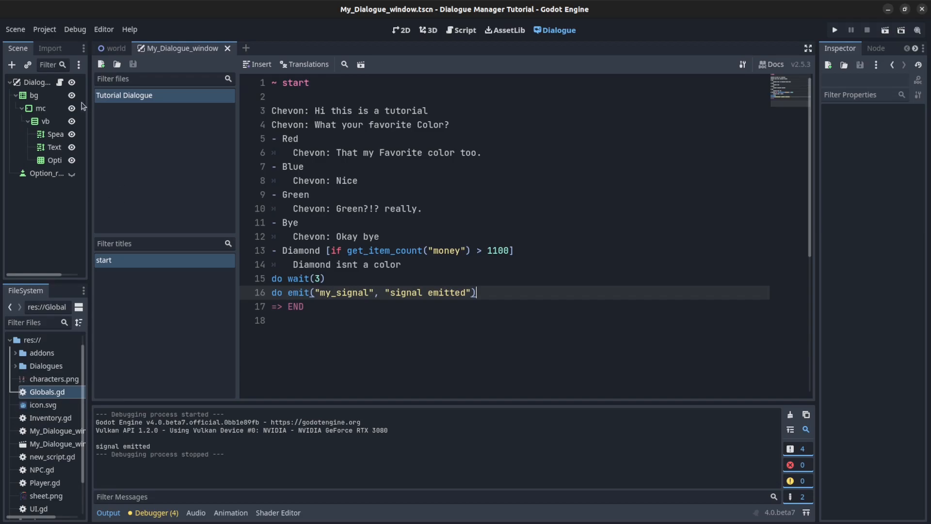
{"action": "mouse_move", "coordinate": [230, 321]}
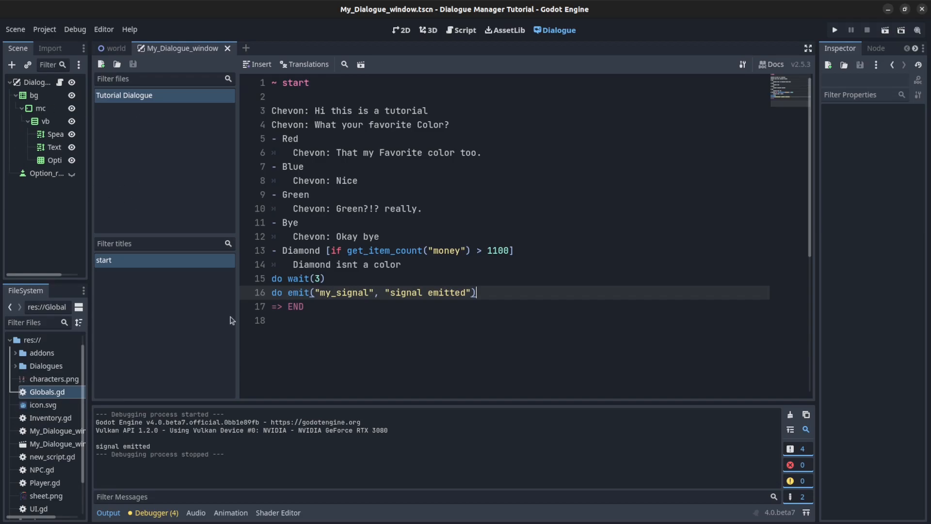